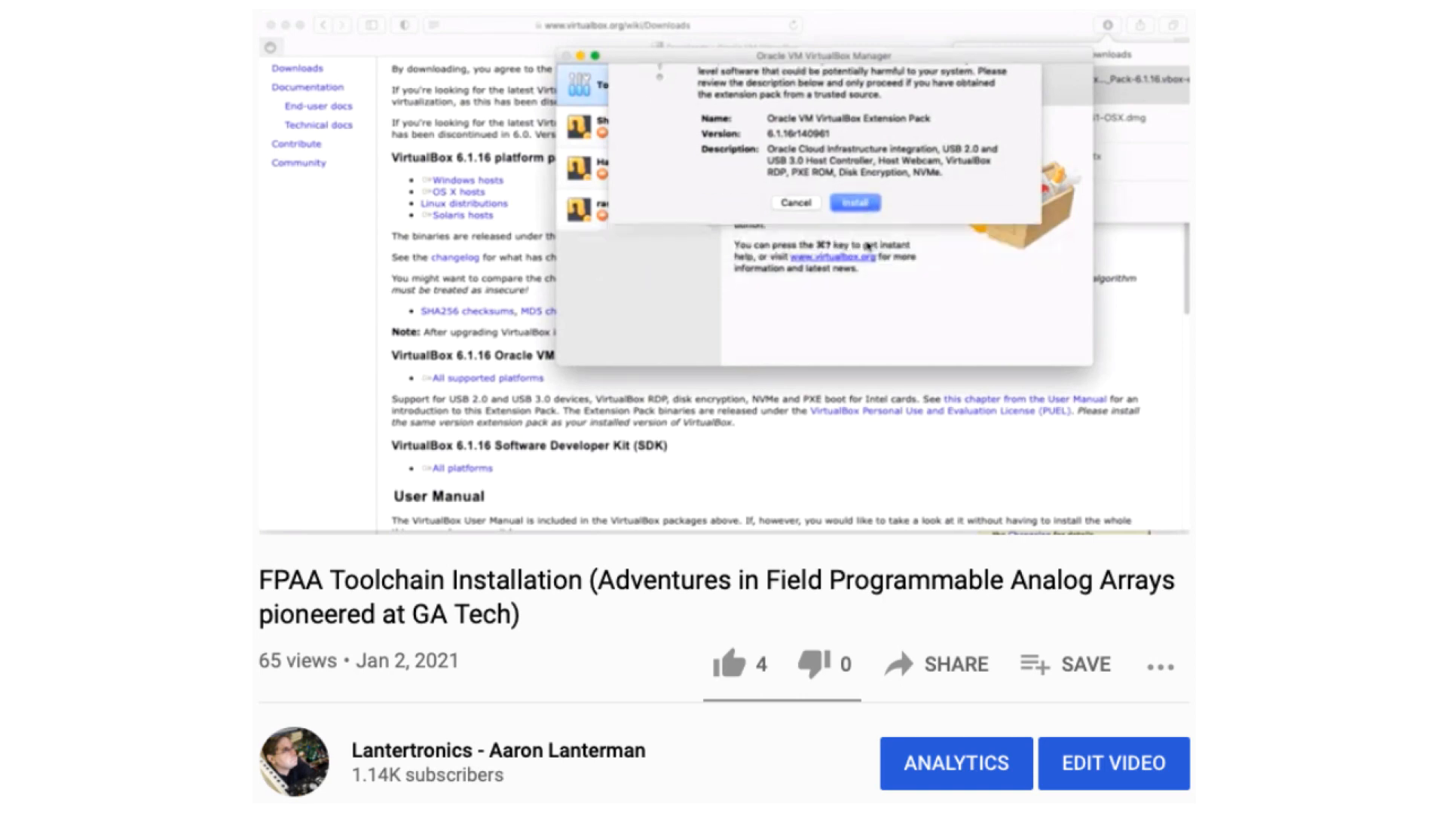
# Install the Extension Pack: accept the license, authorise with the password, and acknowledge success.
pyautogui.click(854, 202)
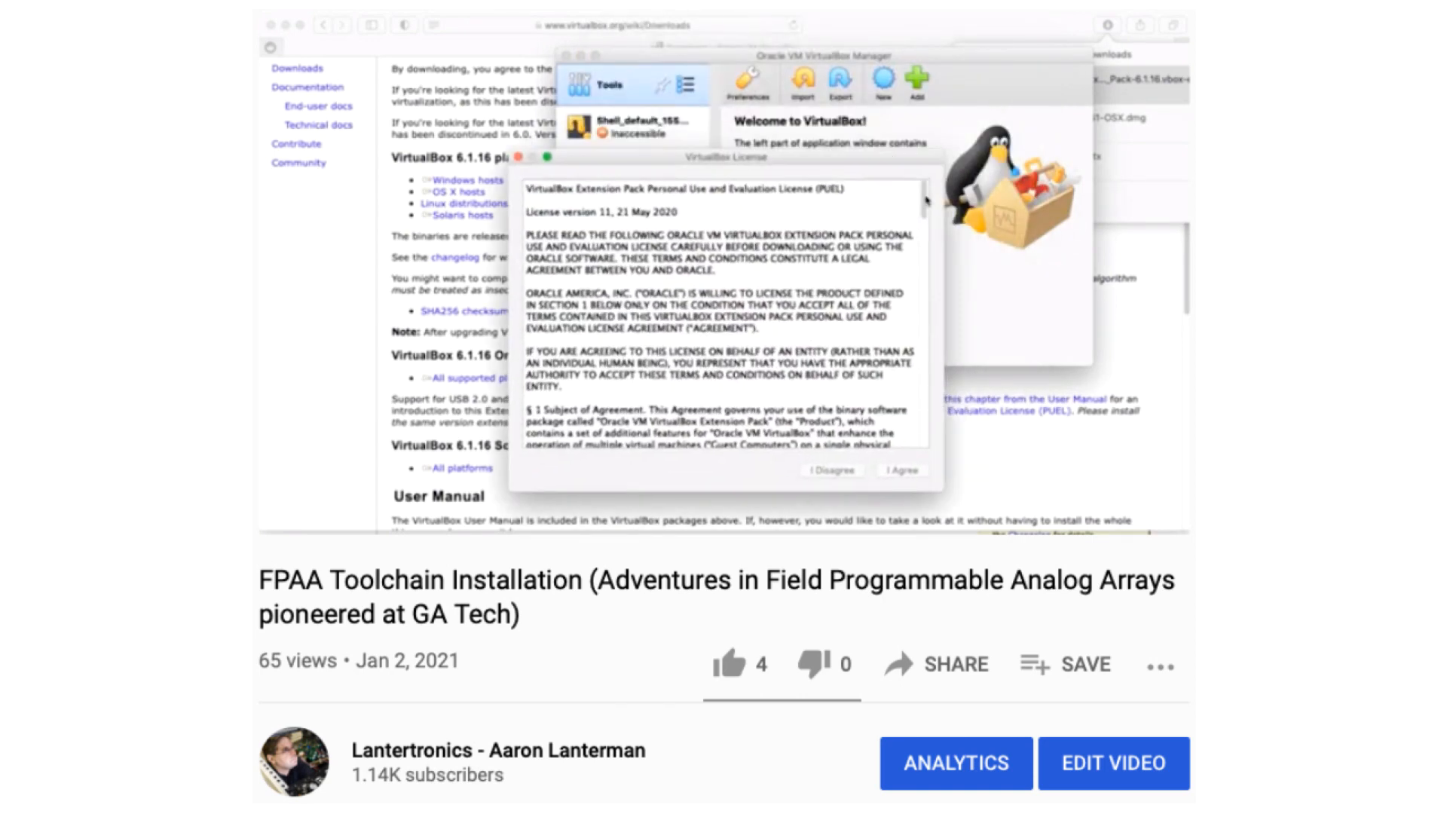
pyautogui.click(901, 470)
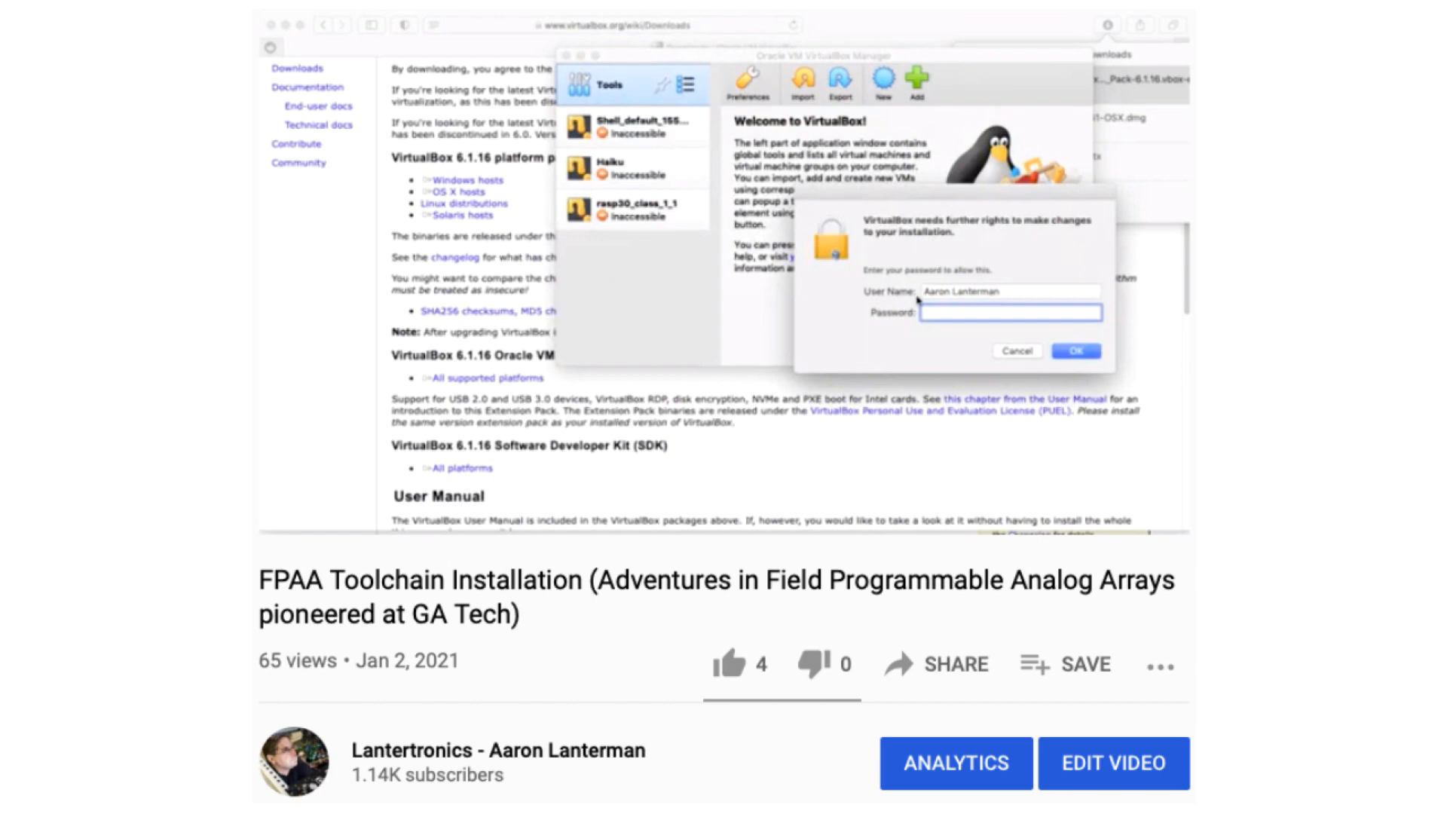
pyautogui.click(1075, 351)
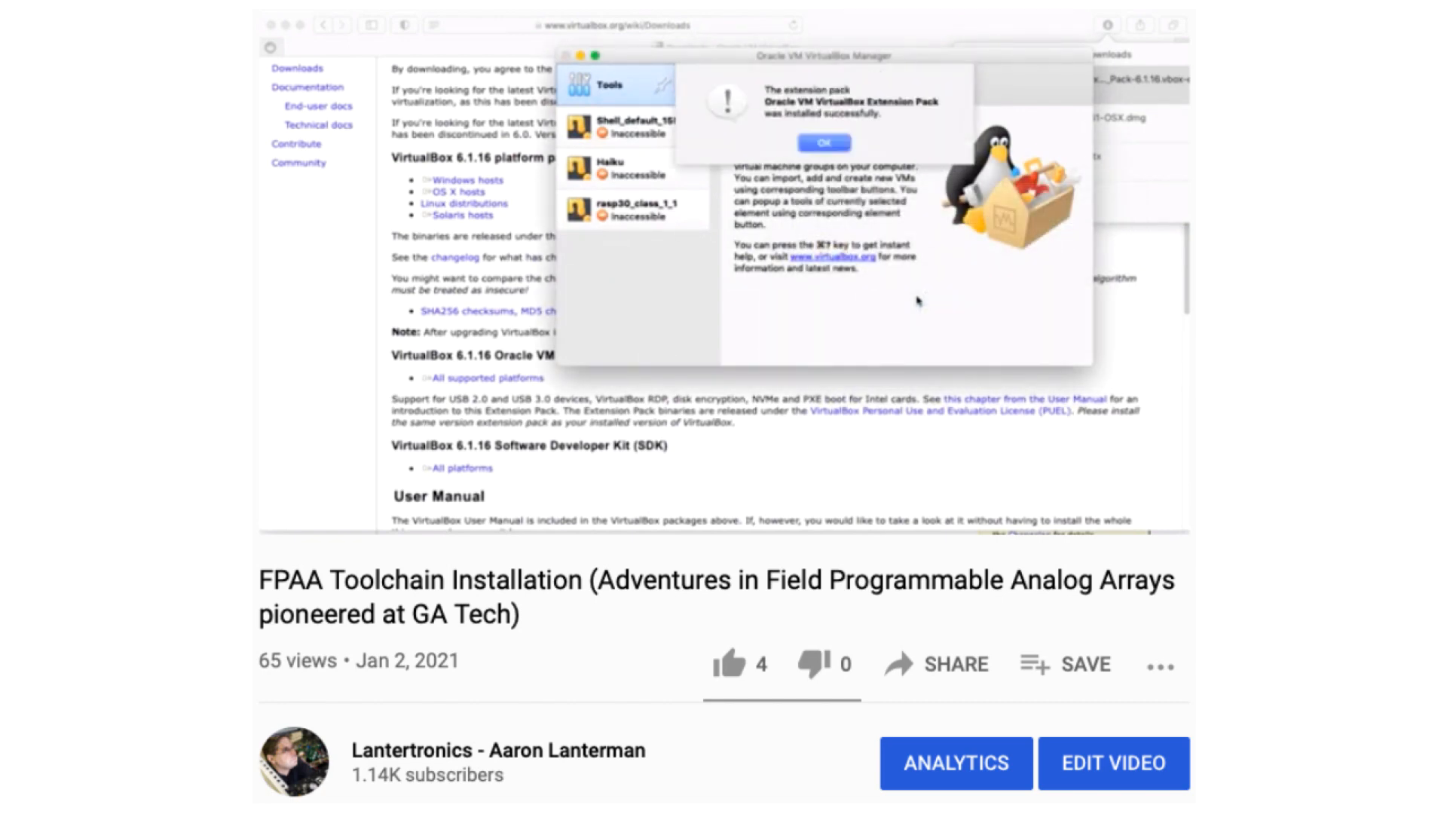
pyautogui.click(823, 143)
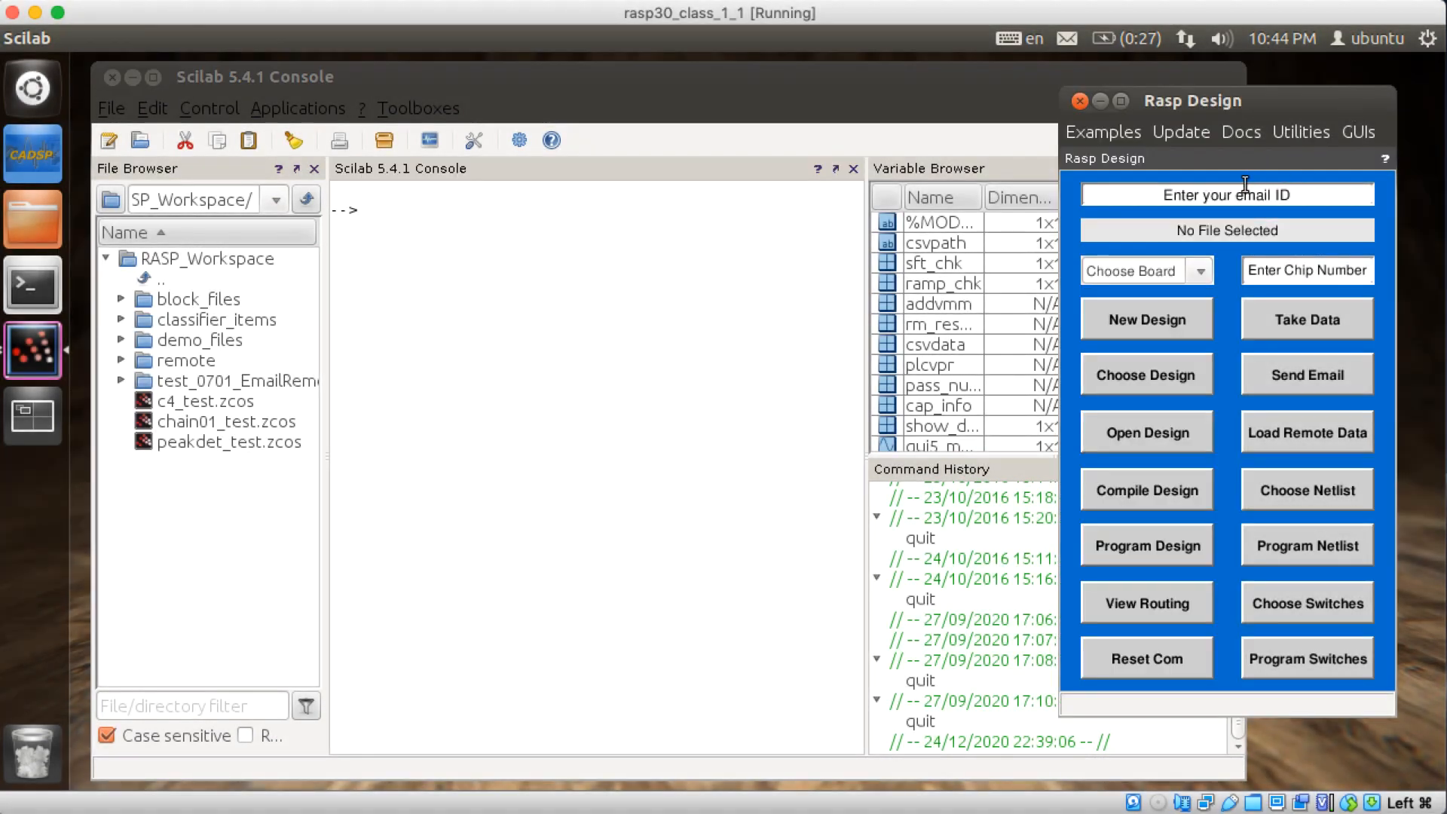
# Open Examples > L1 Simulation > LPF, agree to create myVariable as input, and open the board list.
pyautogui.click(1101, 133)
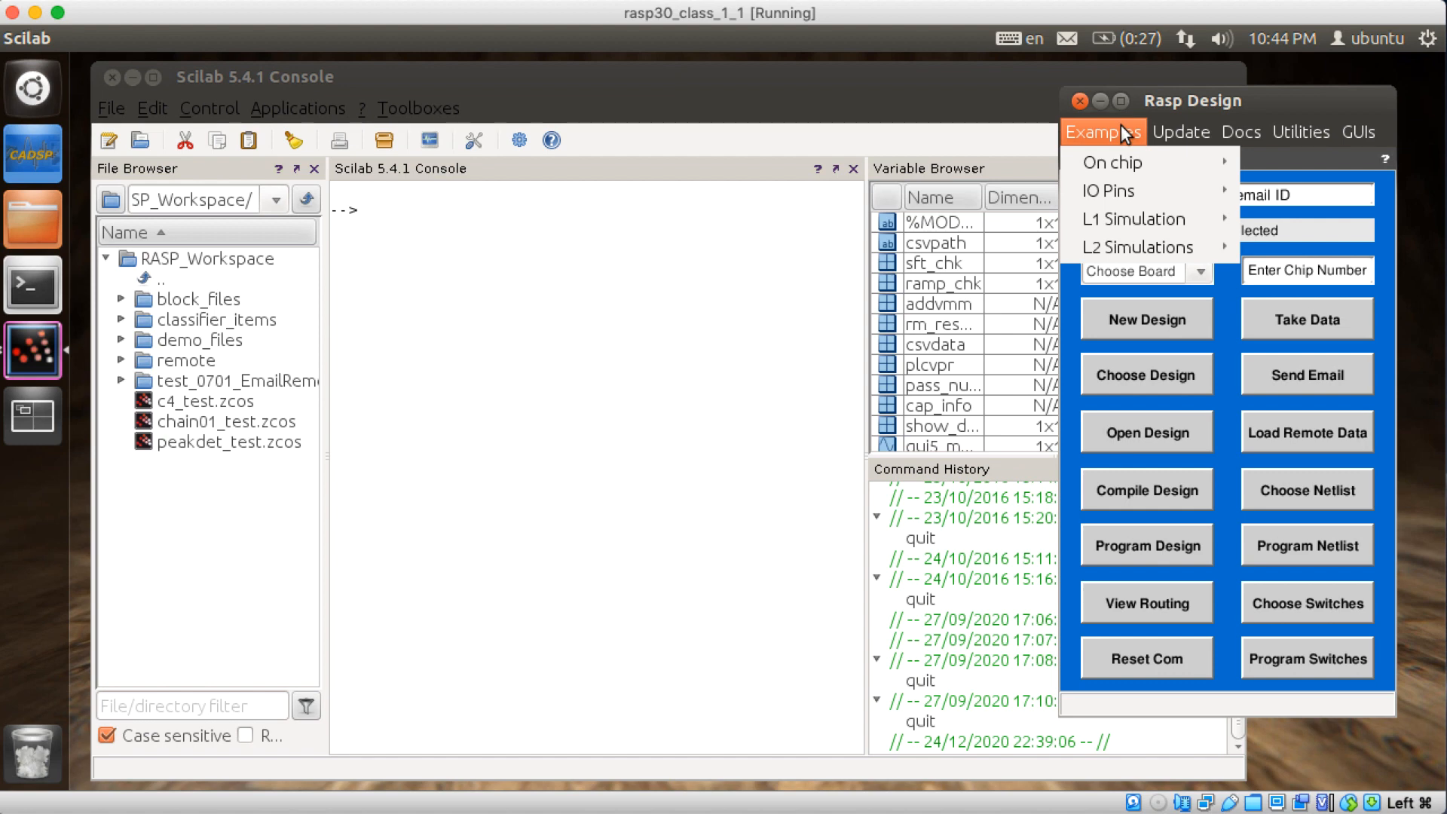
pyautogui.moveTo(1133, 220)
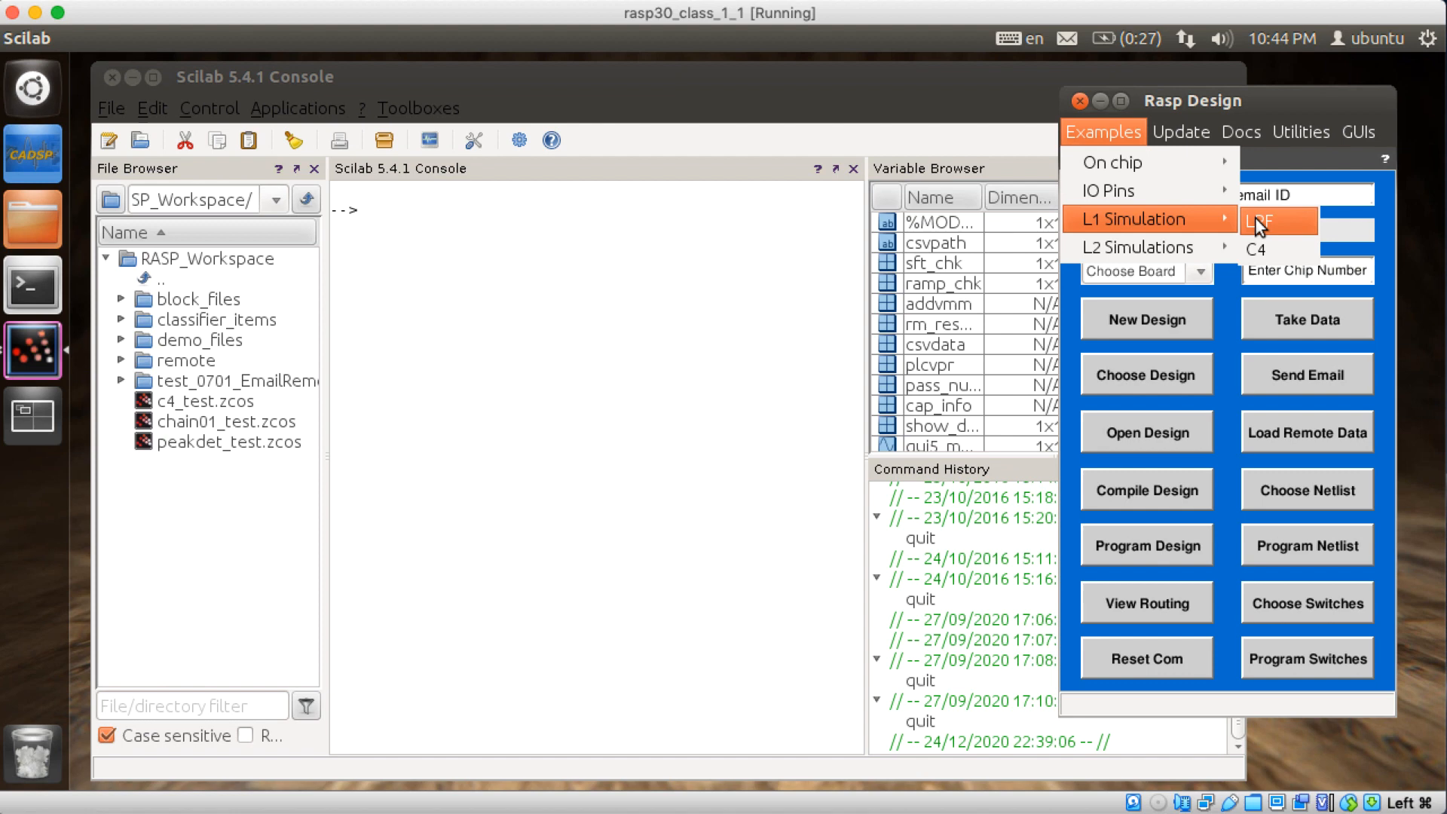
pyautogui.click(1257, 220)
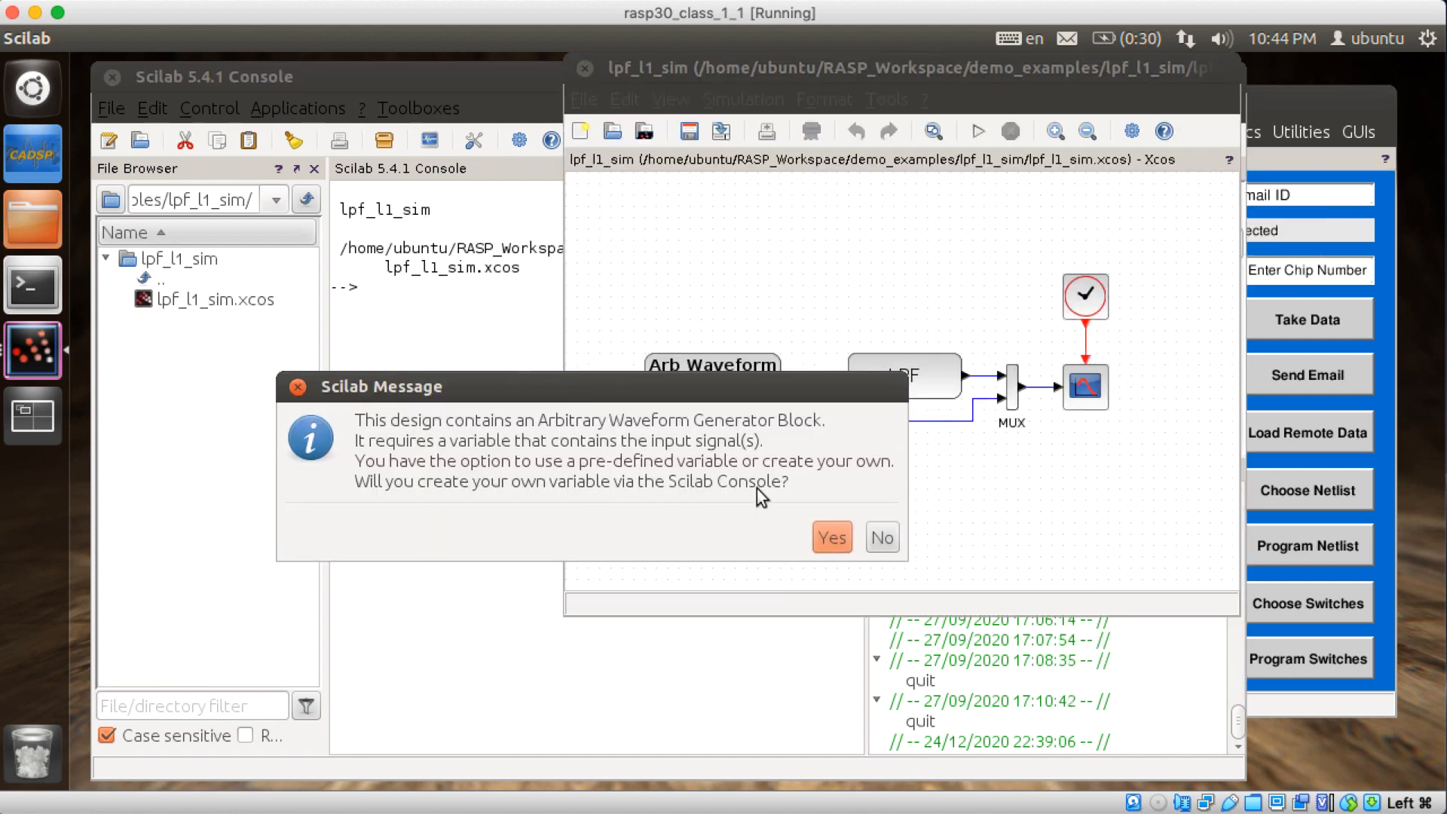
pyautogui.moveTo(640, 455)
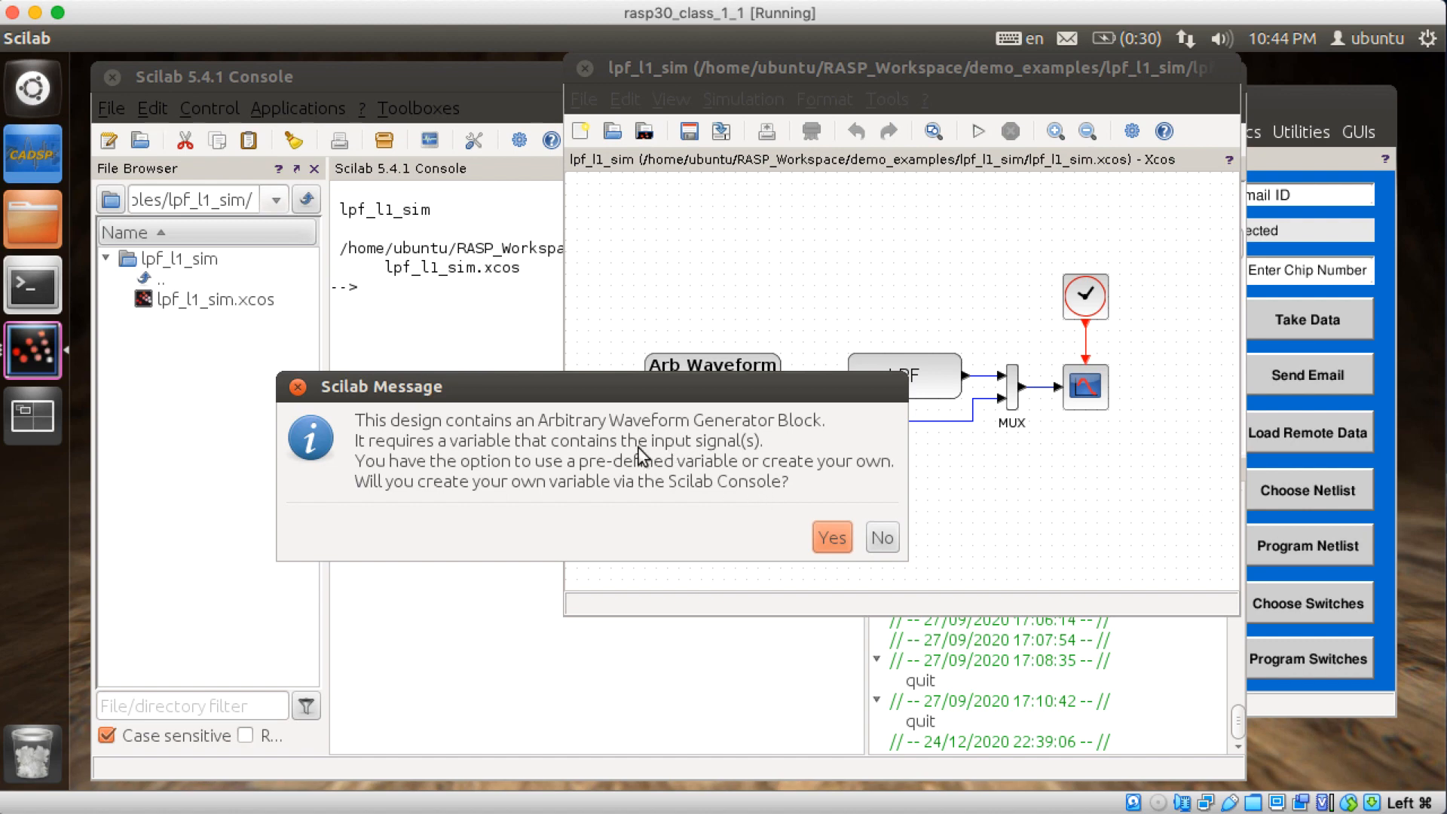
pyautogui.click(880, 536)
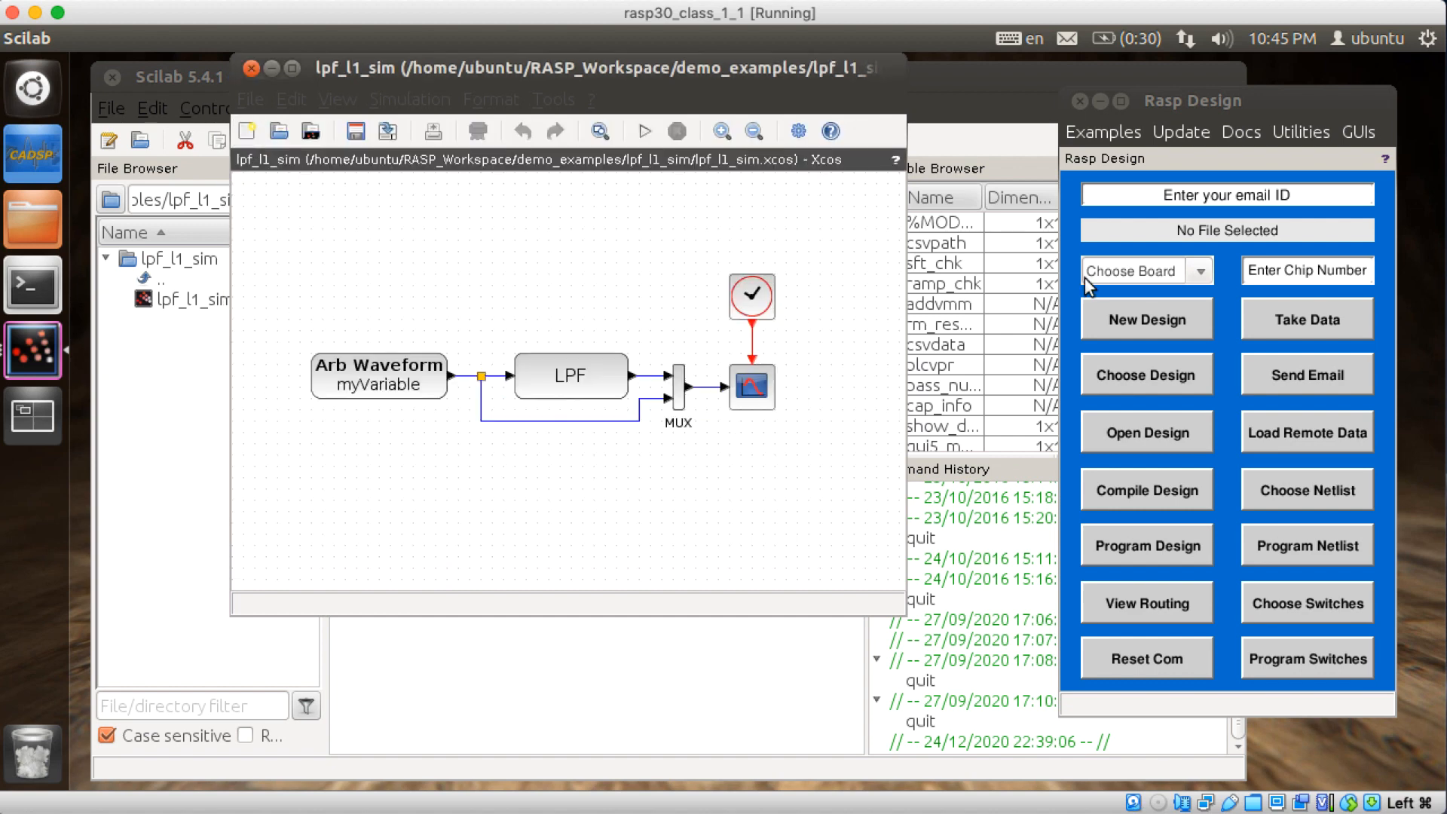
pyautogui.click(1145, 270)
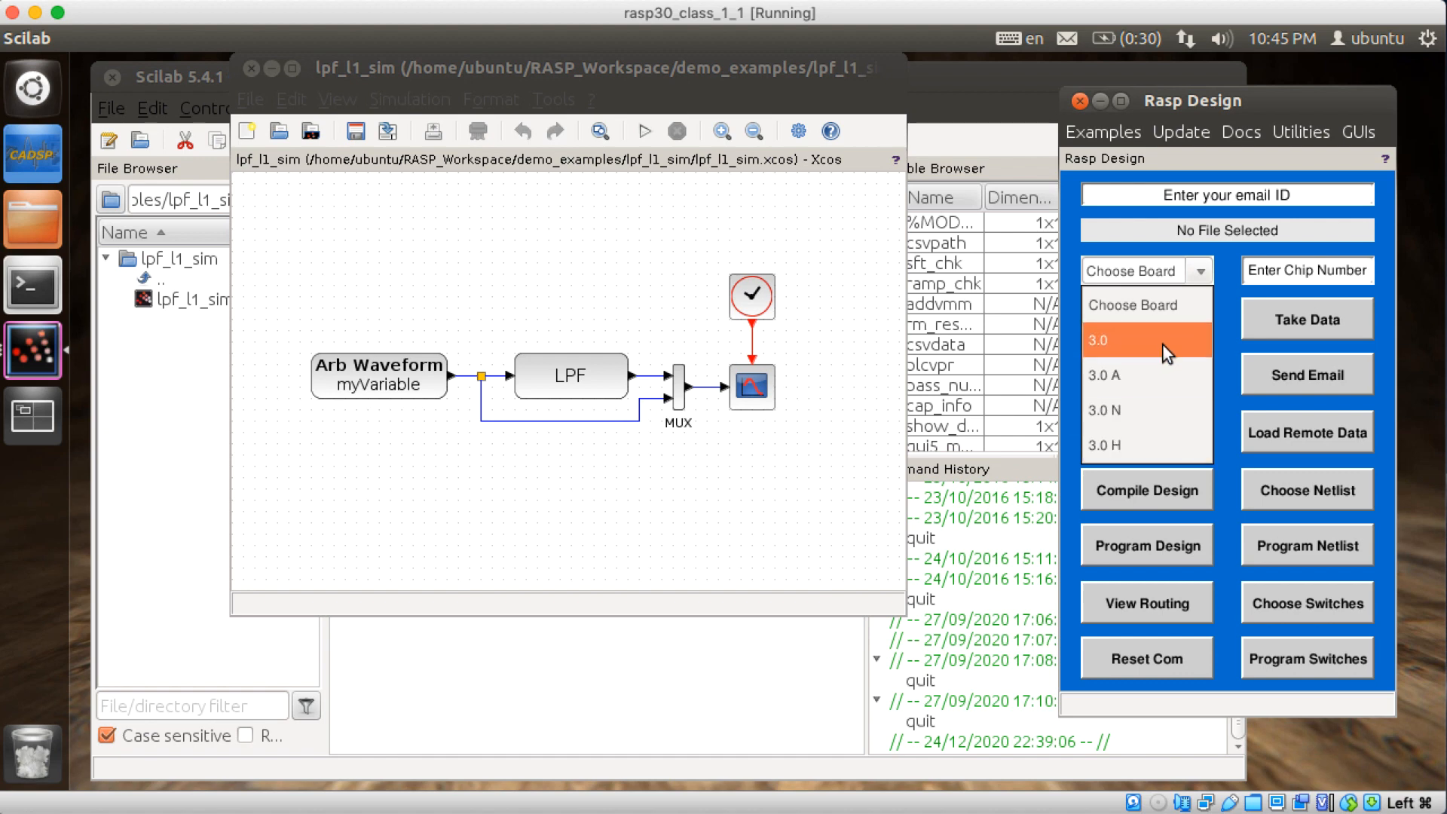
# Choose board 3.0, open the C4 level-1 example with the predefined pre_c4 input and run it.
pyautogui.click(1102, 131)
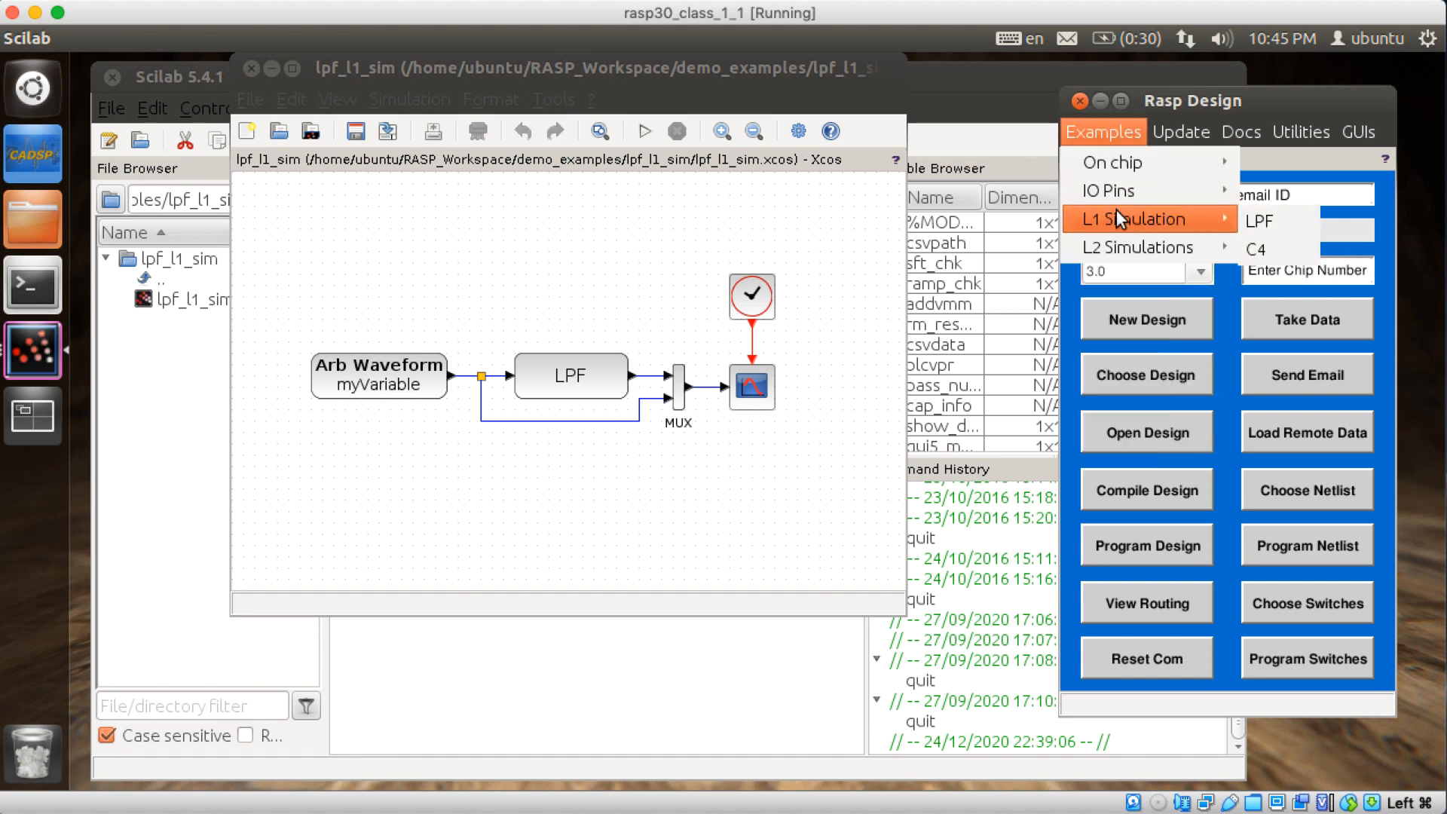
pyautogui.click(1256, 249)
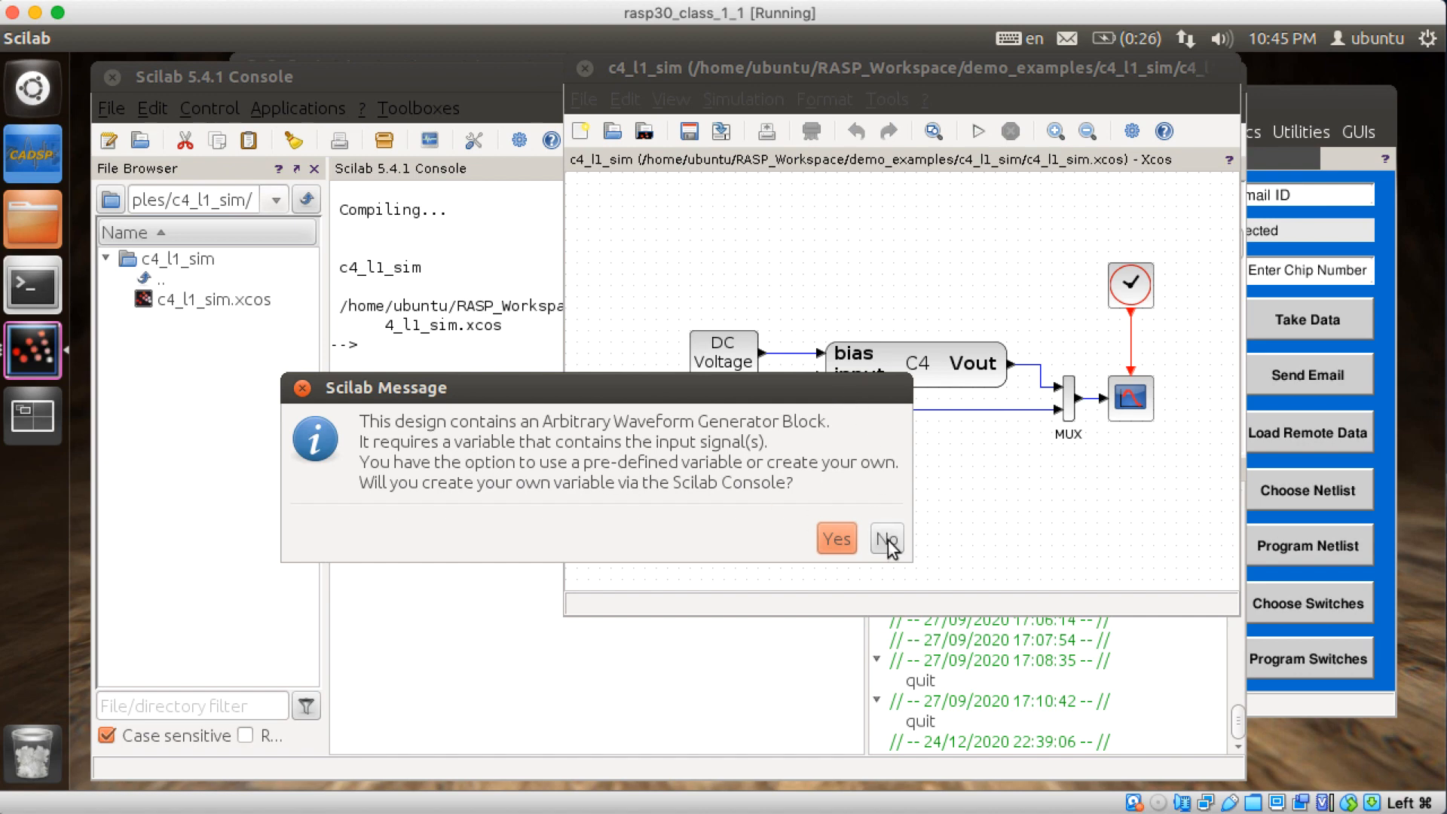
pyautogui.click(885, 538)
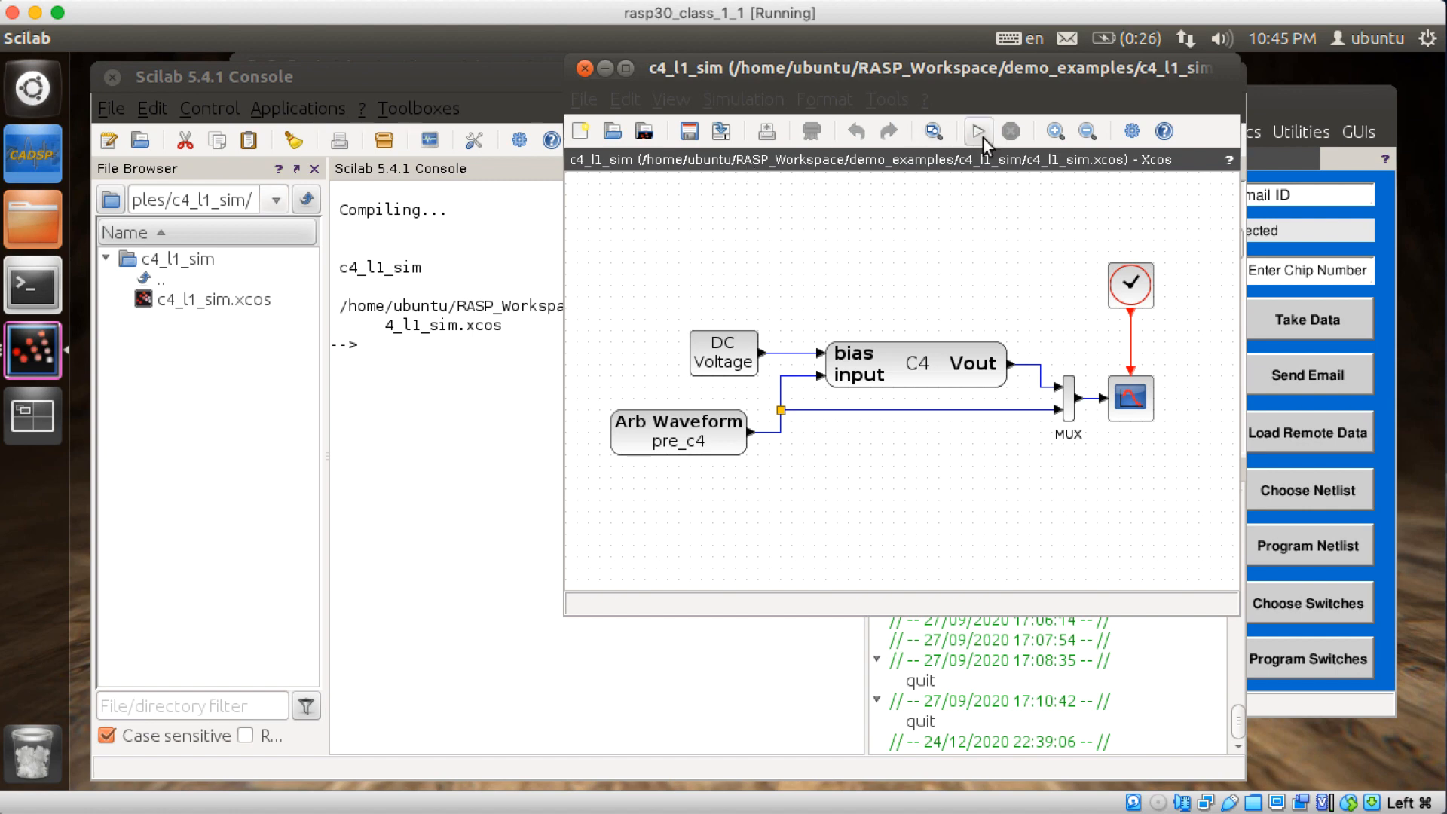
pyautogui.click(977, 131)
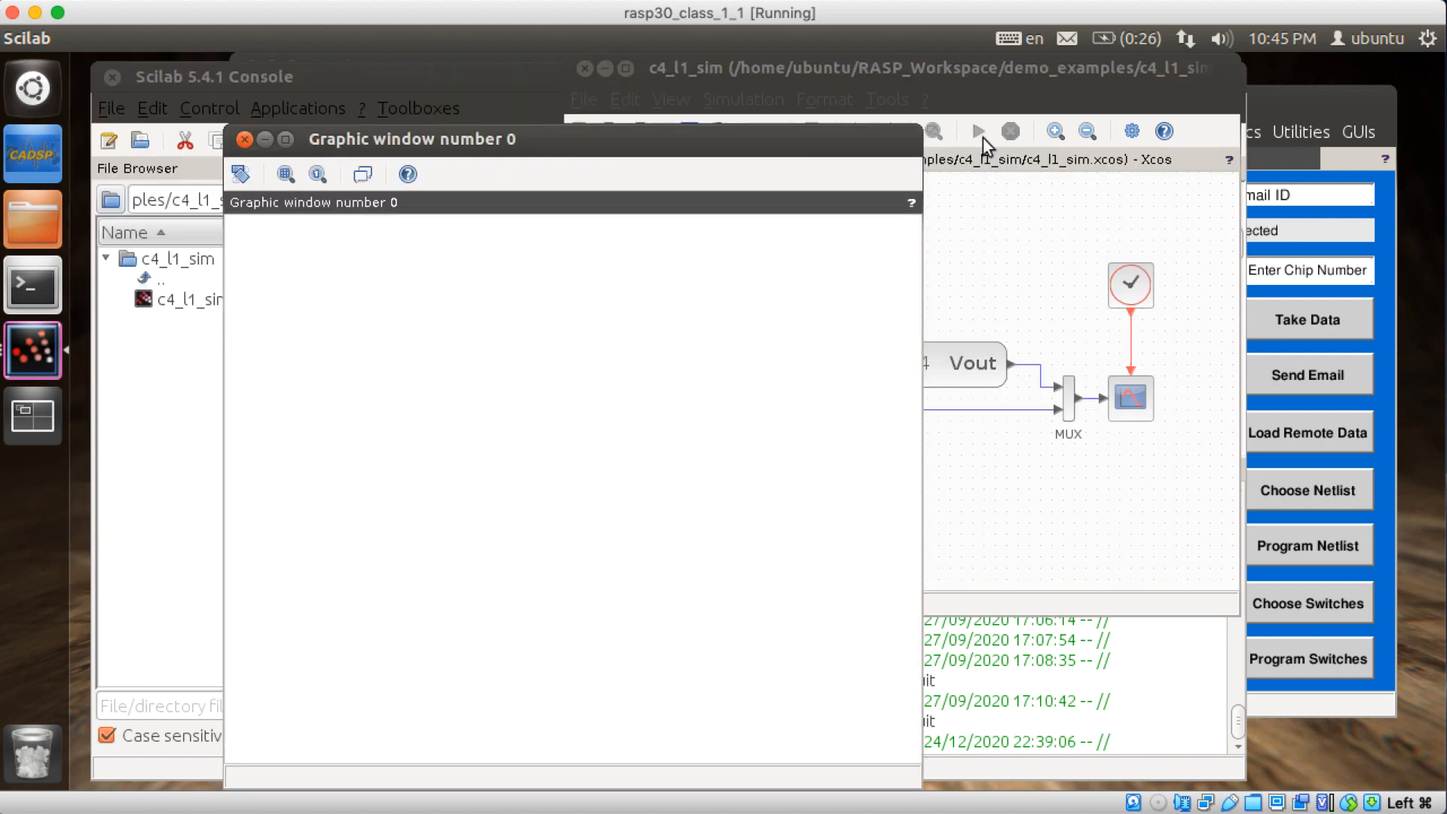
# Bring the C4 diagram forward, inspect the C4 block's parameters and dismiss them.
pyautogui.click(977, 131)
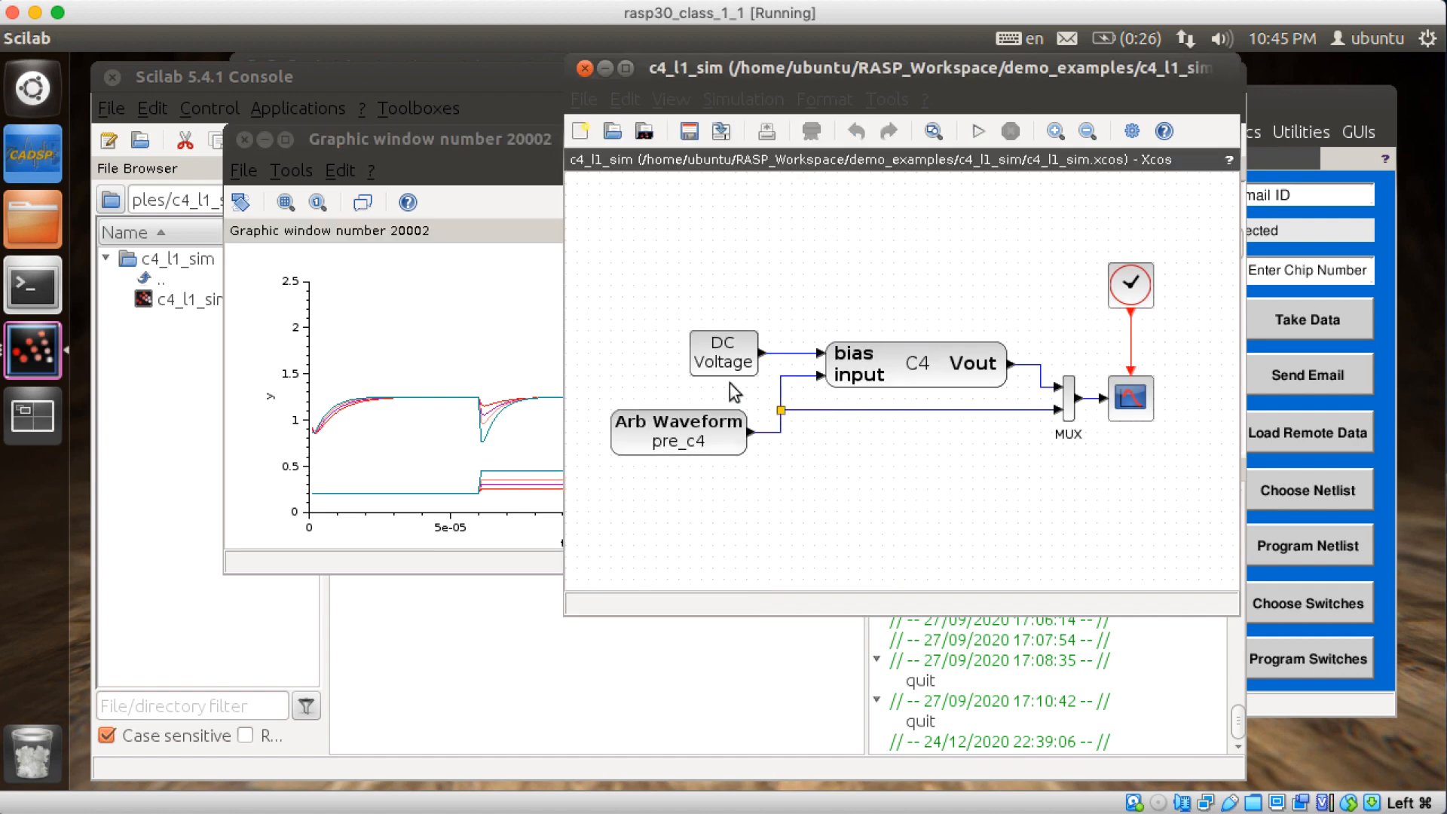
pyautogui.doubleClick(915, 363)
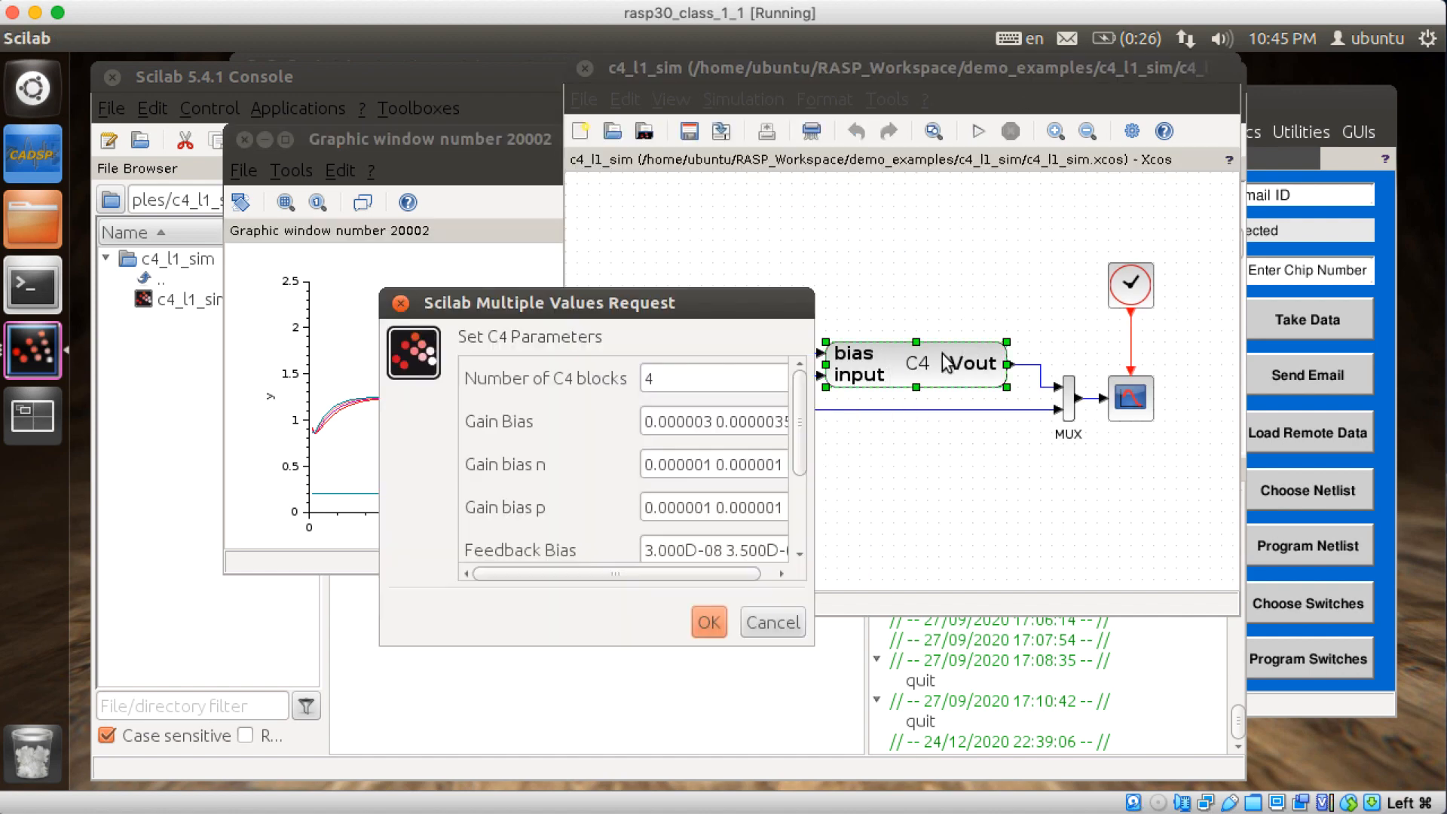
pyautogui.moveTo(517, 182)
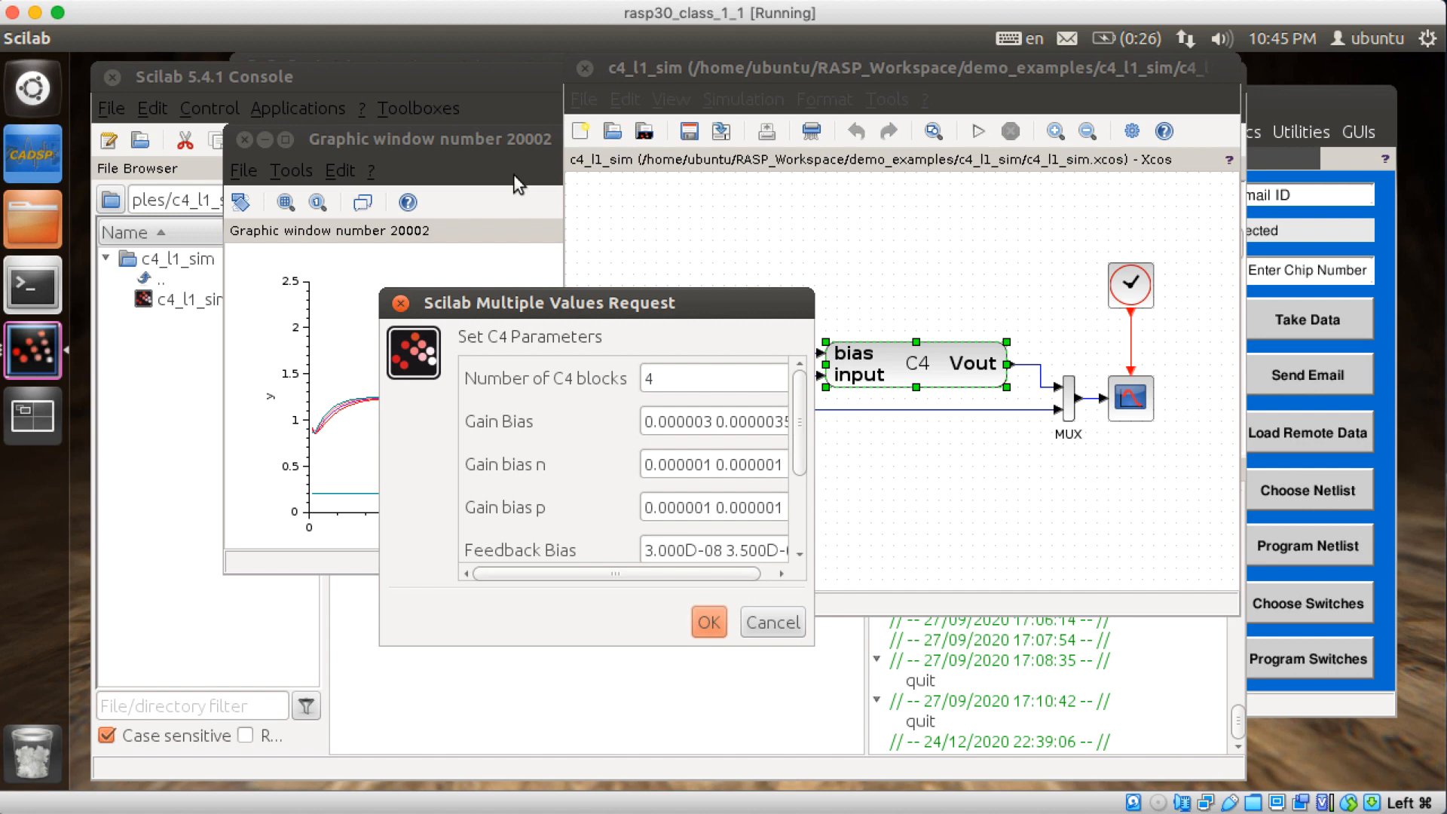
pyautogui.click(708, 623)
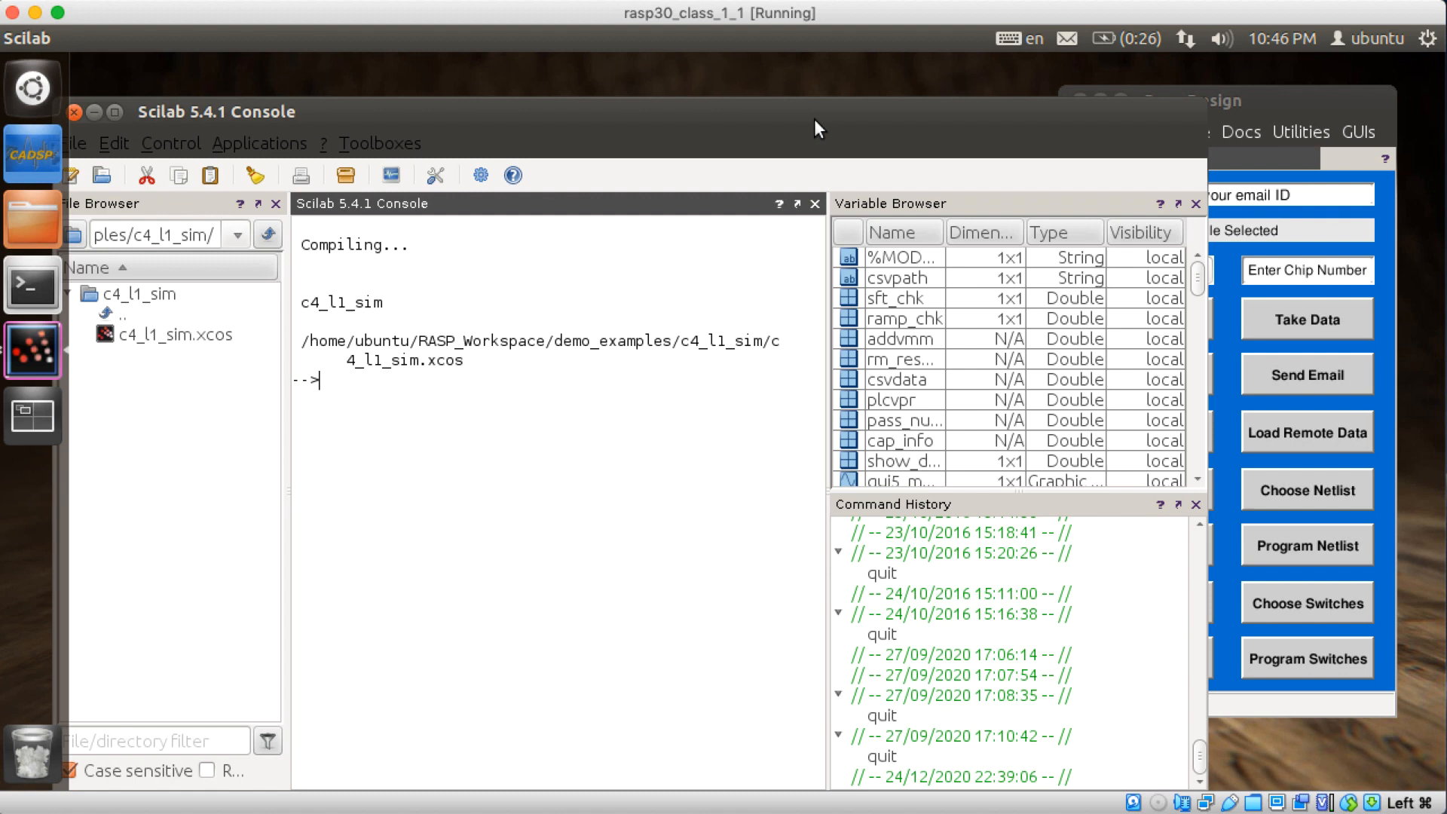
# Run the nFET level-2 example, acknowledge the Modelica summary and close its drain-current plot.
pyautogui.click(1100, 132)
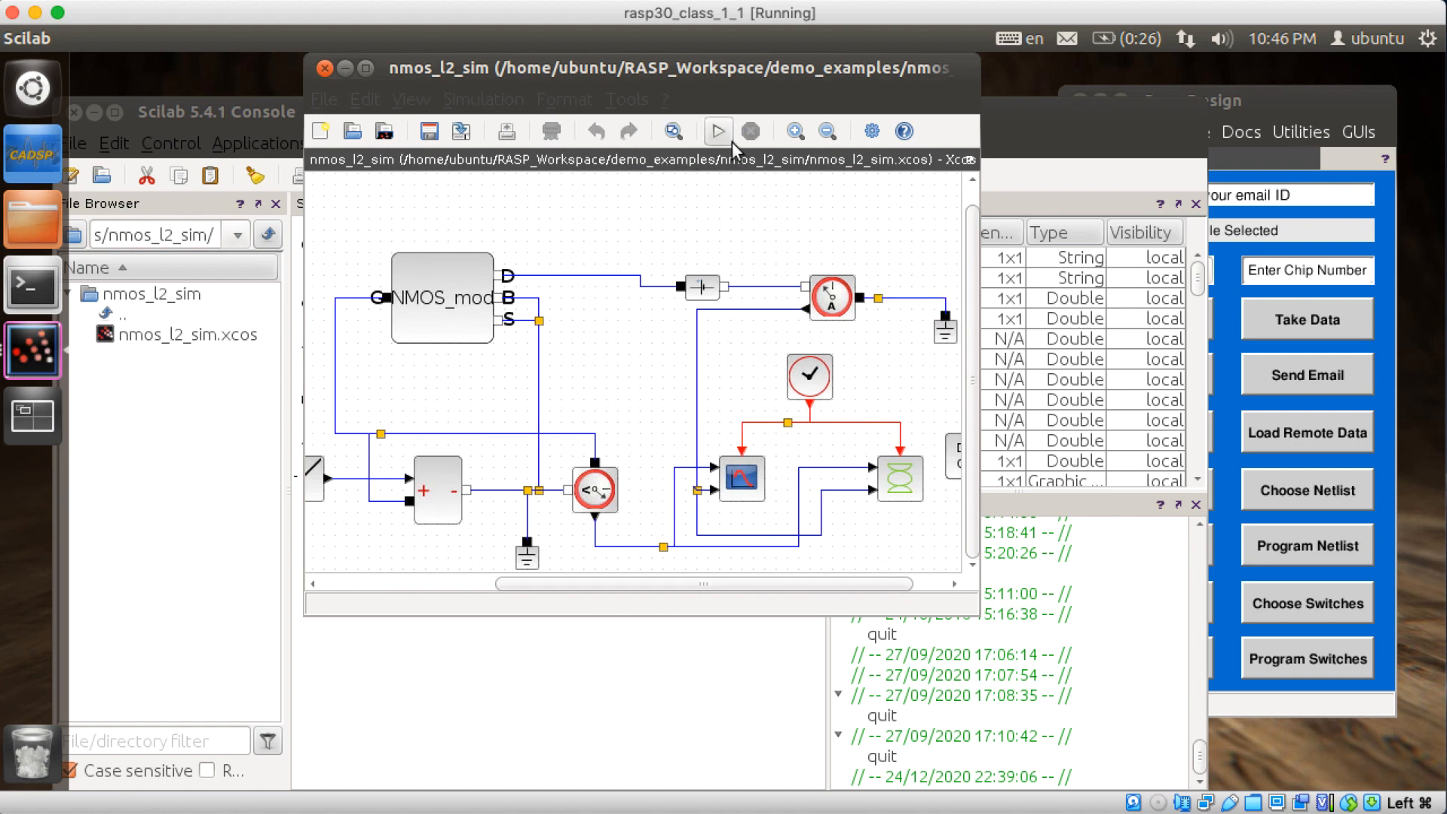
pyautogui.click(718, 129)
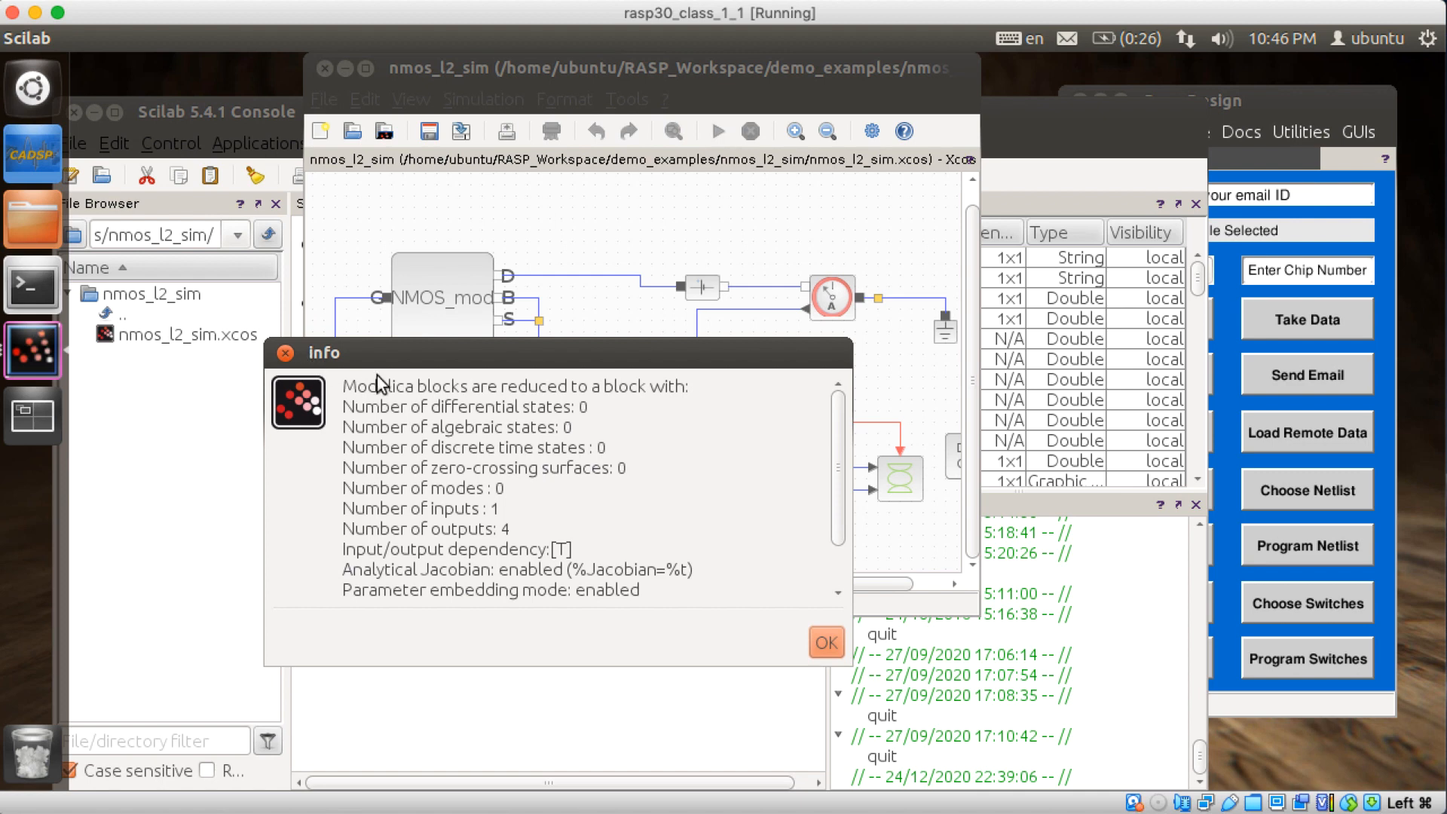
pyautogui.click(825, 642)
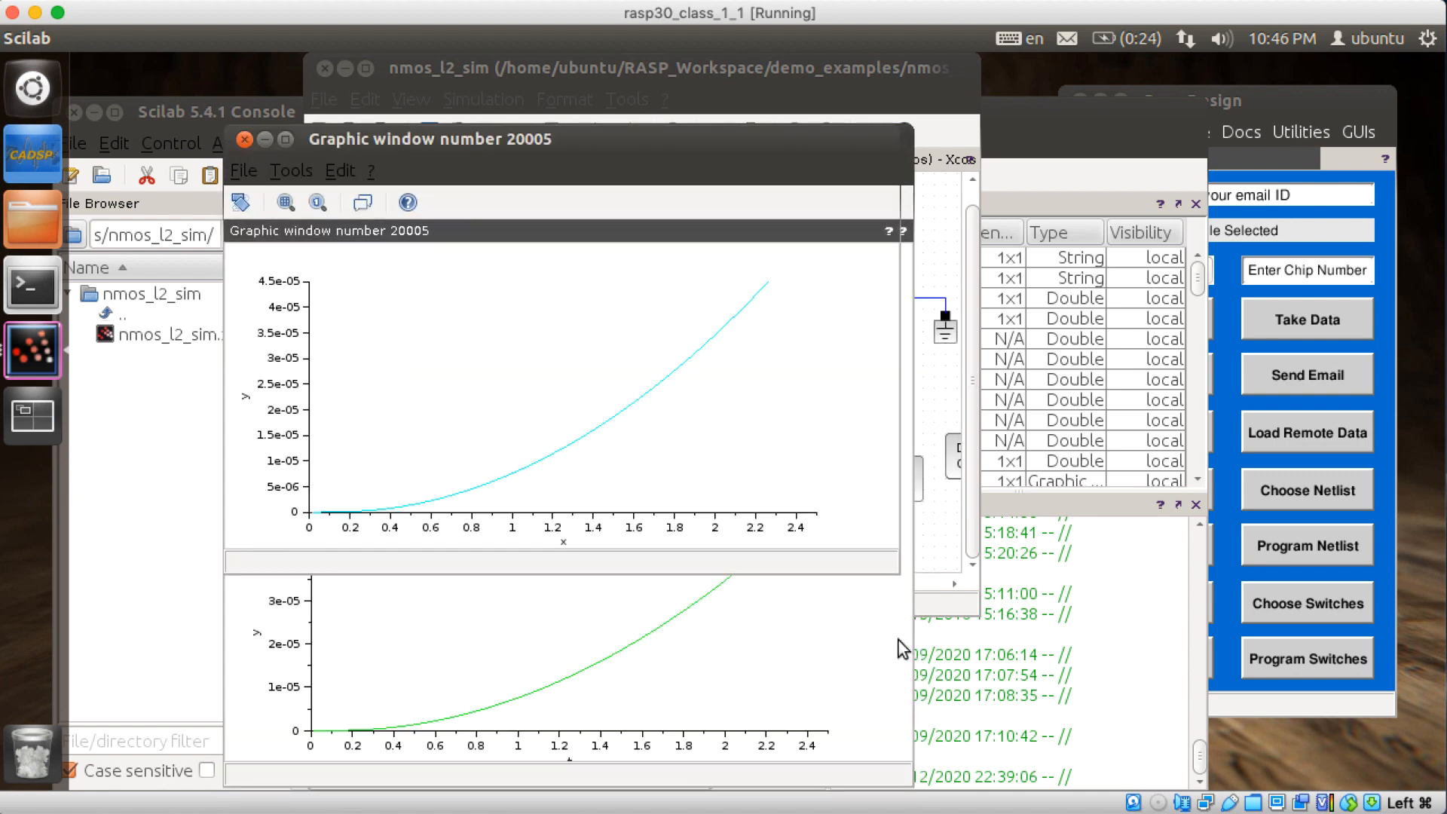
pyautogui.moveTo(291, 170)
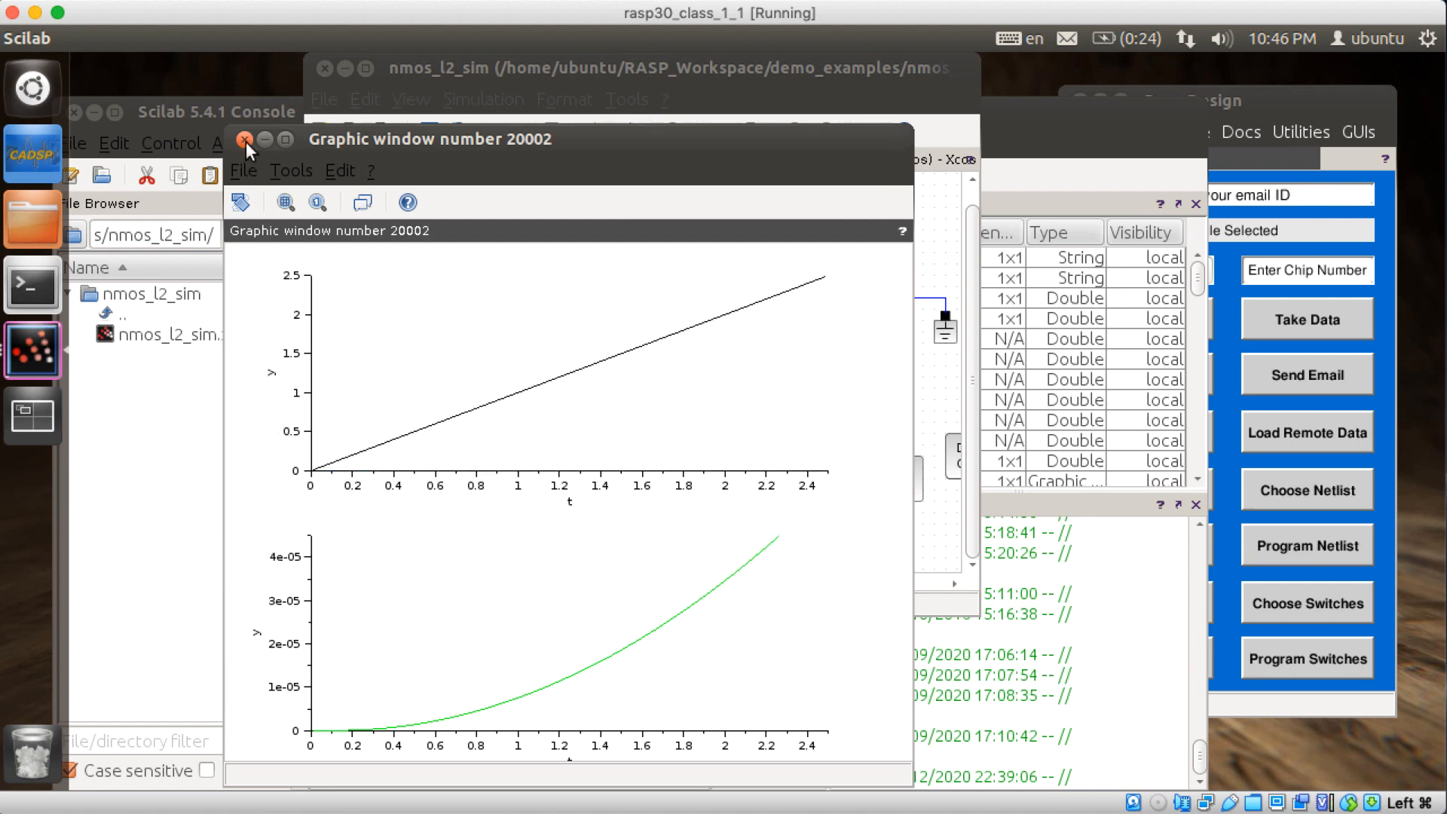
pyautogui.click(246, 148)
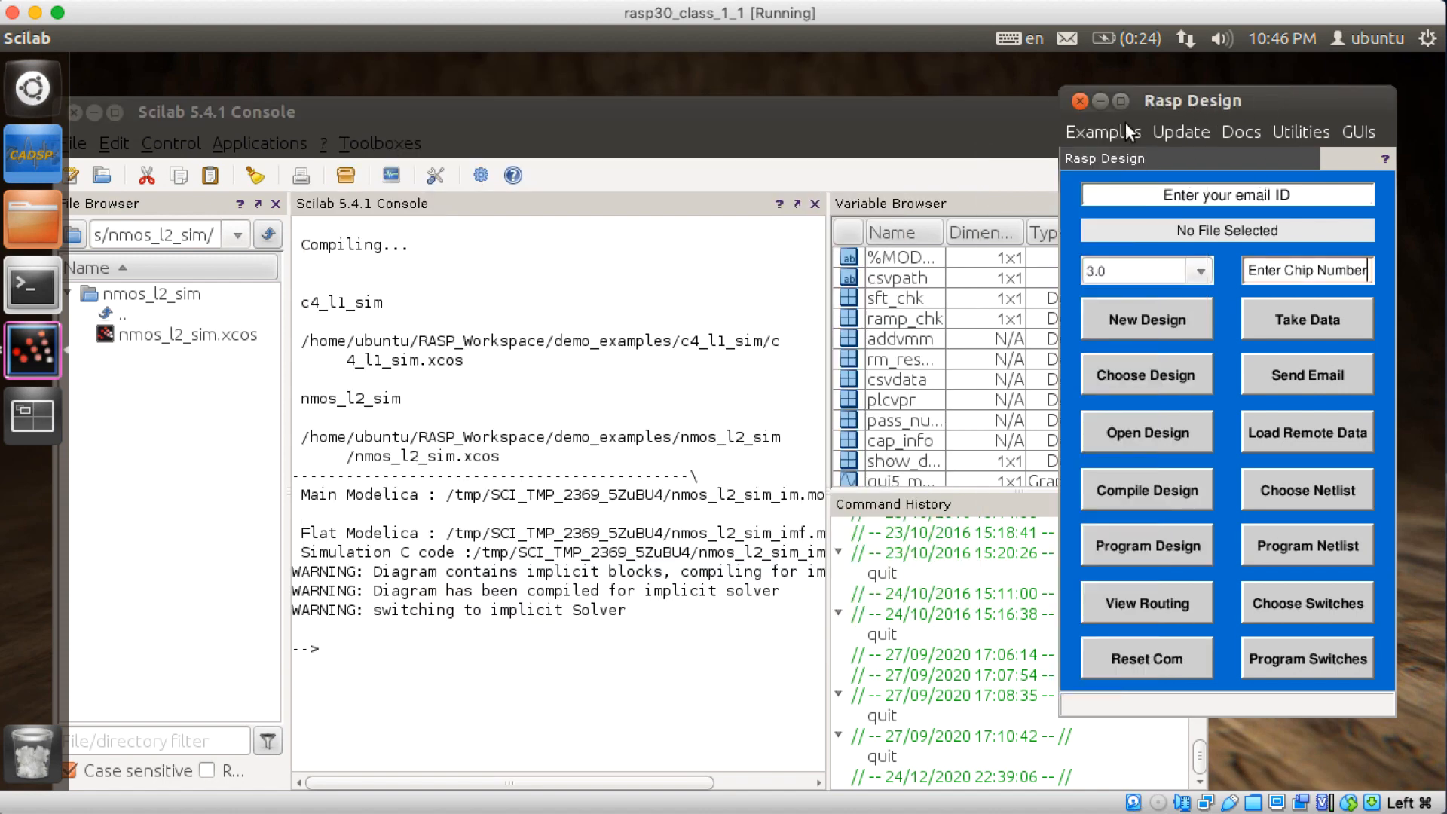
# Open the pFET level-2 example, view its drain-current plot and close the plot window.
pyautogui.click(1103, 131)
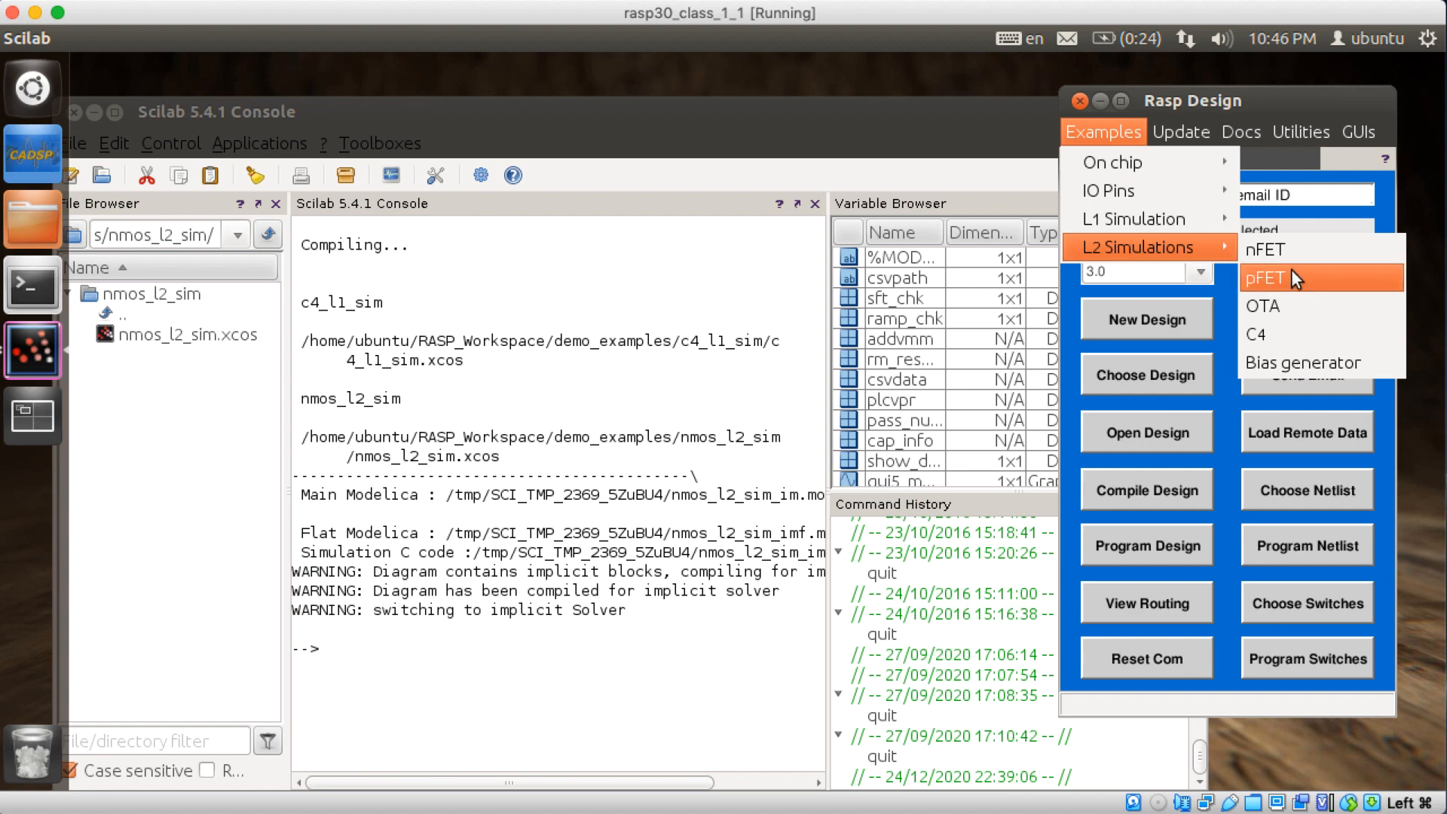
pyautogui.click(1265, 277)
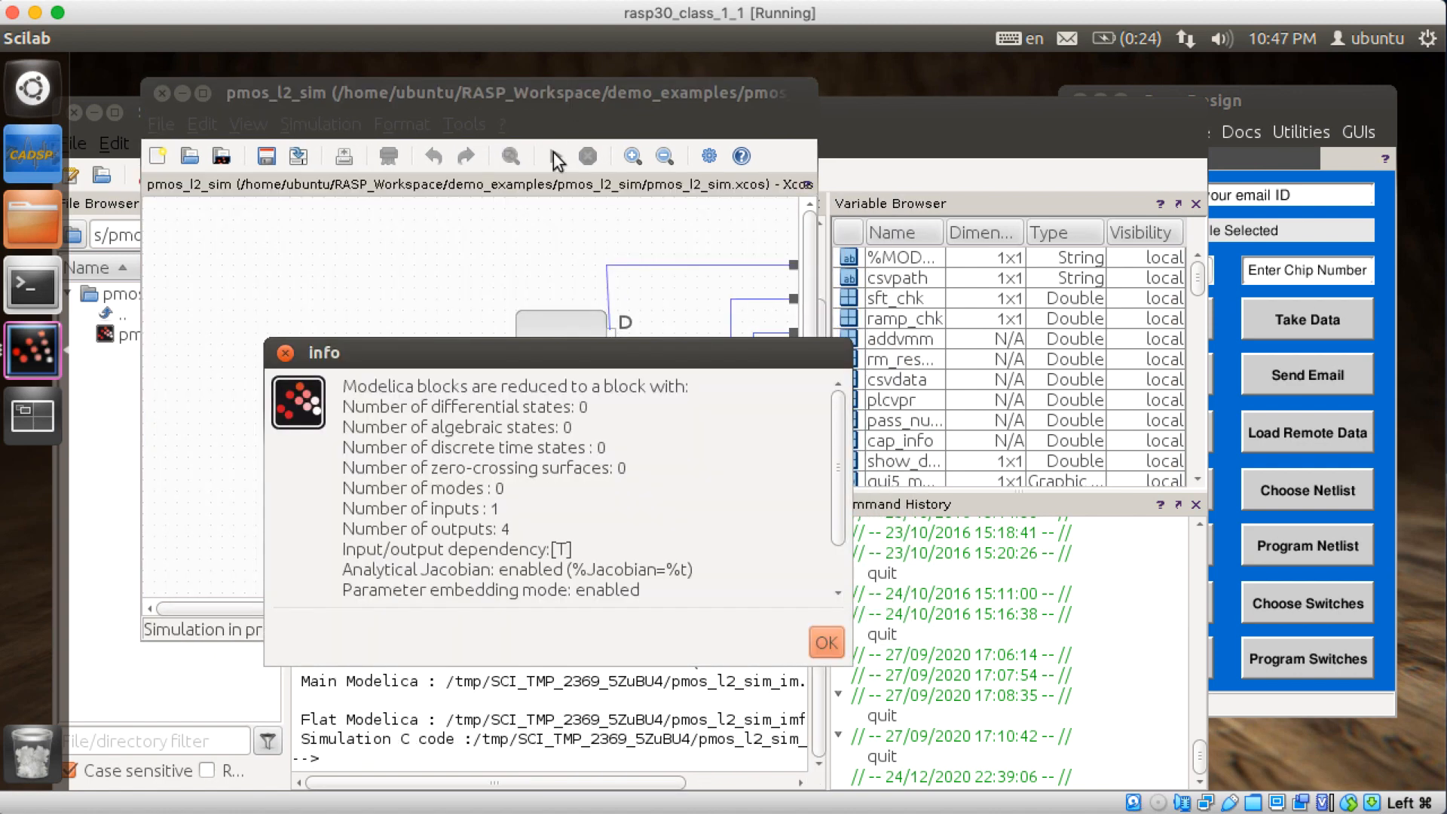
pyautogui.click(824, 642)
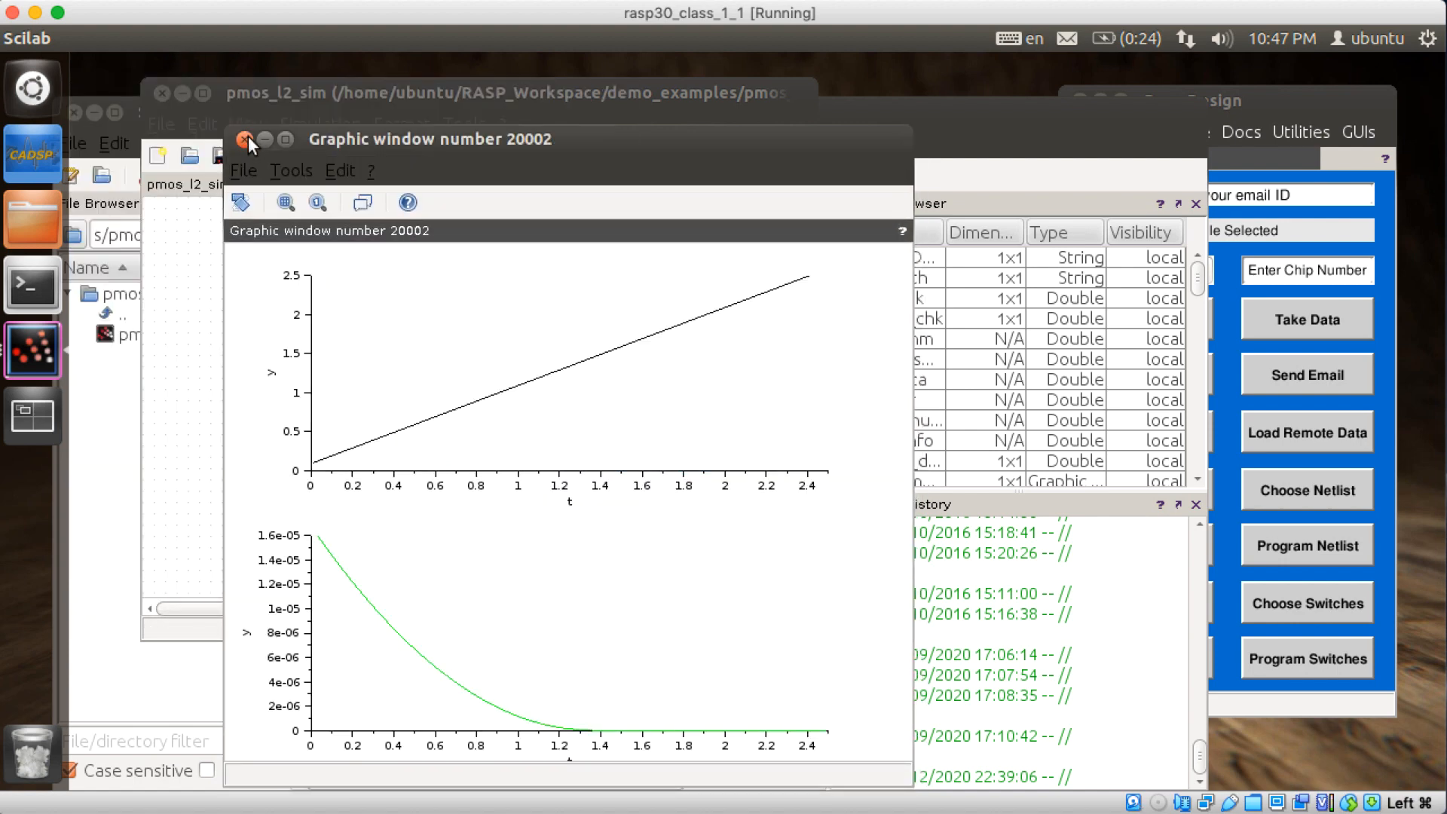
pyautogui.click(252, 139)
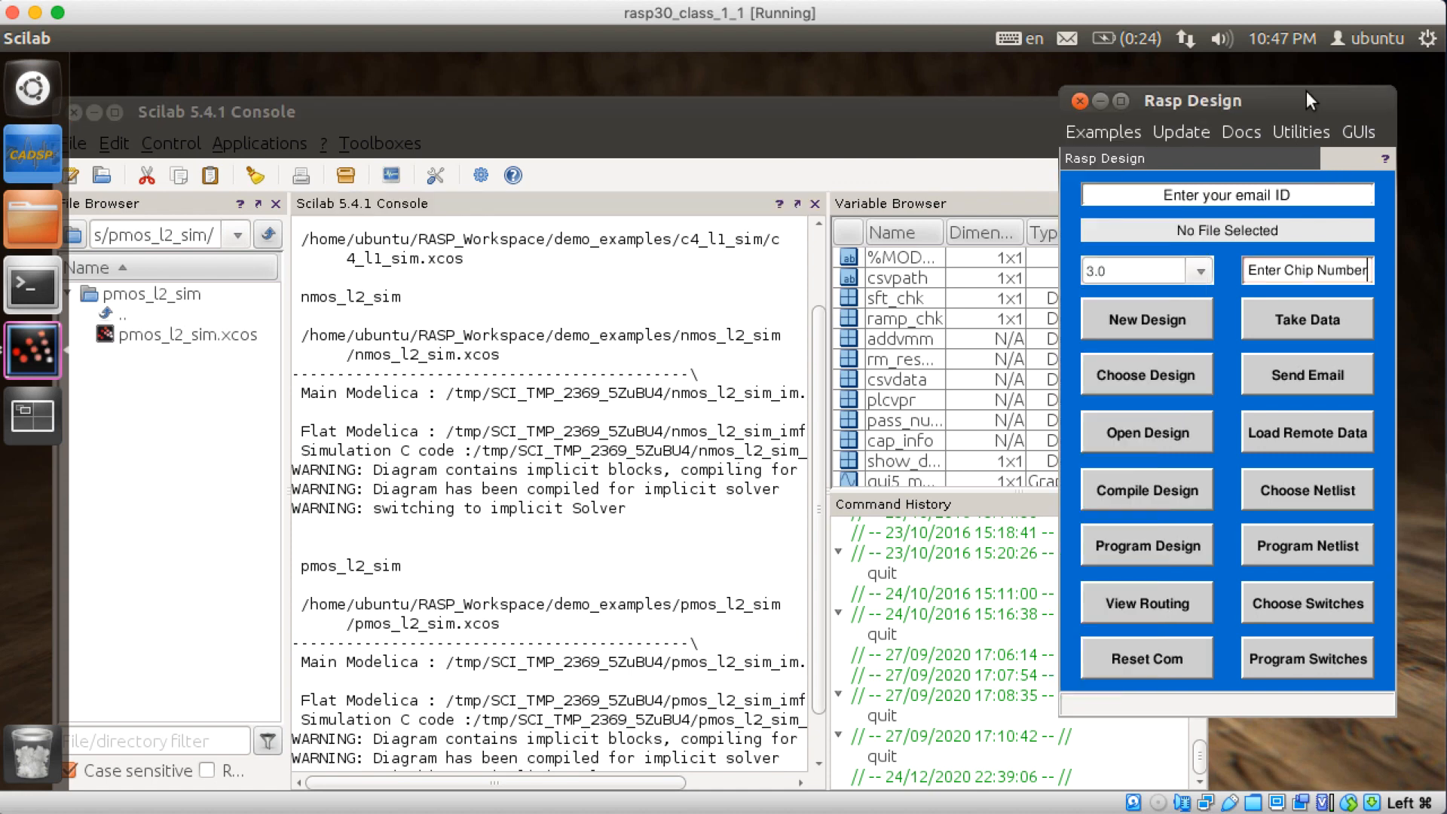
# Open the OTA level-2 example, accept the OTA_mod Ibias of 1e-9 A and view its step response.
pyautogui.click(1102, 132)
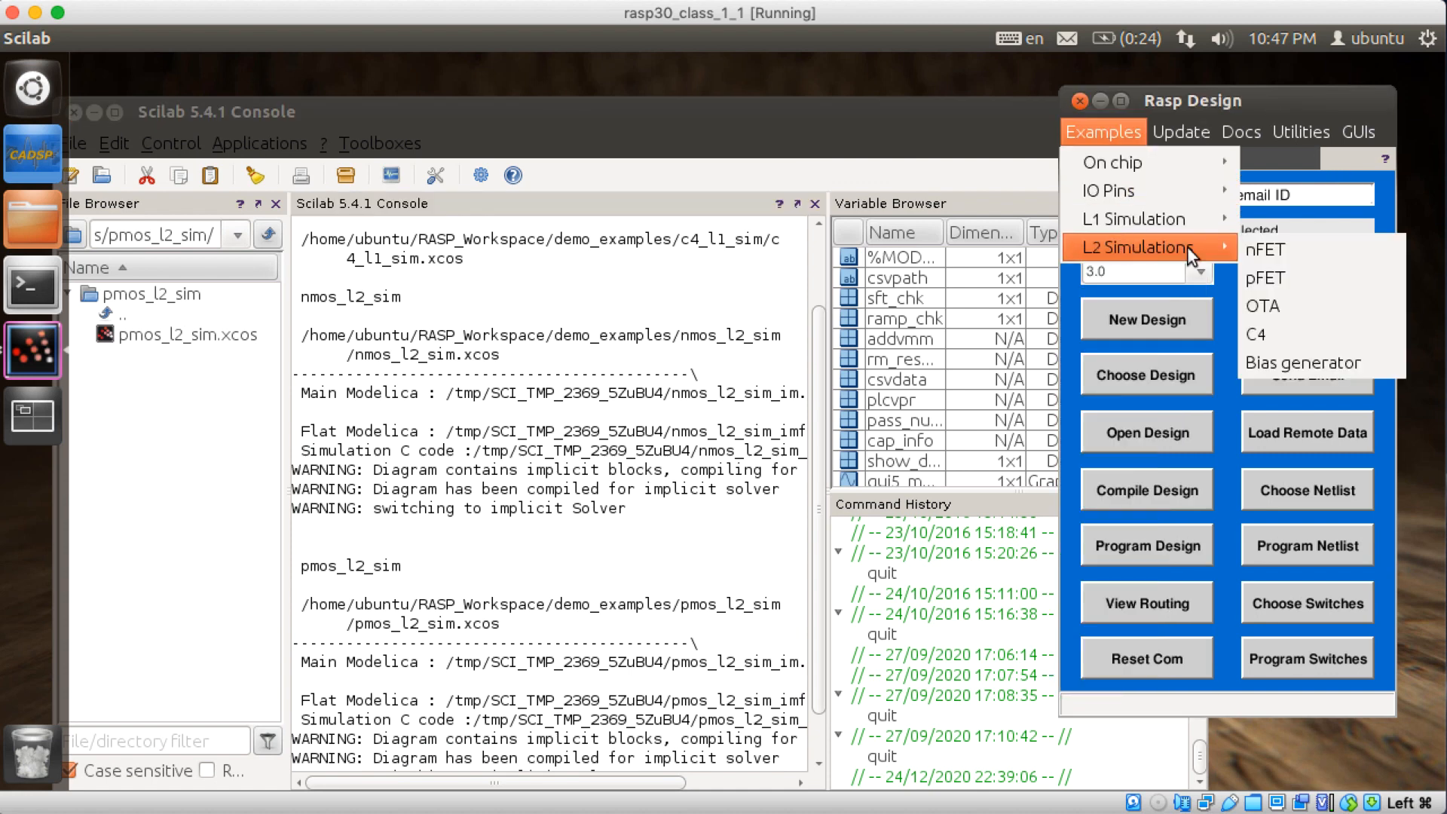
pyautogui.click(1261, 306)
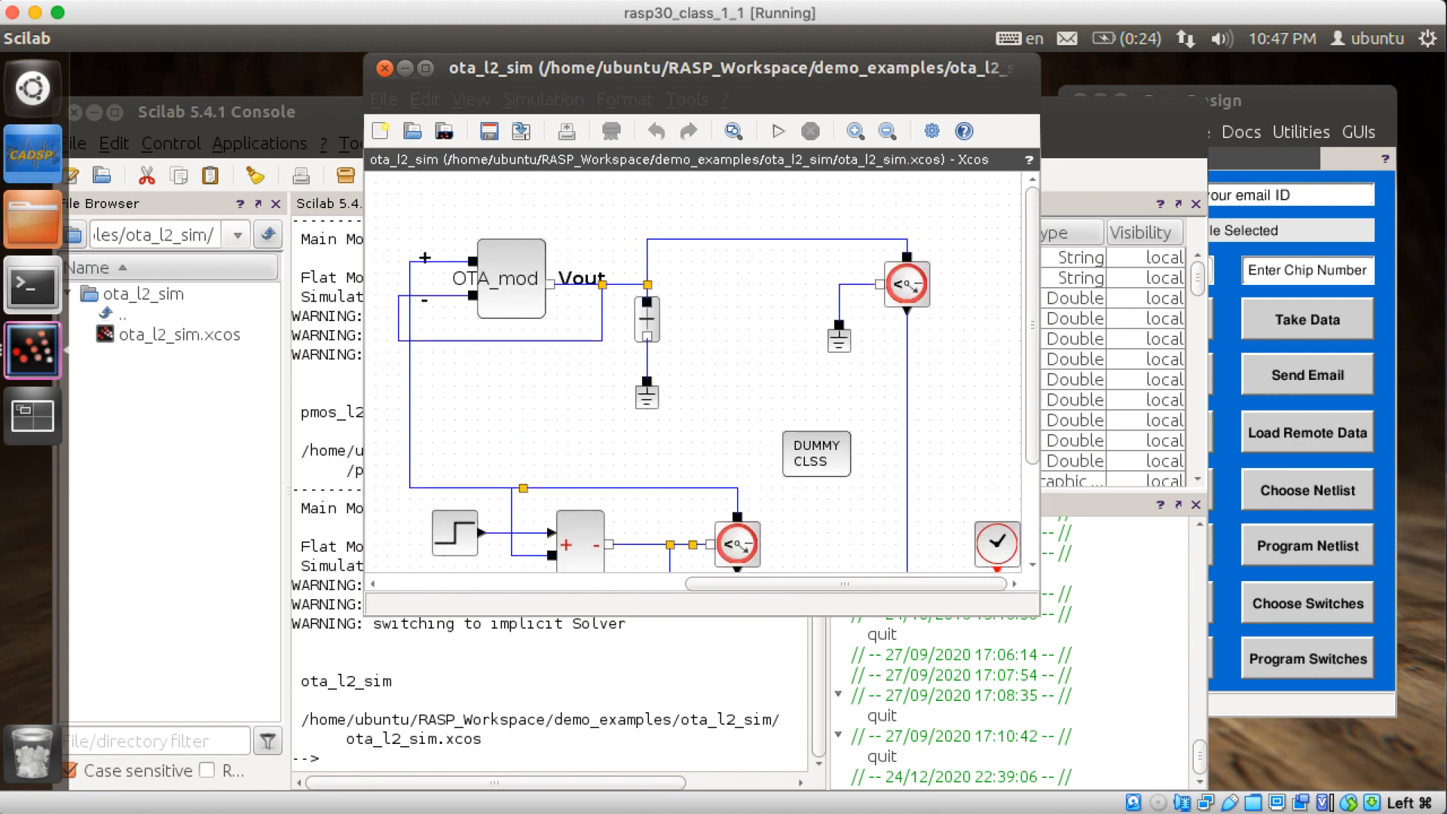
pyautogui.doubleClick(504, 277)
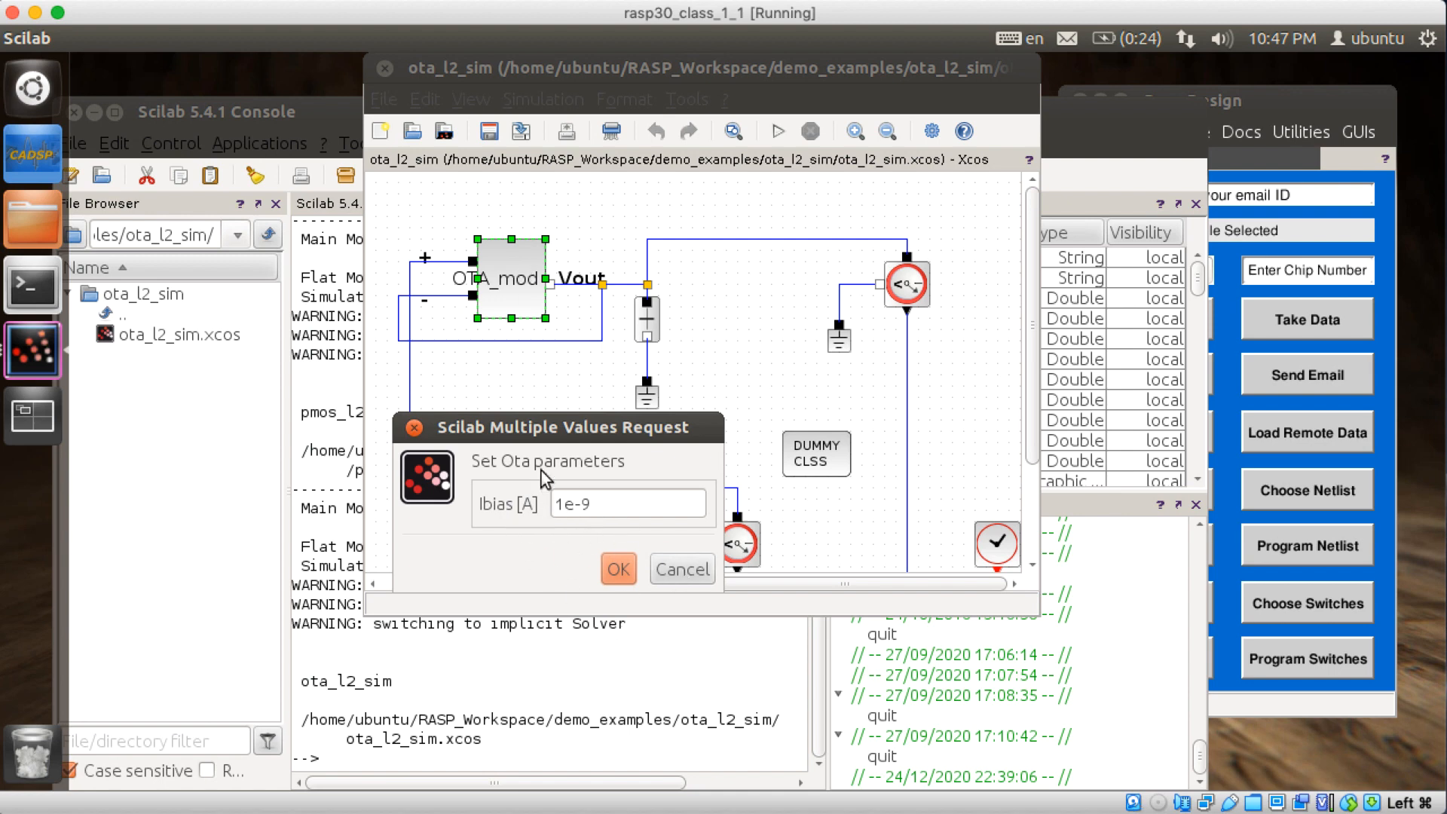
pyautogui.moveTo(586, 544)
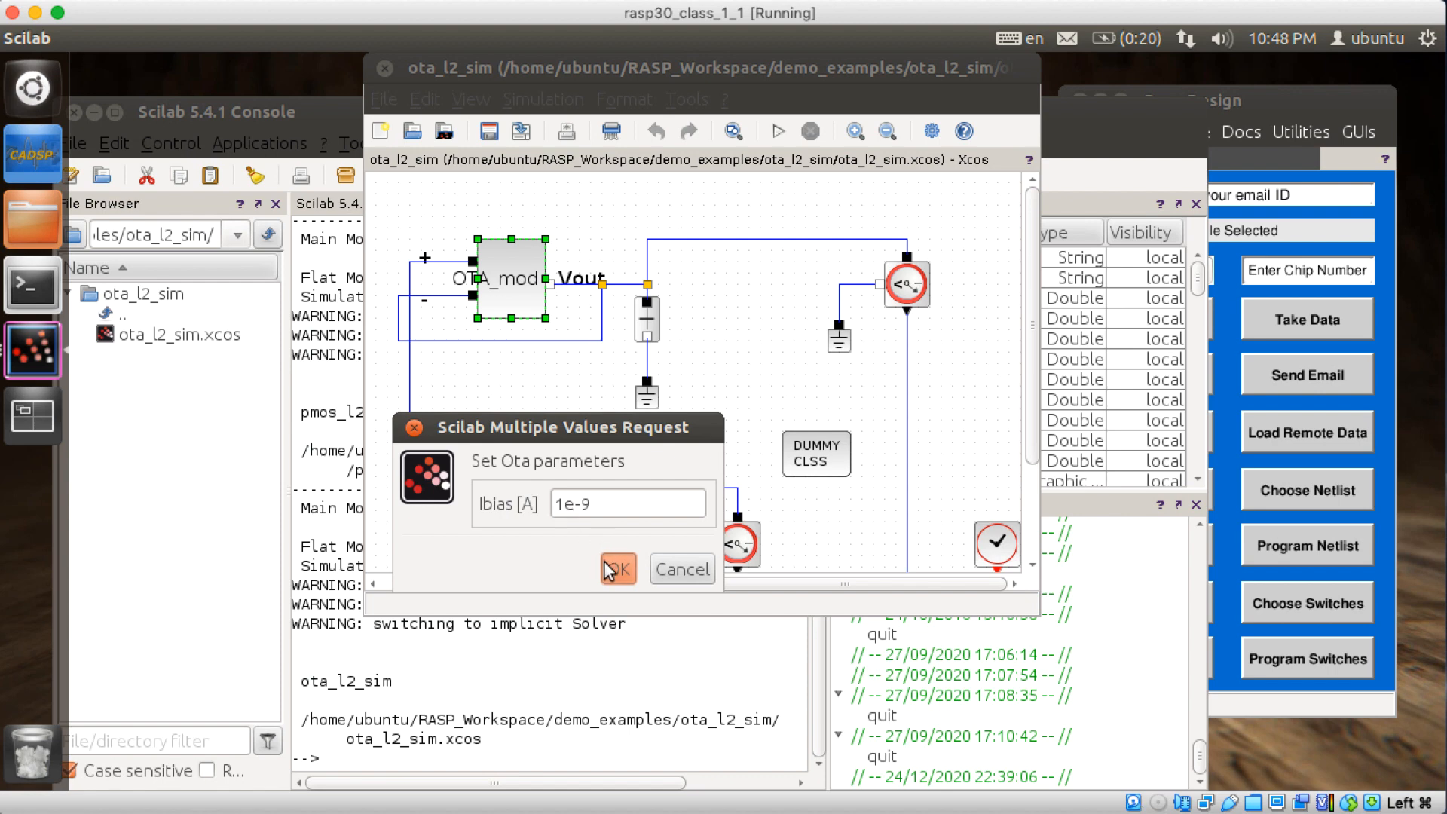
pyautogui.click(617, 570)
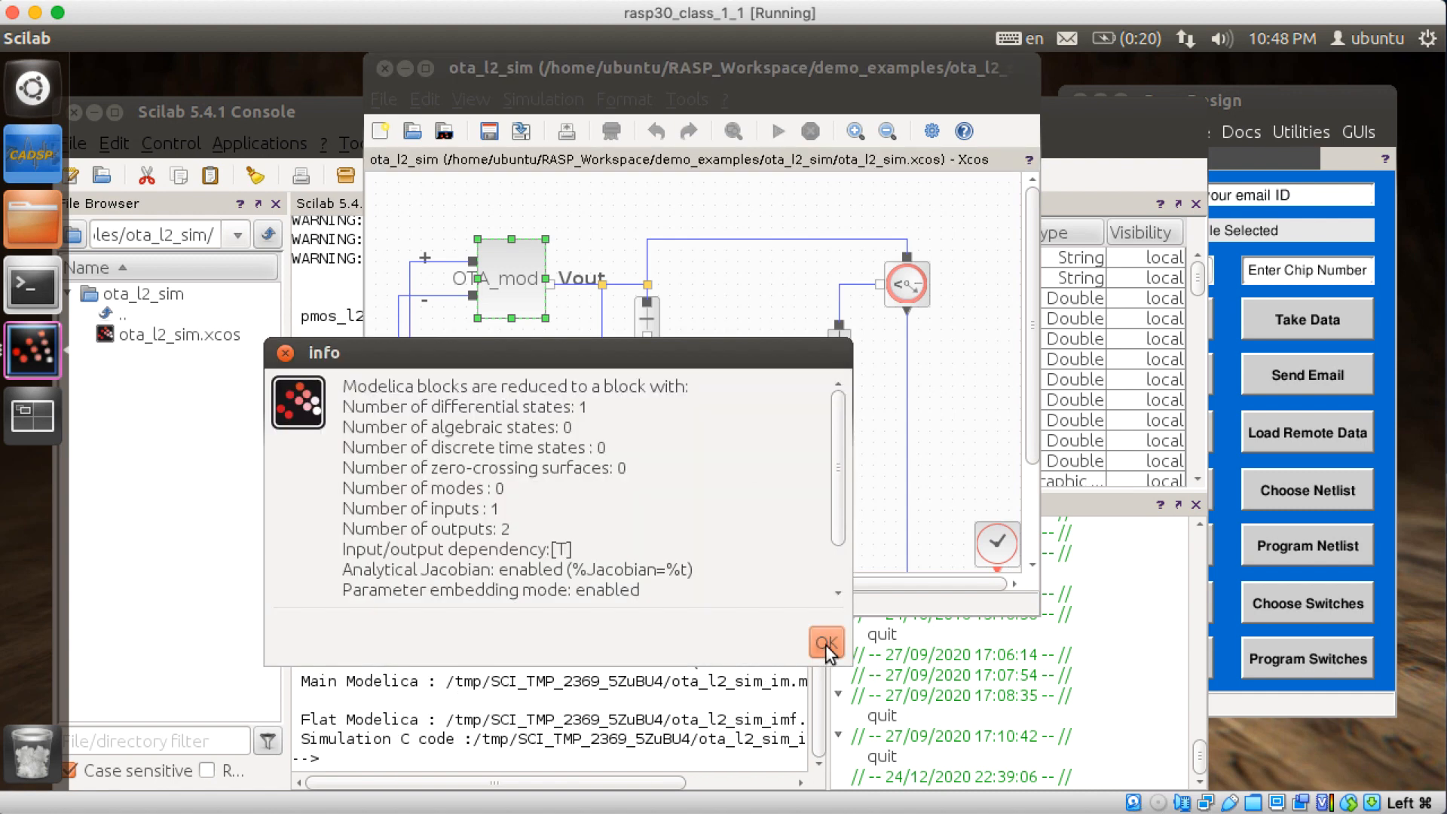
pyautogui.click(824, 642)
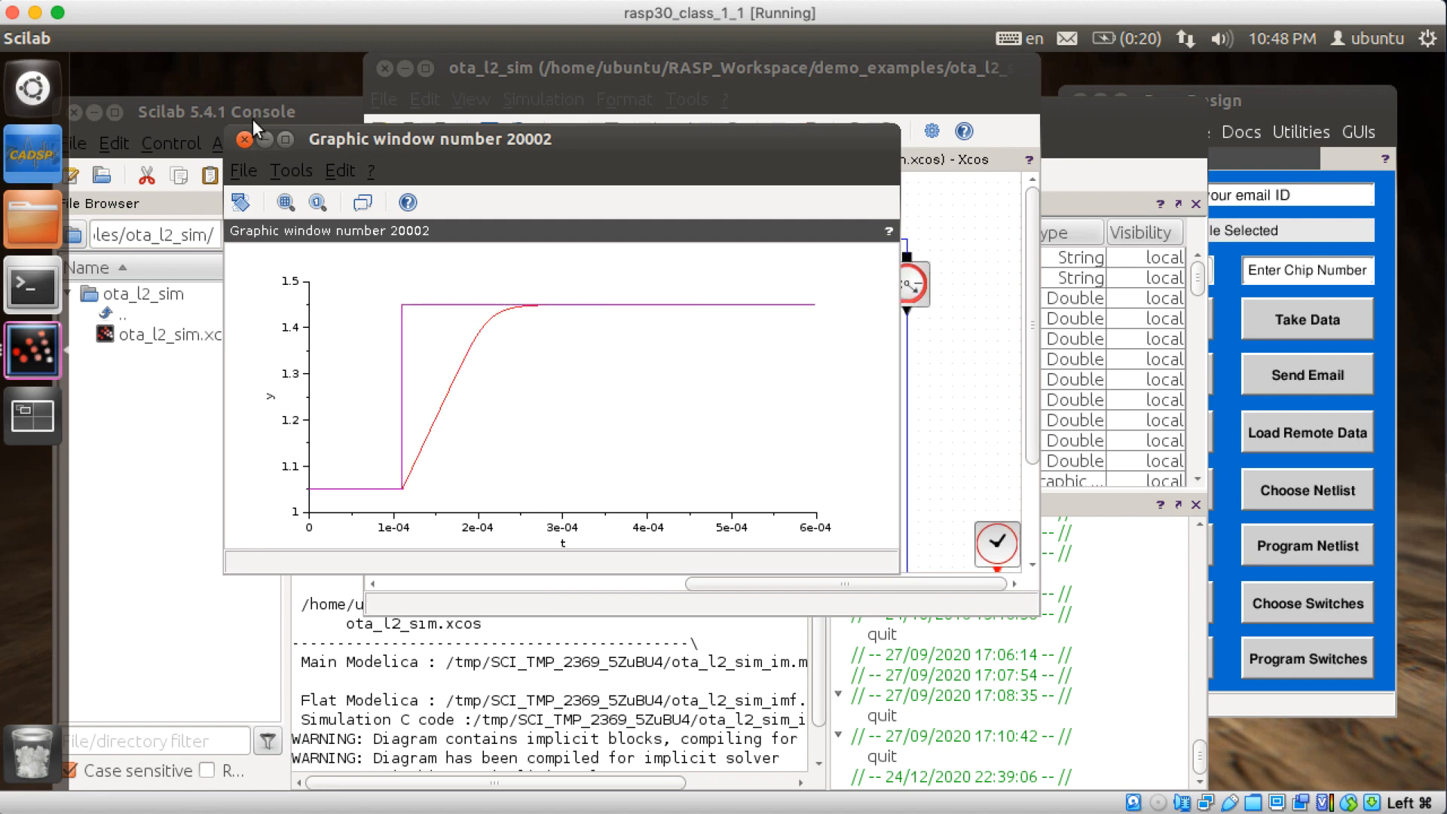
# Raise the ota_l2_sim diagram above its plot to review the circuit blocks.
pyautogui.click(729, 66)
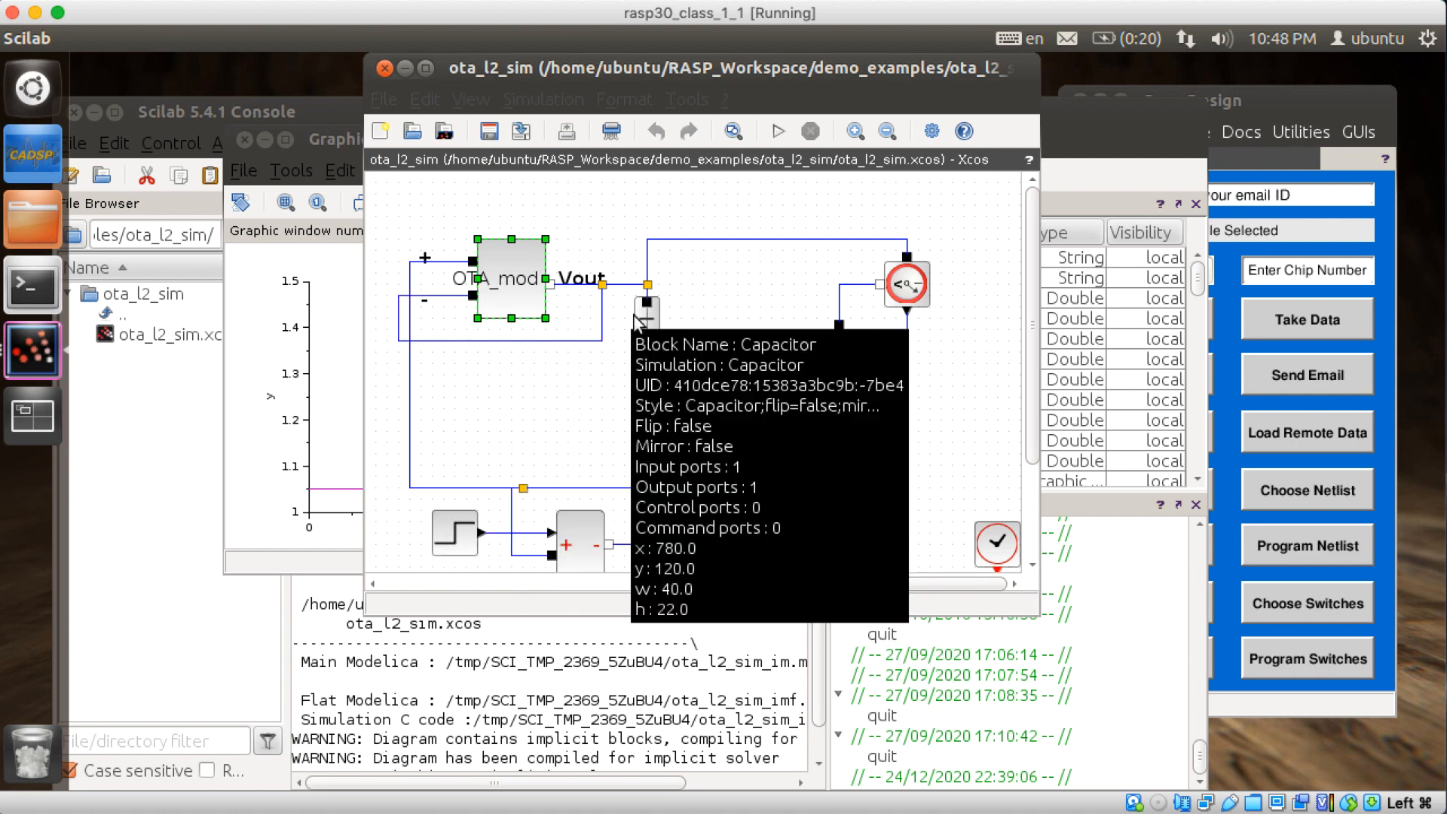
pyautogui.moveTo(611, 339)
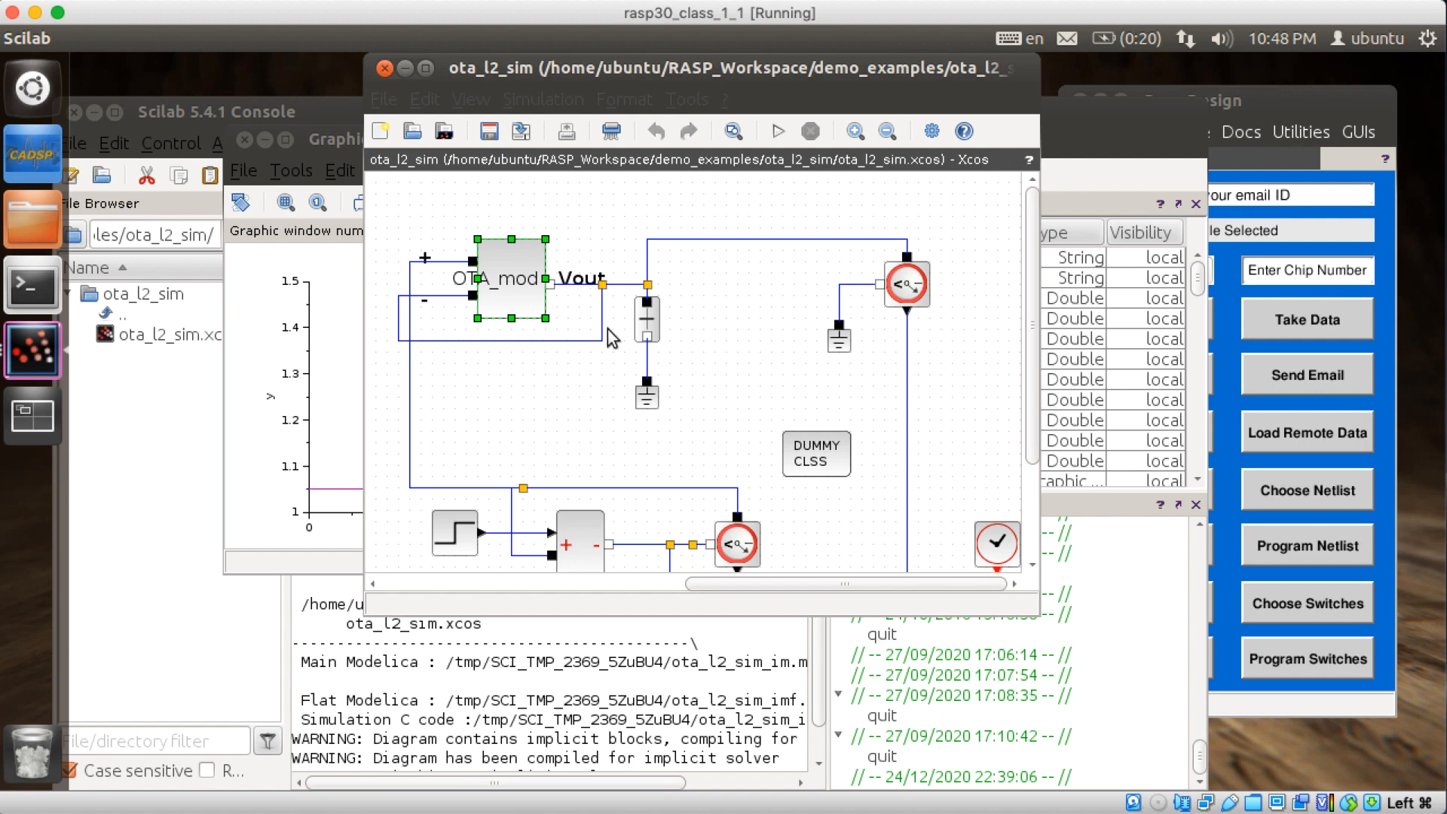
pyautogui.moveTo(636, 268)
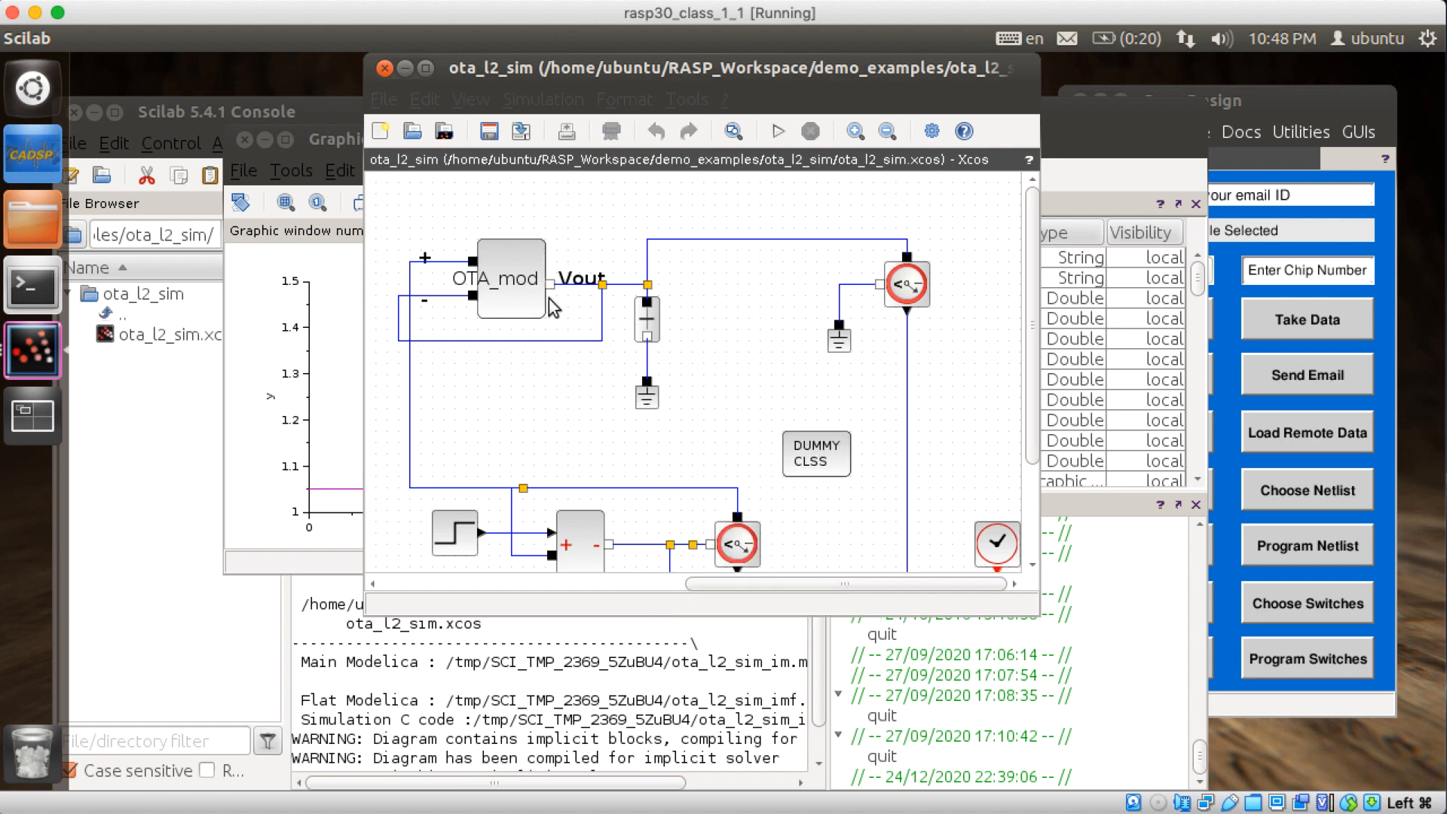
pyautogui.moveTo(536, 381)
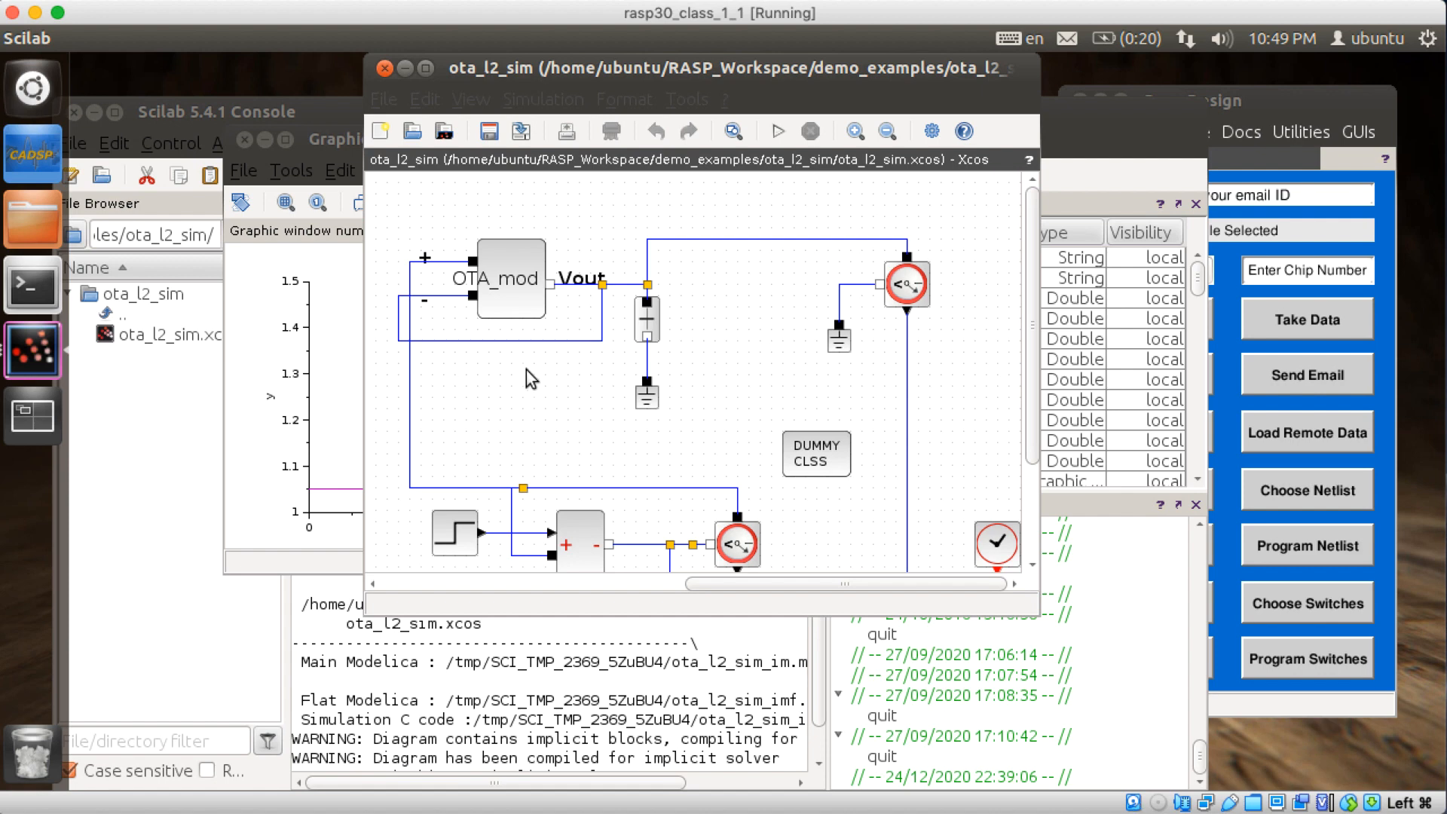
pyautogui.moveTo(706, 359)
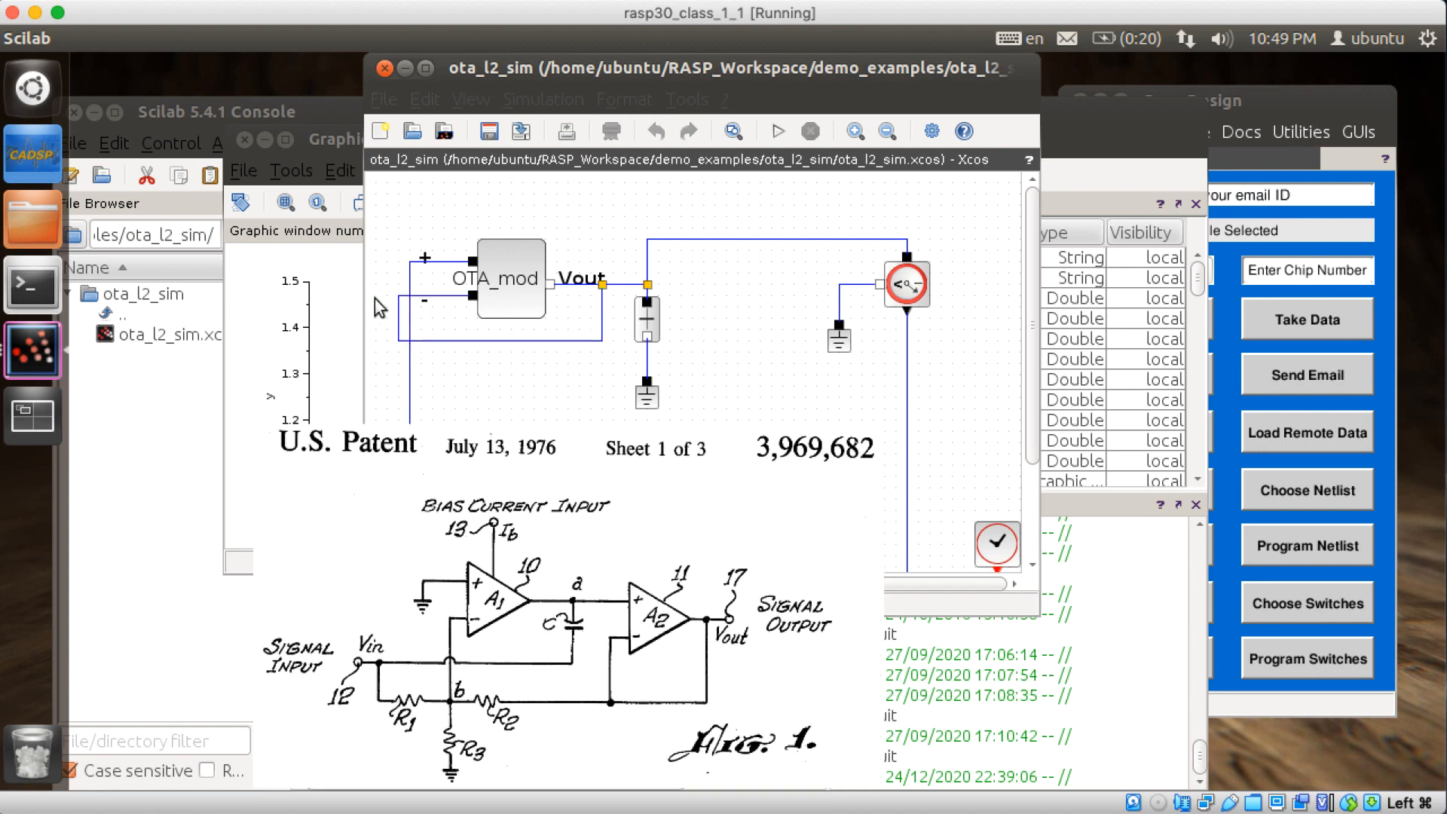
pyautogui.moveTo(570, 418)
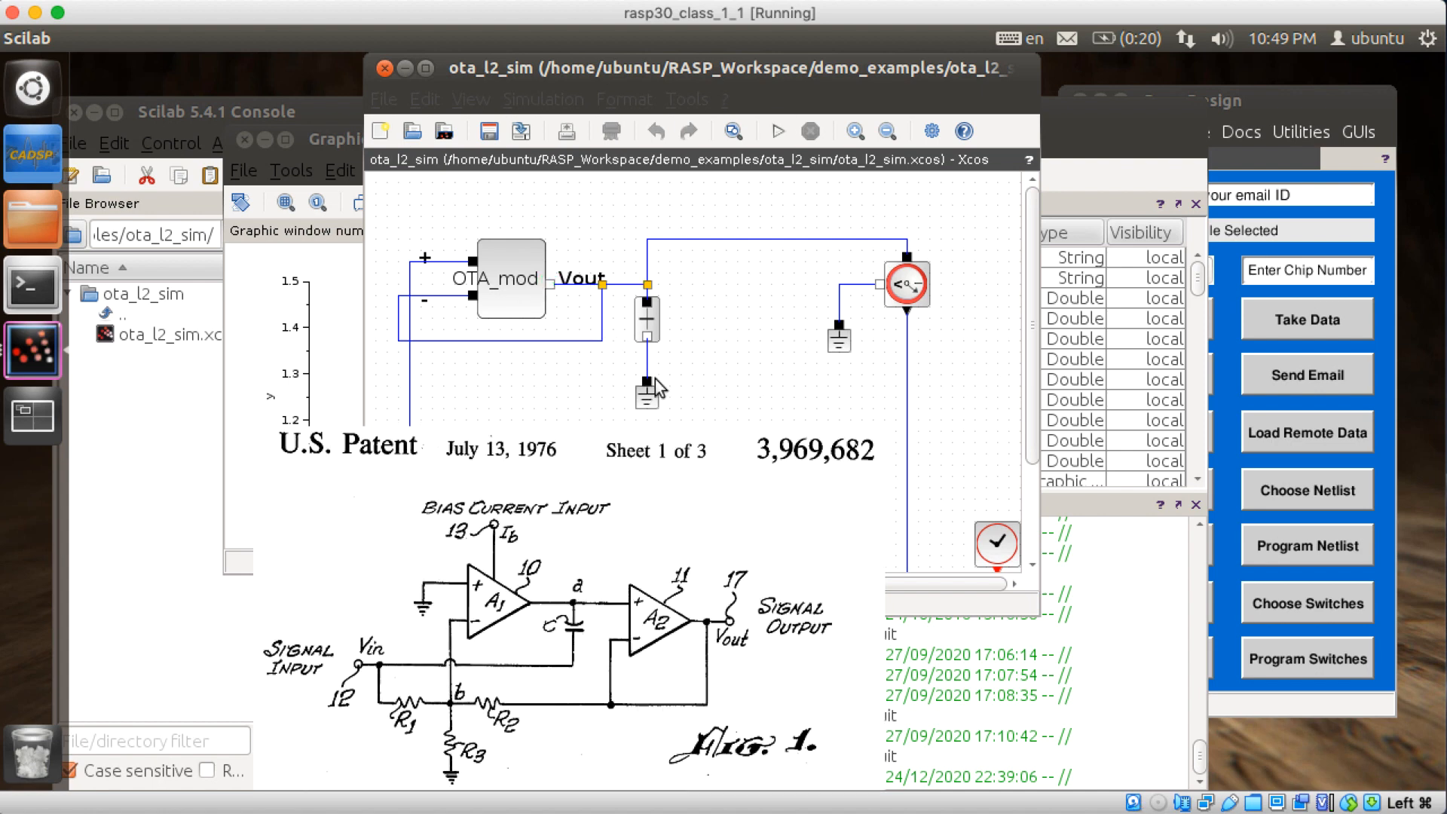
pyautogui.click(778, 130)
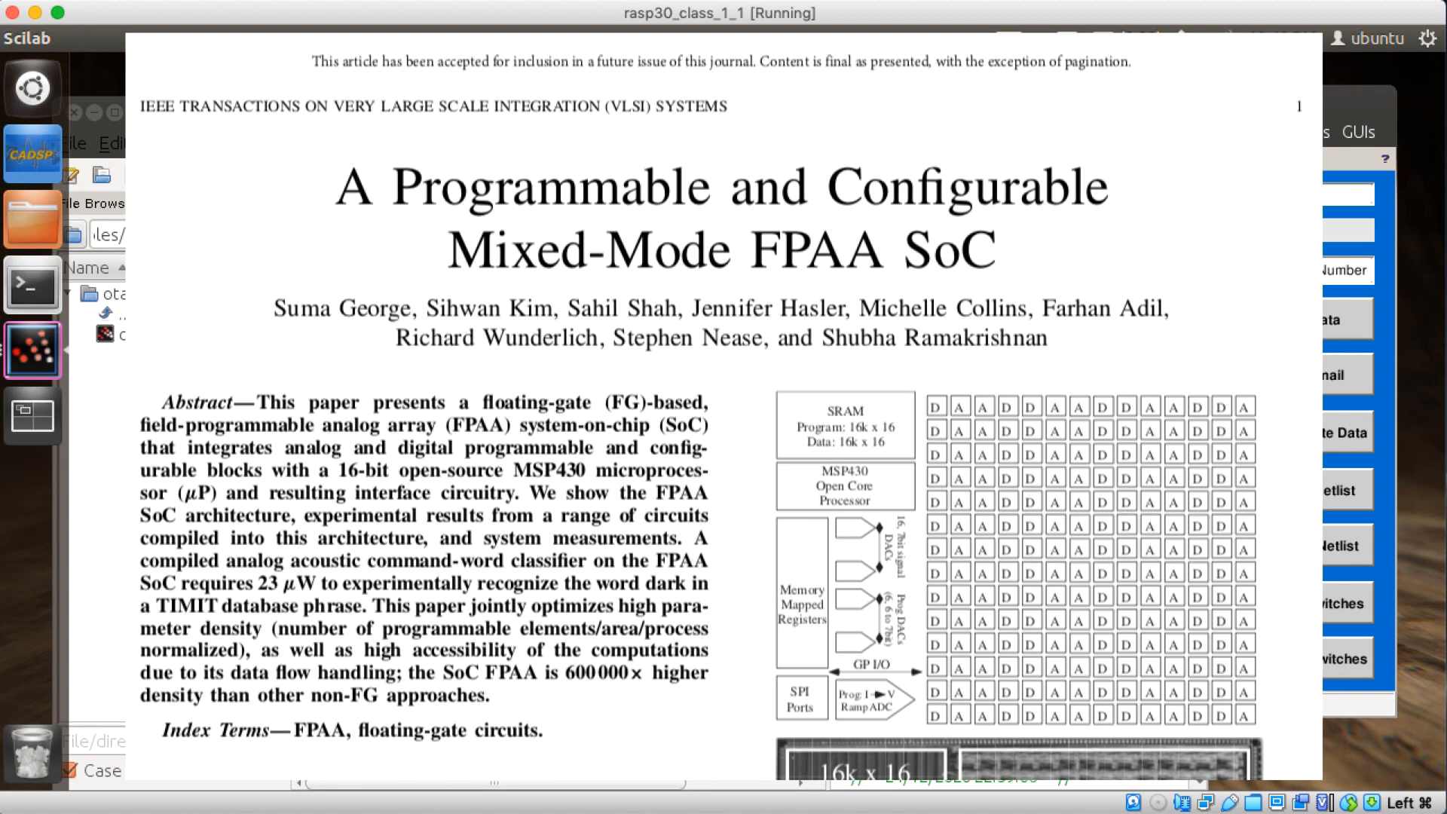
# Scroll the FPAA paper from the abstract down to the Introduction and the Fig. 1 RASP 3.0 diagram.
pyautogui.scroll(-3)
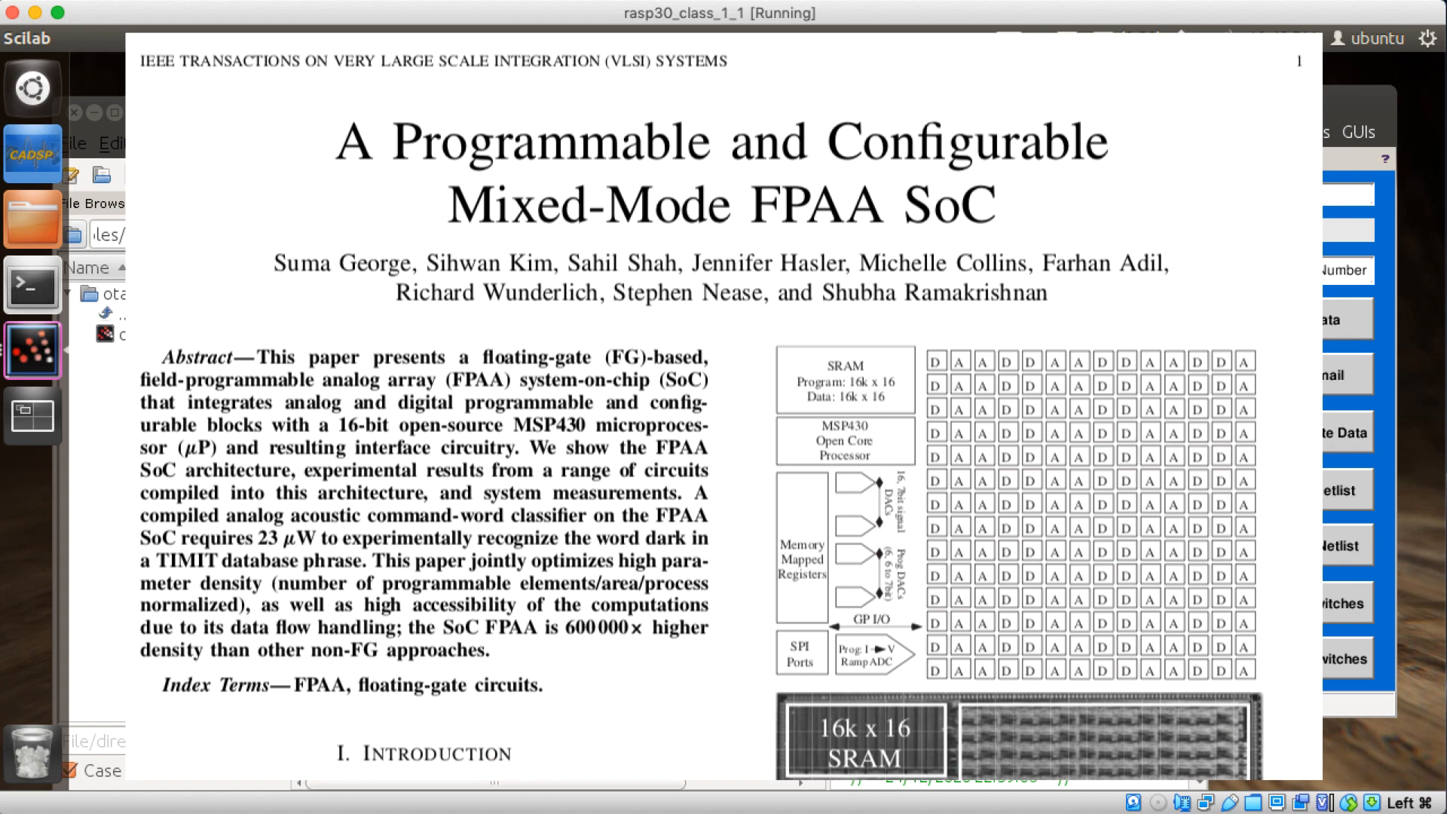
pyautogui.scroll(-3)
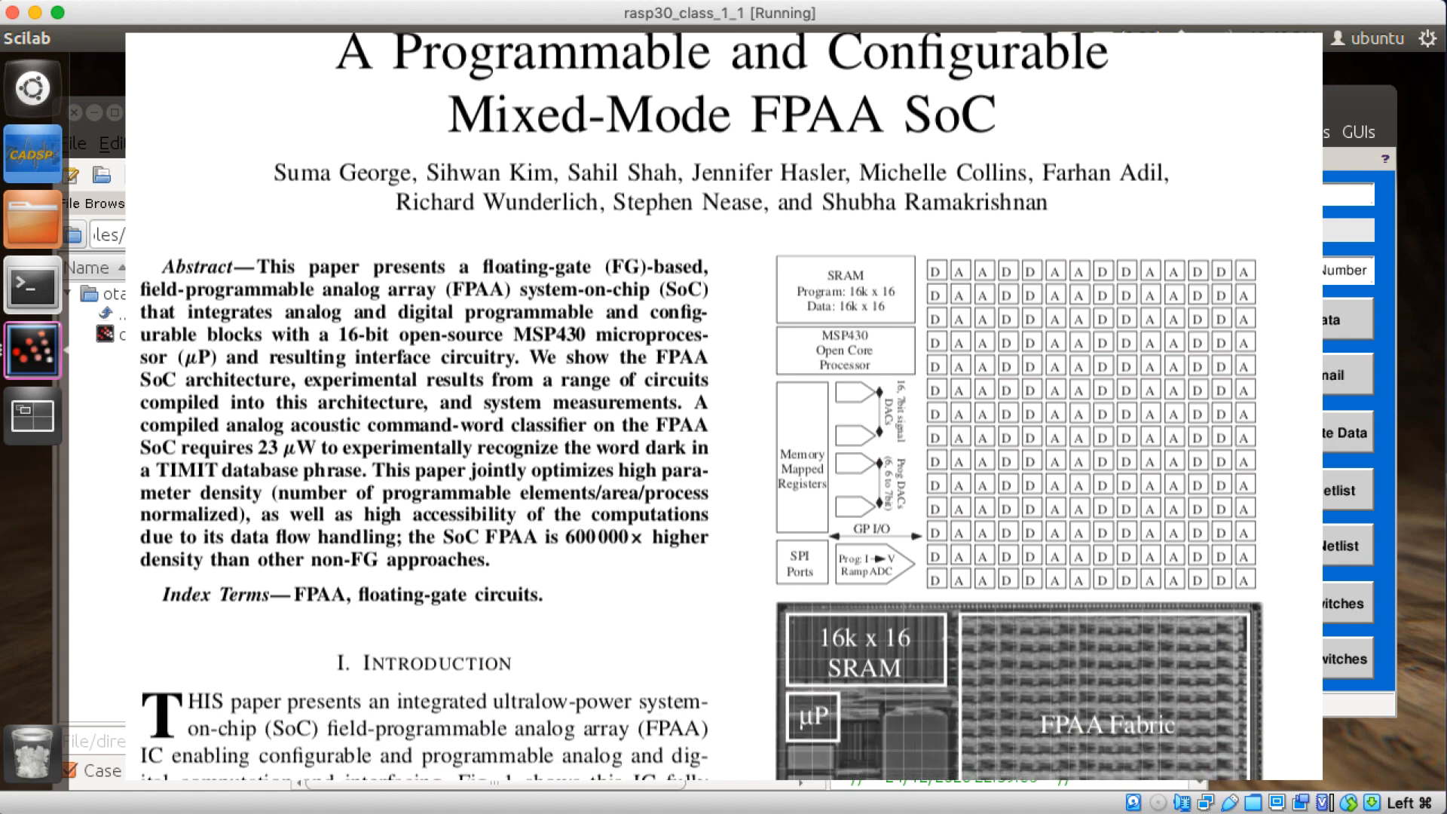
pyautogui.scroll(-3)
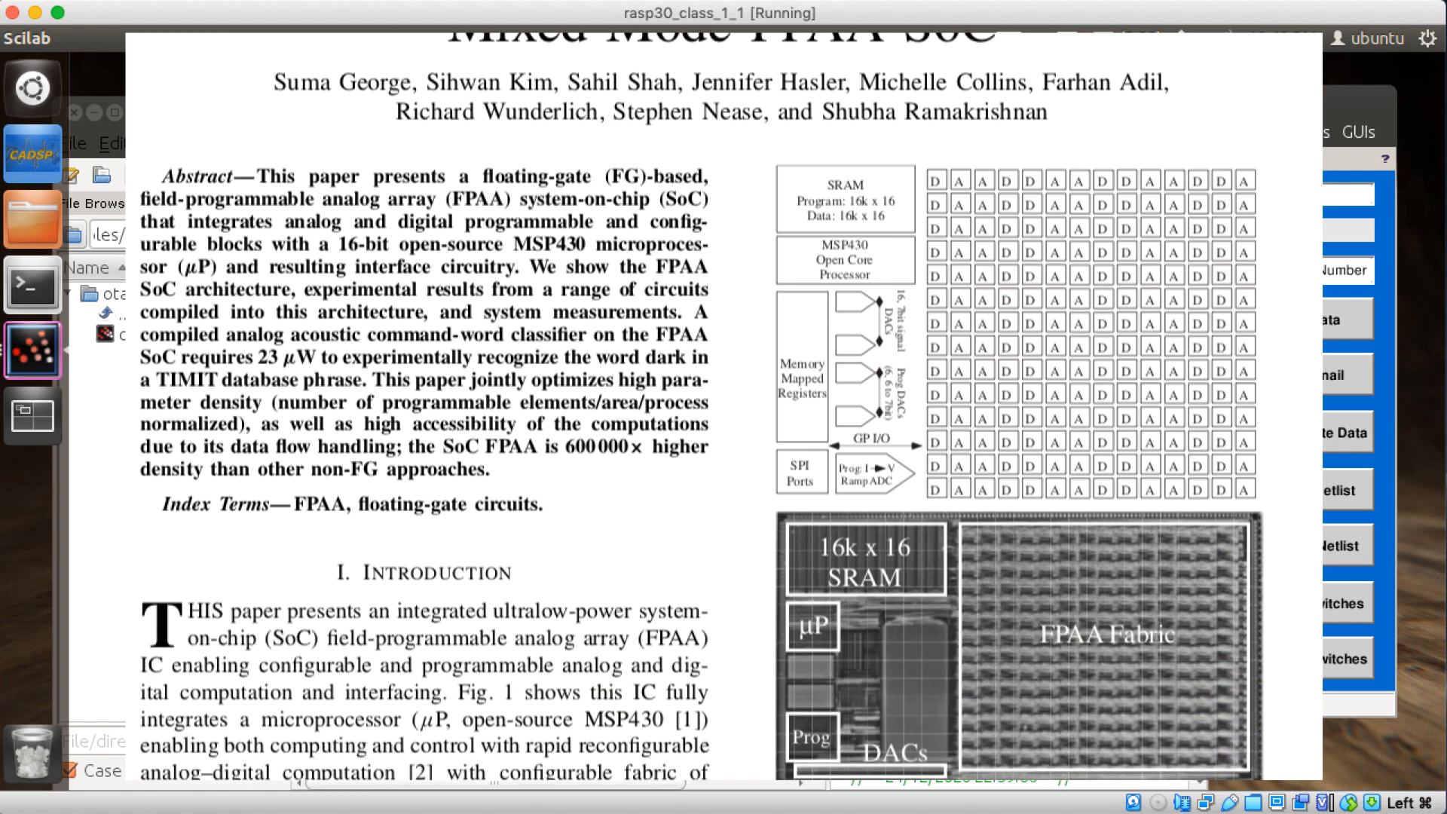
pyautogui.scroll(-3)
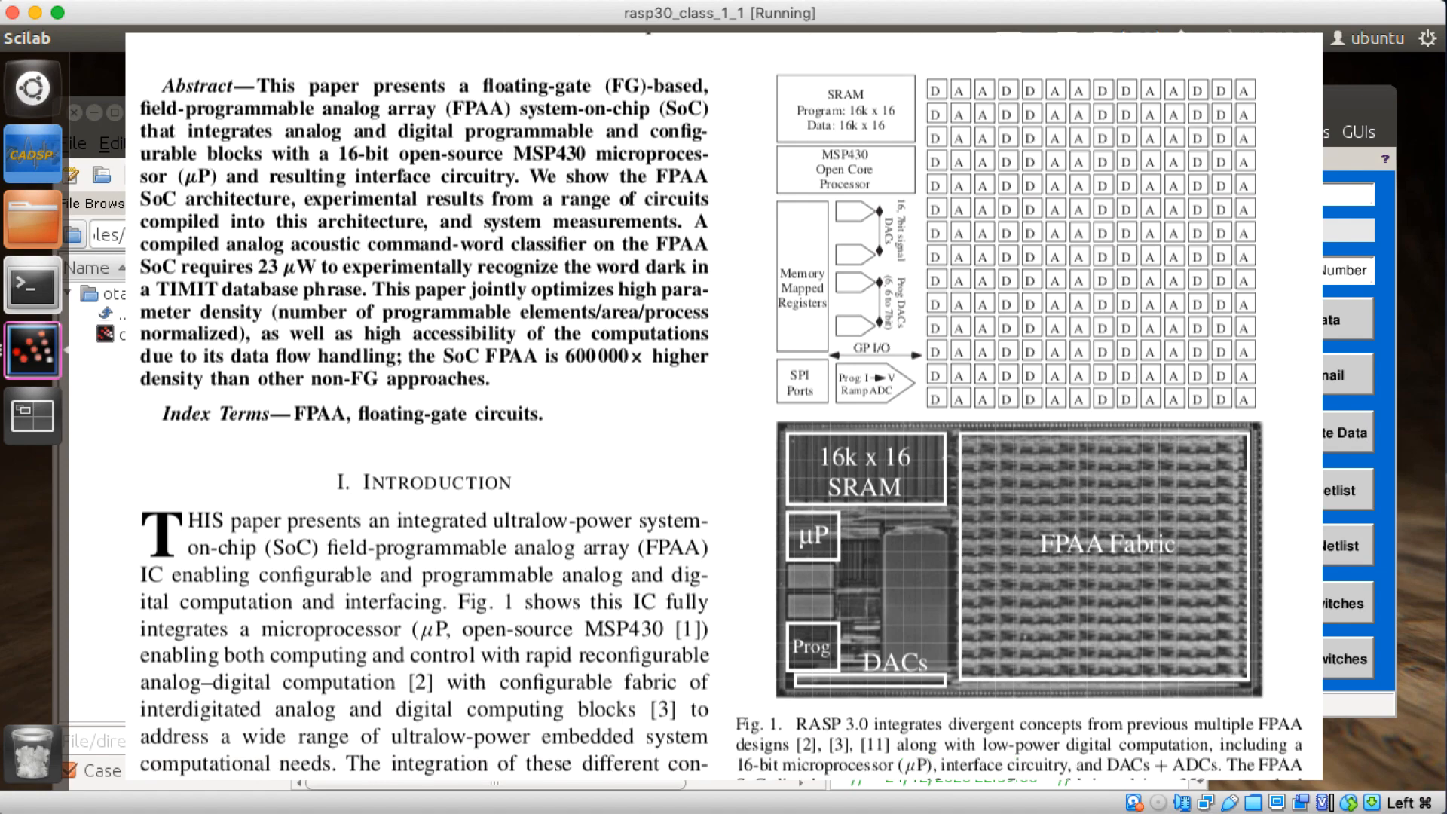
pyautogui.scroll(-3)
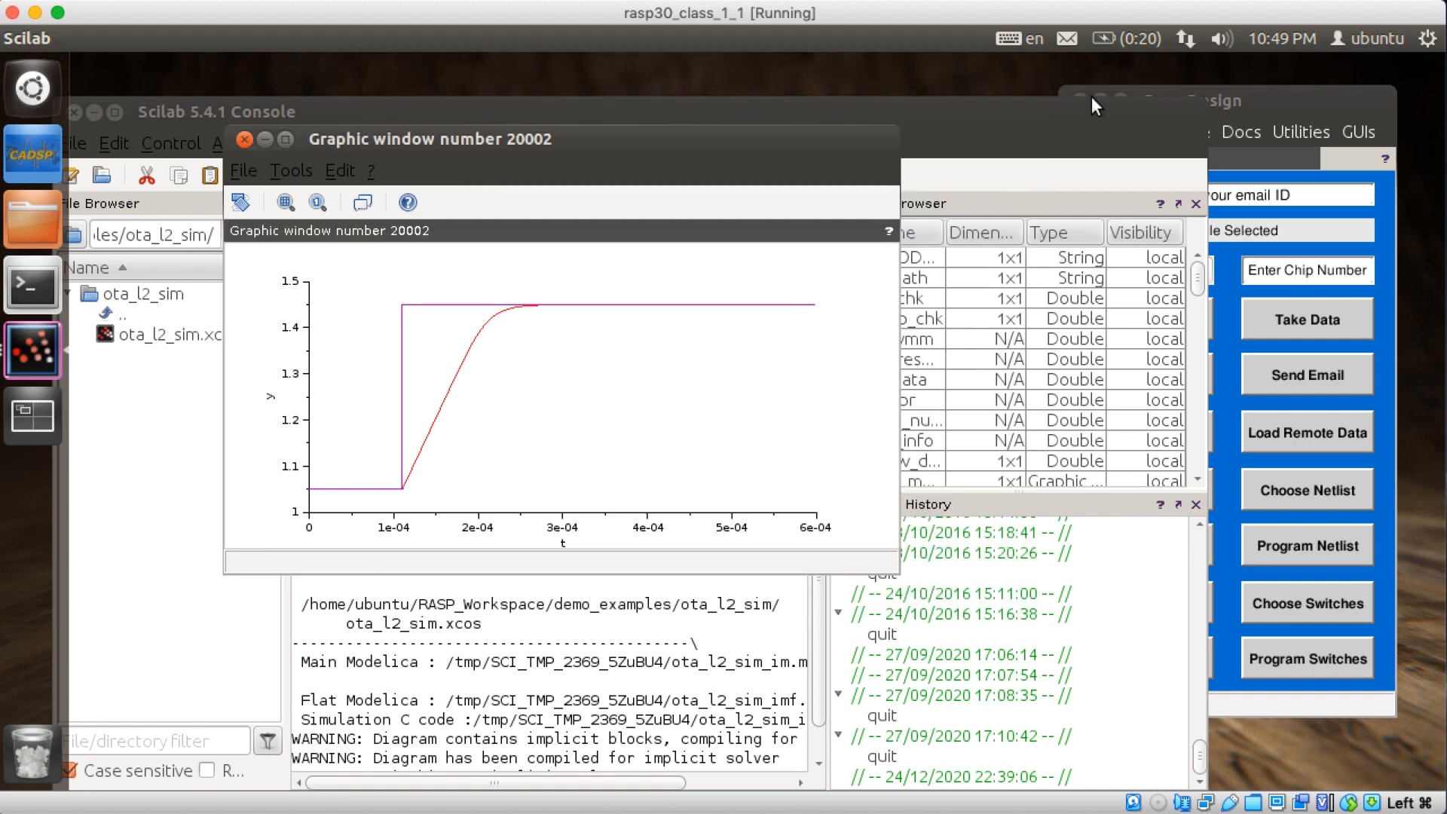
# Close the OTA plot and open the C4 example from Examples > L2 Simulations.
pyautogui.click(245, 138)
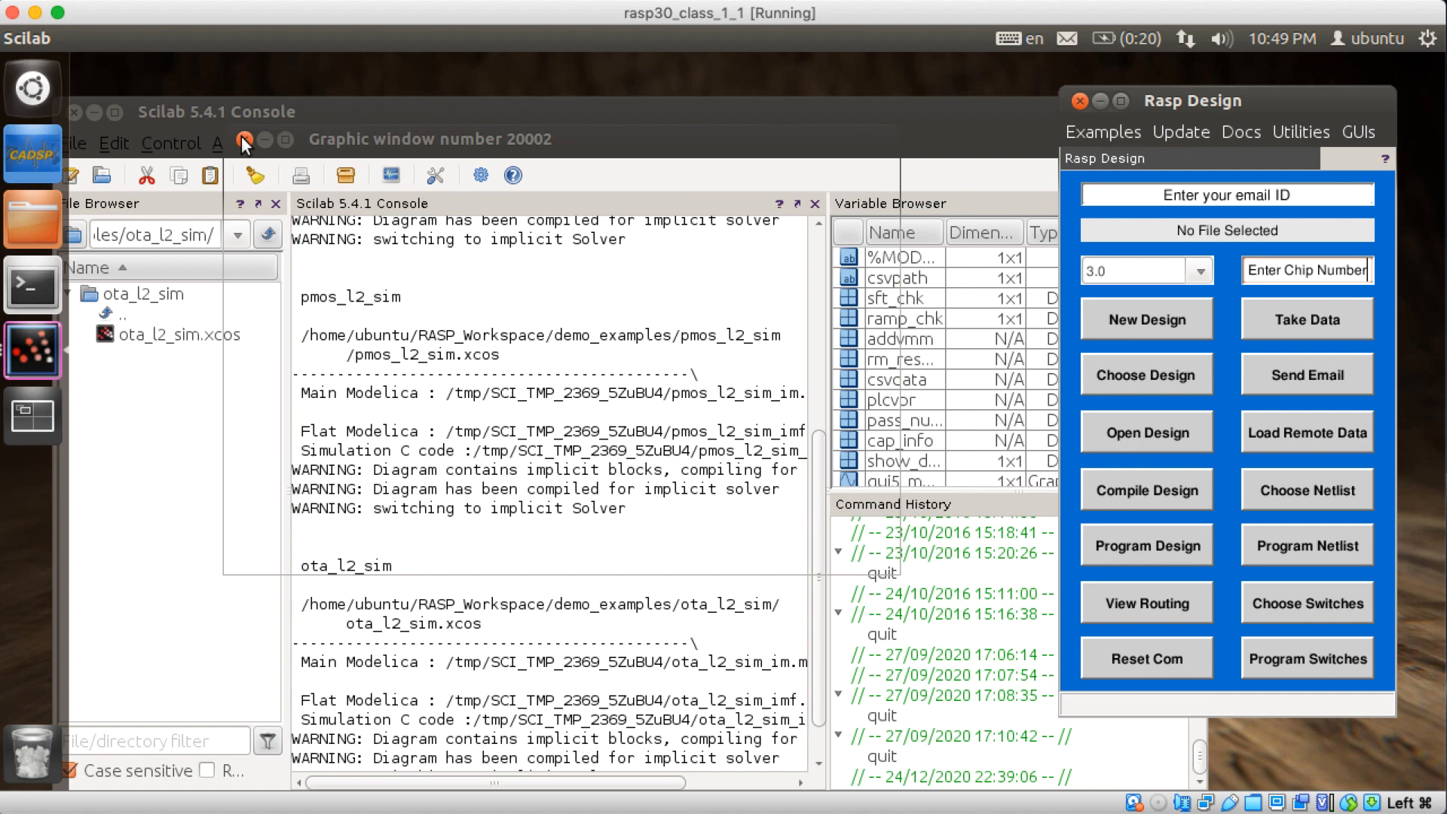
pyautogui.click(1102, 132)
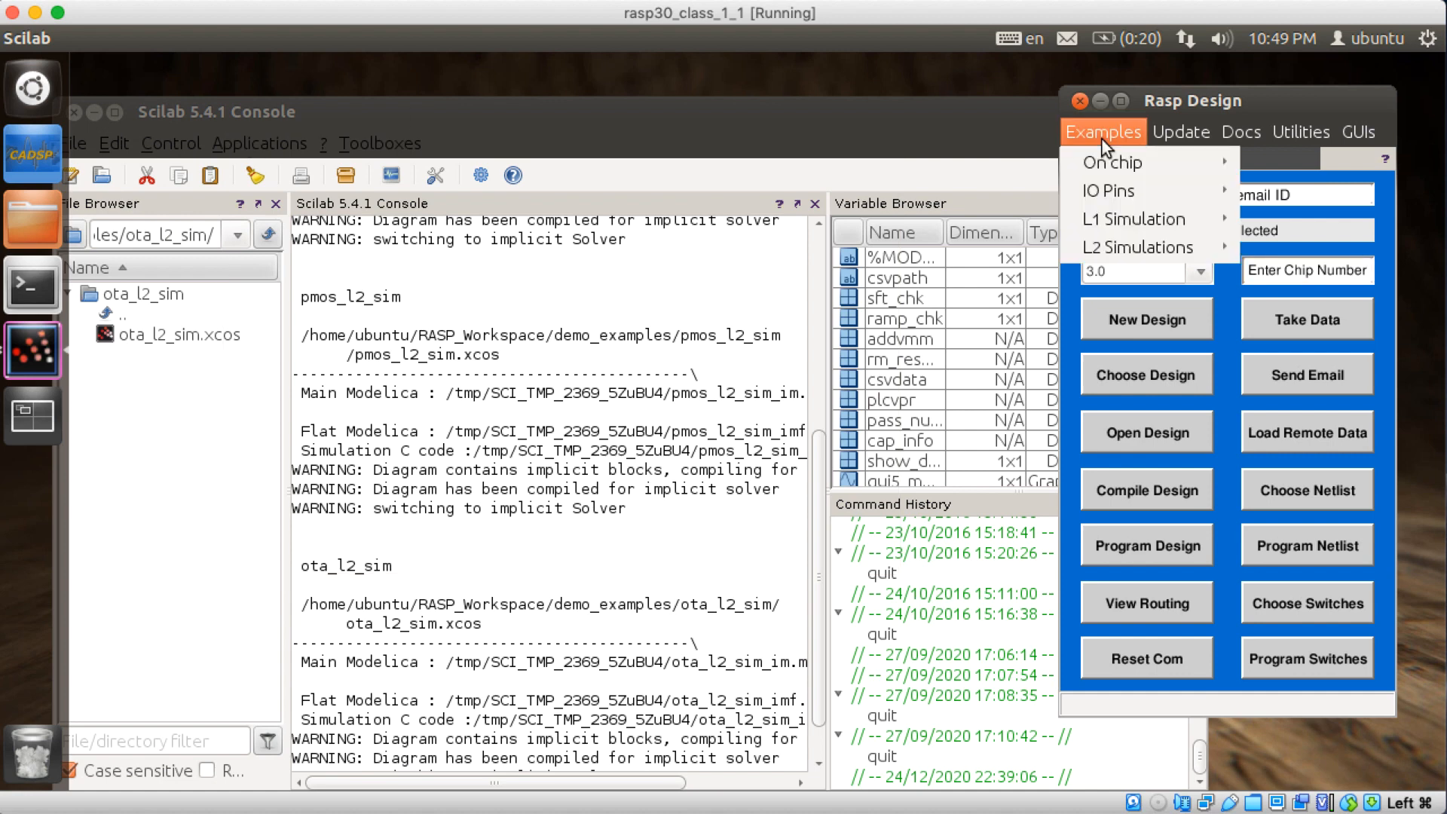
pyautogui.moveTo(1139, 248)
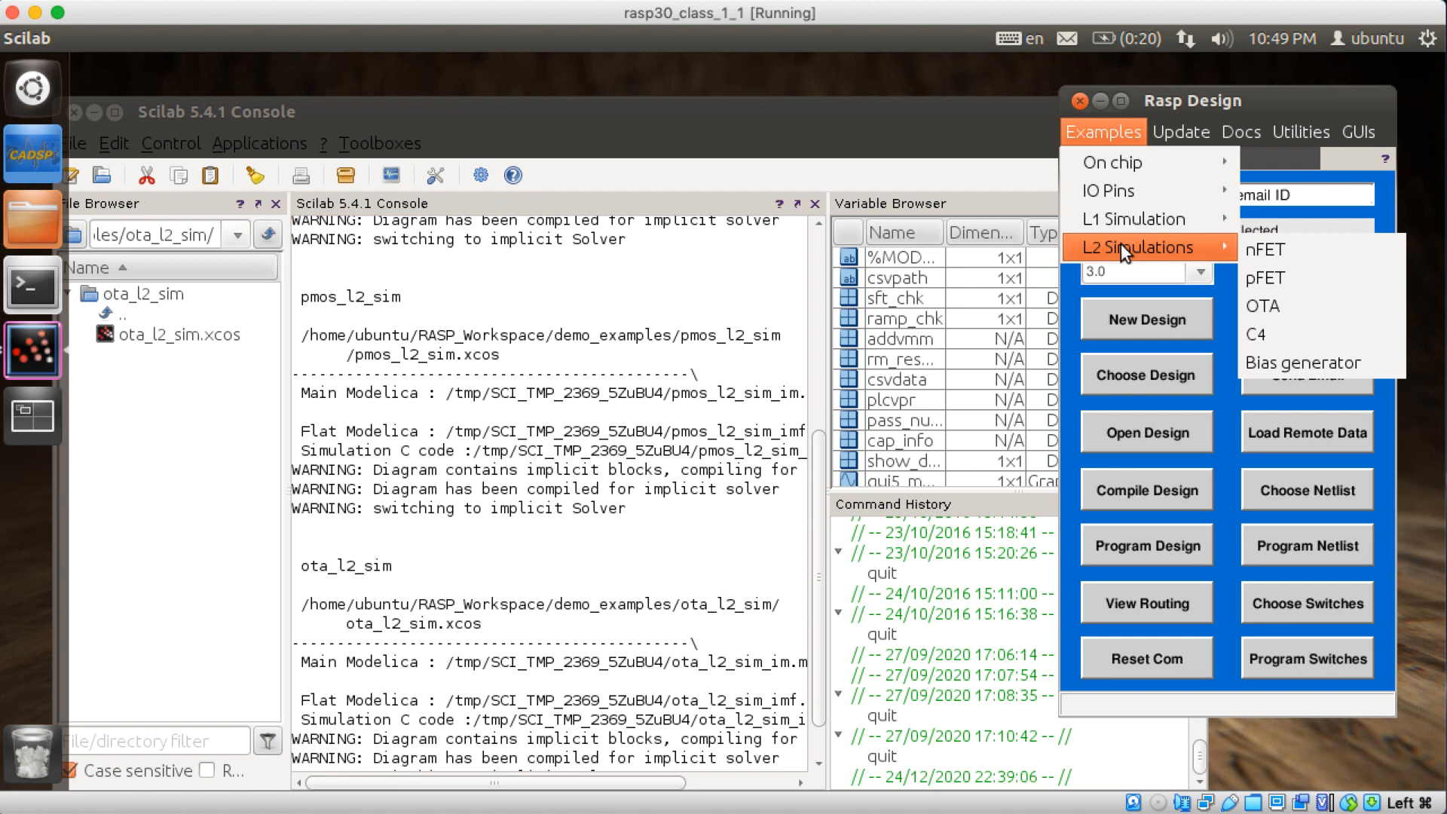
pyautogui.moveTo(1302, 362)
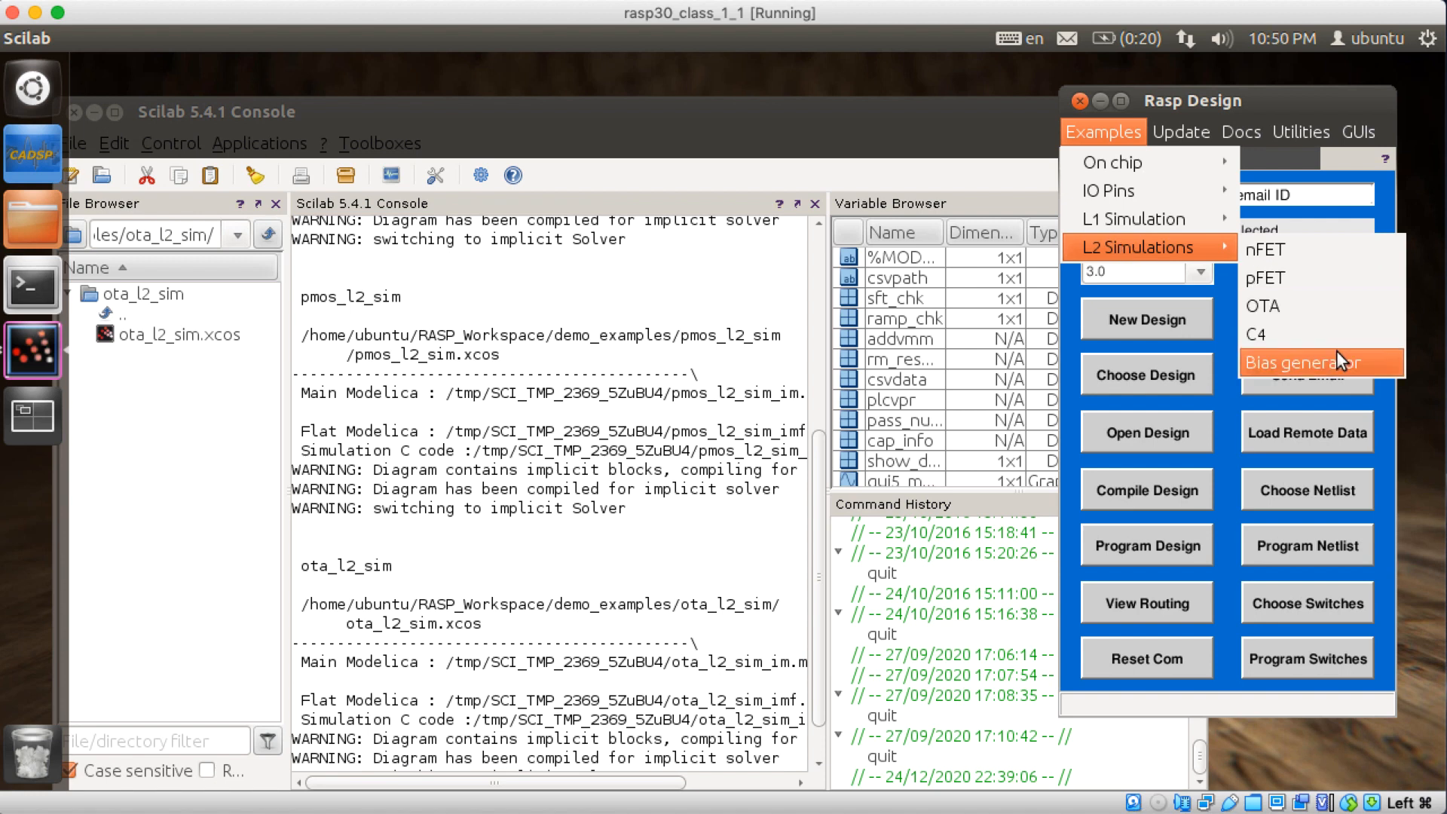
pyautogui.moveTo(1321, 335)
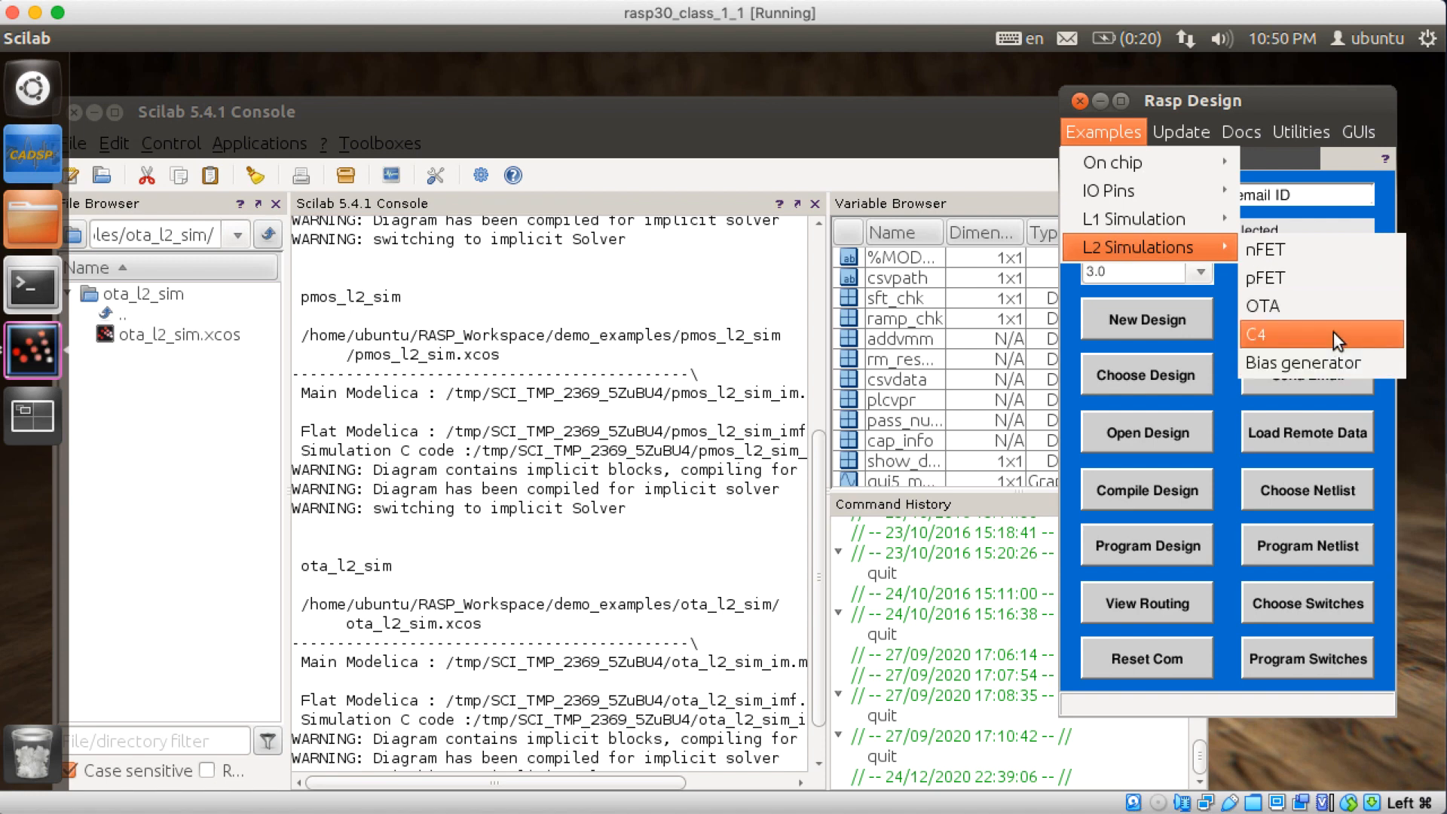
pyautogui.click(1257, 333)
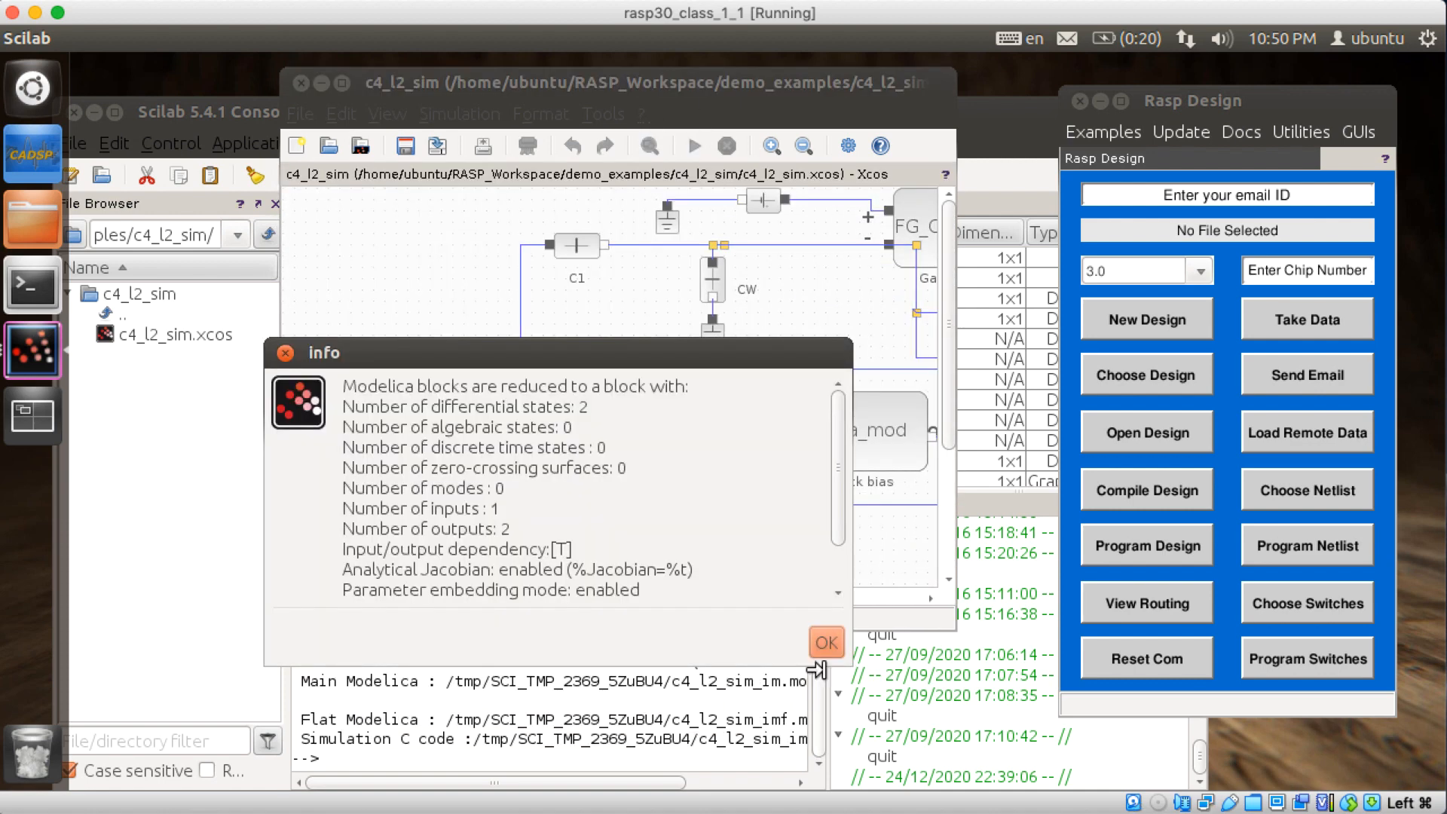
# Dismiss the Modelica summary to view the C4 output waveforms, then return to the Examples list.
pyautogui.click(825, 642)
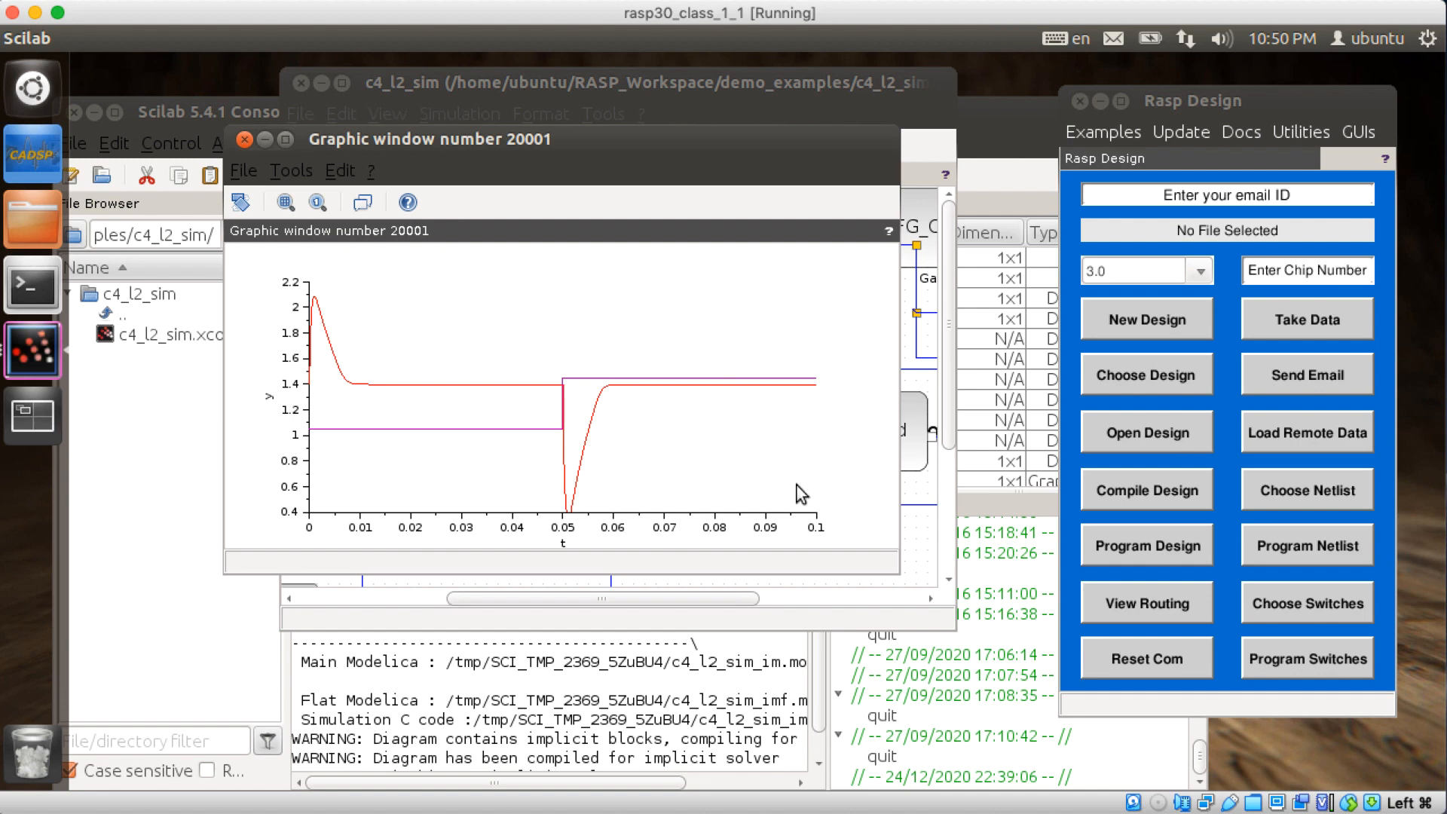
pyautogui.moveTo(279, 268)
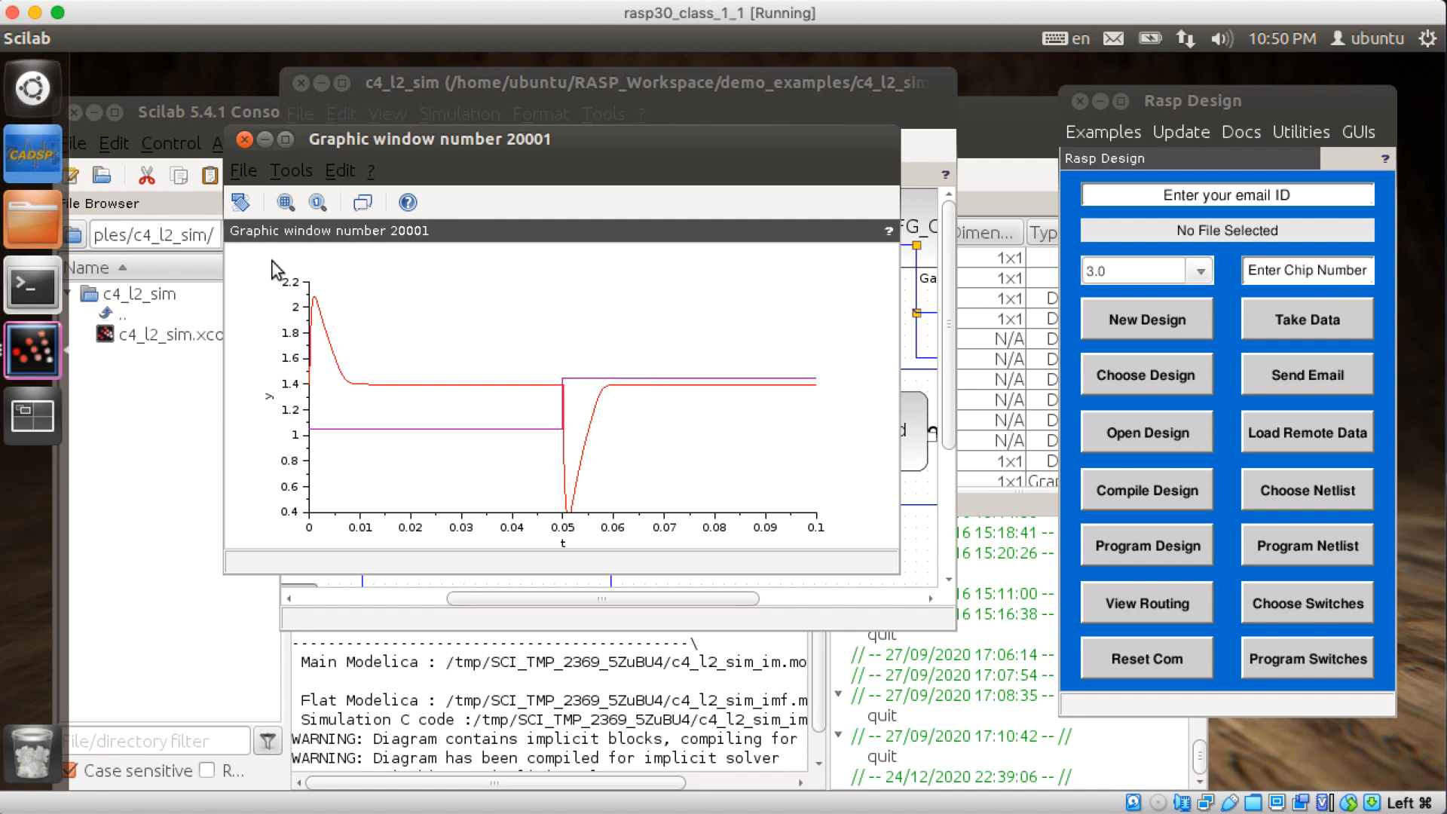
pyautogui.click(1102, 132)
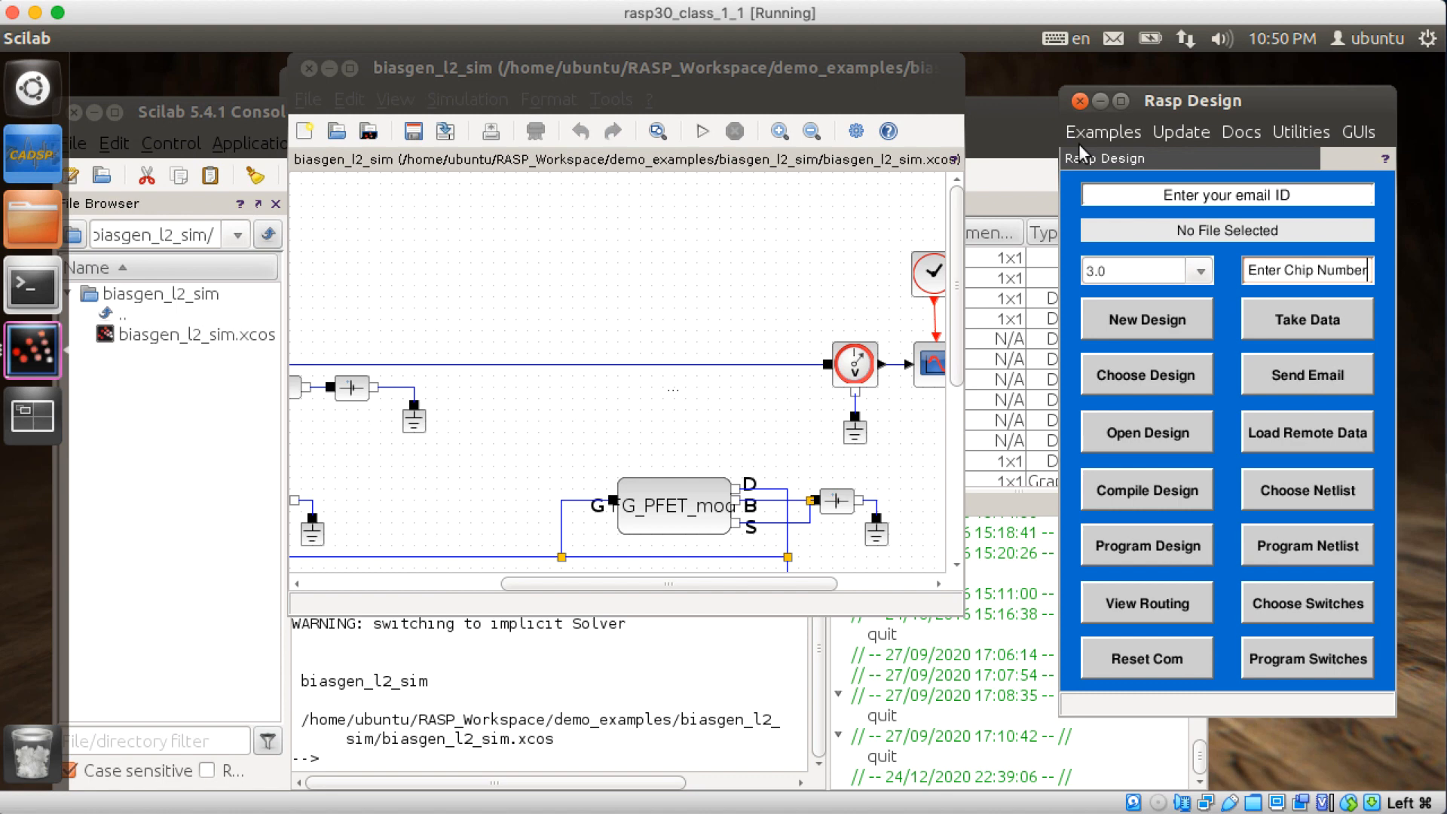
# Start the biasgen_l2_sim simulation and dismiss the Modelica block summary dialog.
pyautogui.click(1103, 131)
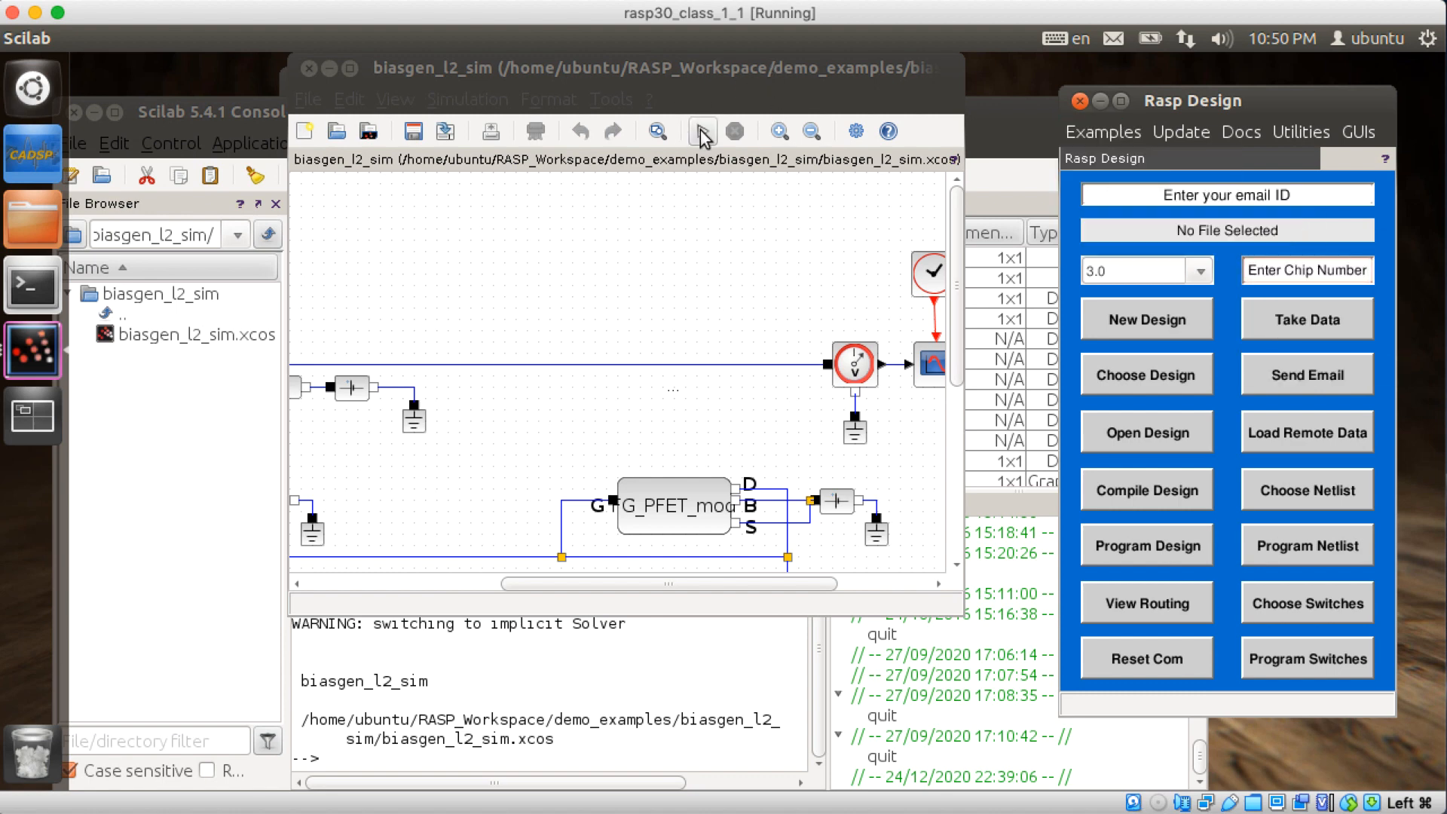
pyautogui.click(701, 131)
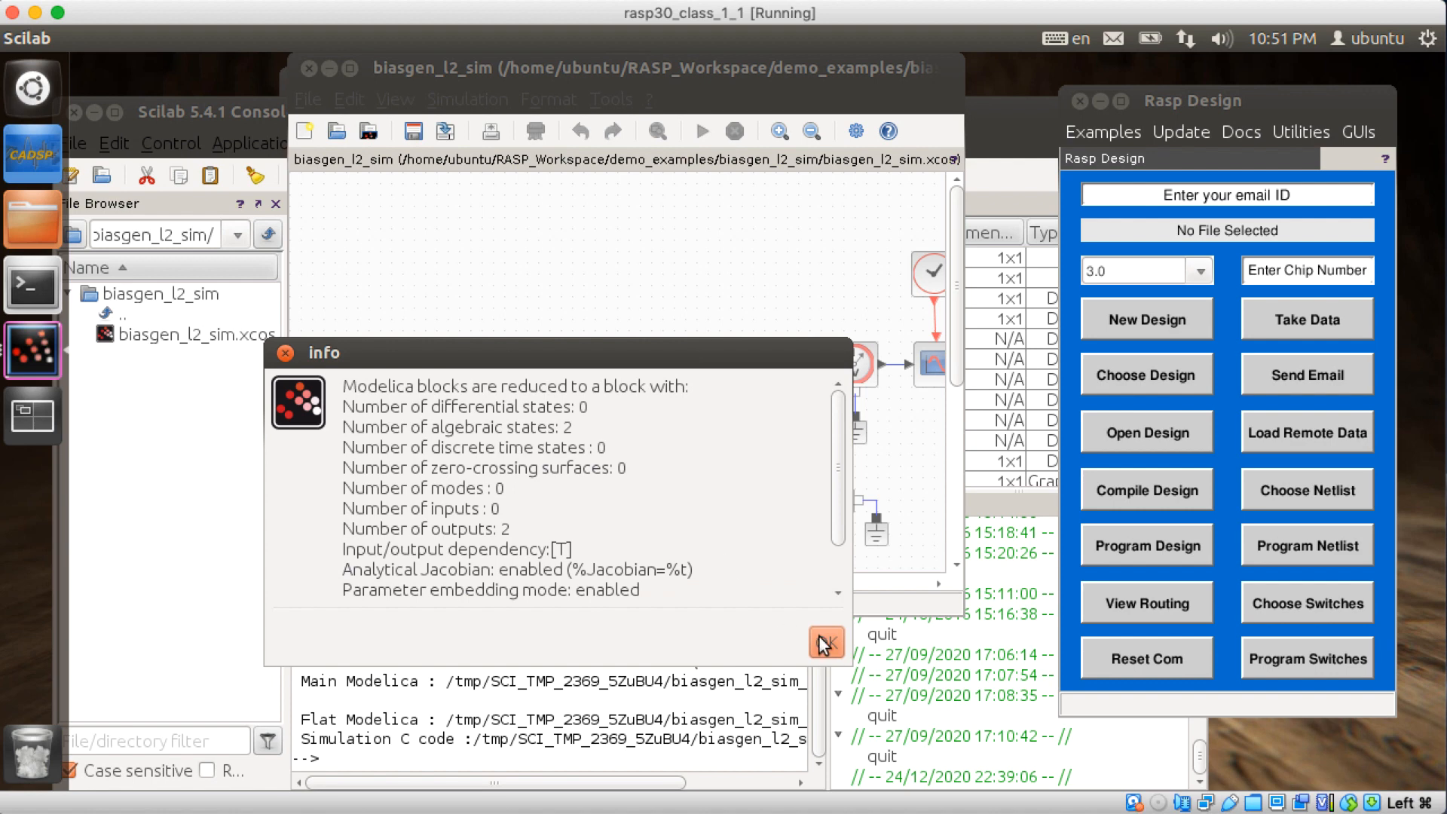
pyautogui.click(824, 643)
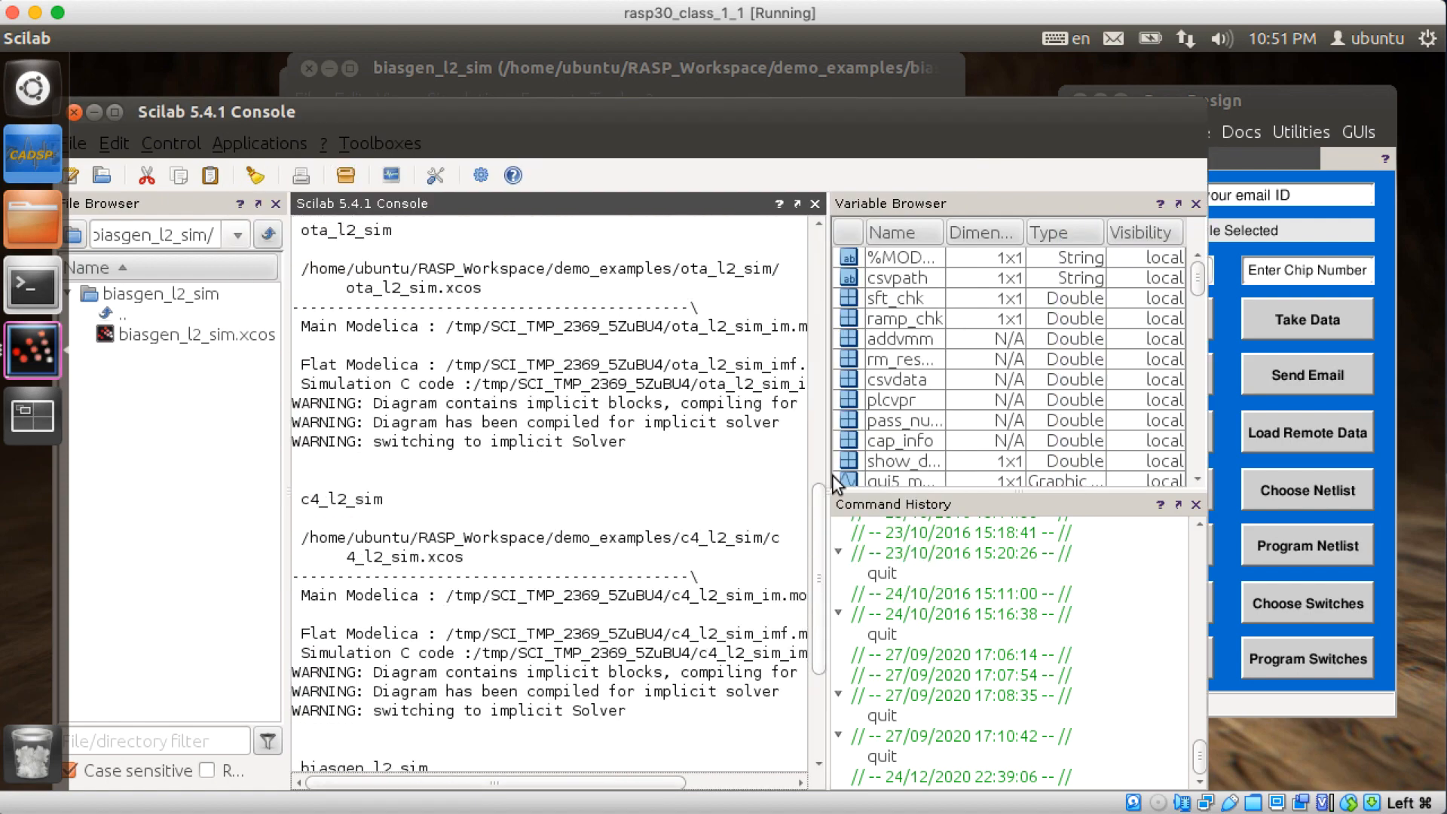
# Arrange the two output plot windows so both are visible.
pyautogui.scroll(-3)
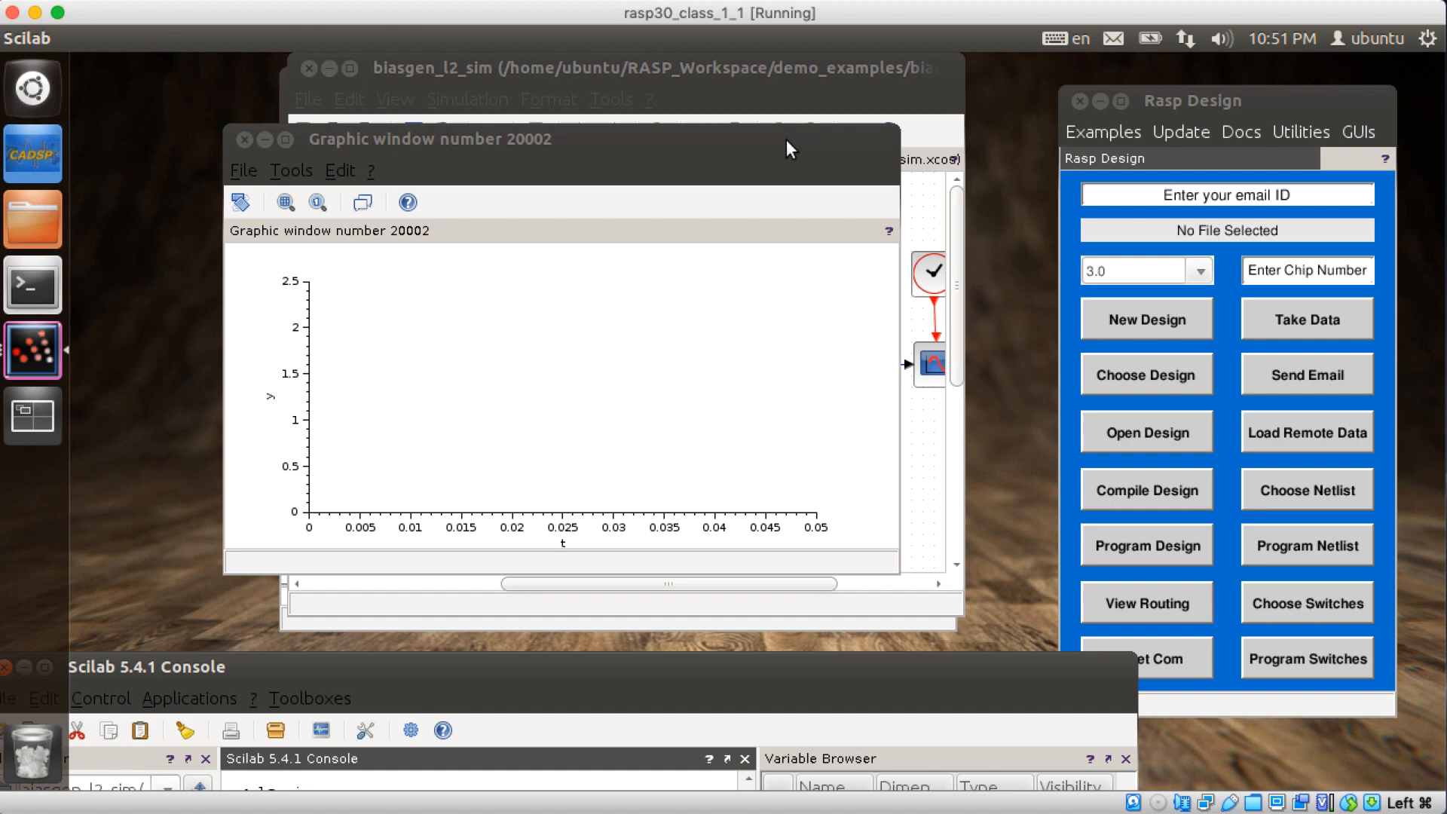
pyautogui.moveTo(790, 149); pyautogui.dragTo(1188, 149)
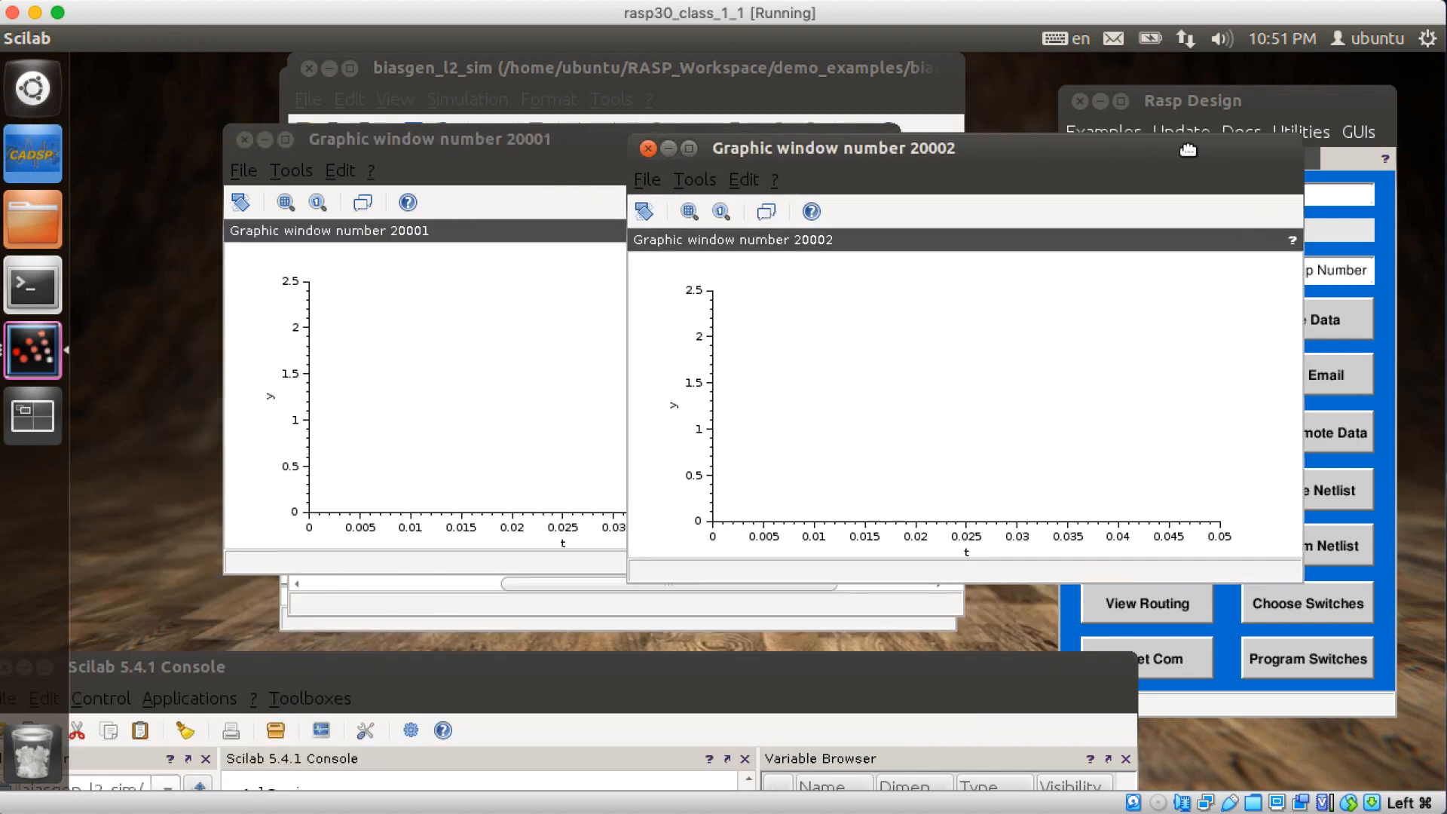
pyautogui.moveTo(834, 148); pyautogui.dragTo(542, 222)
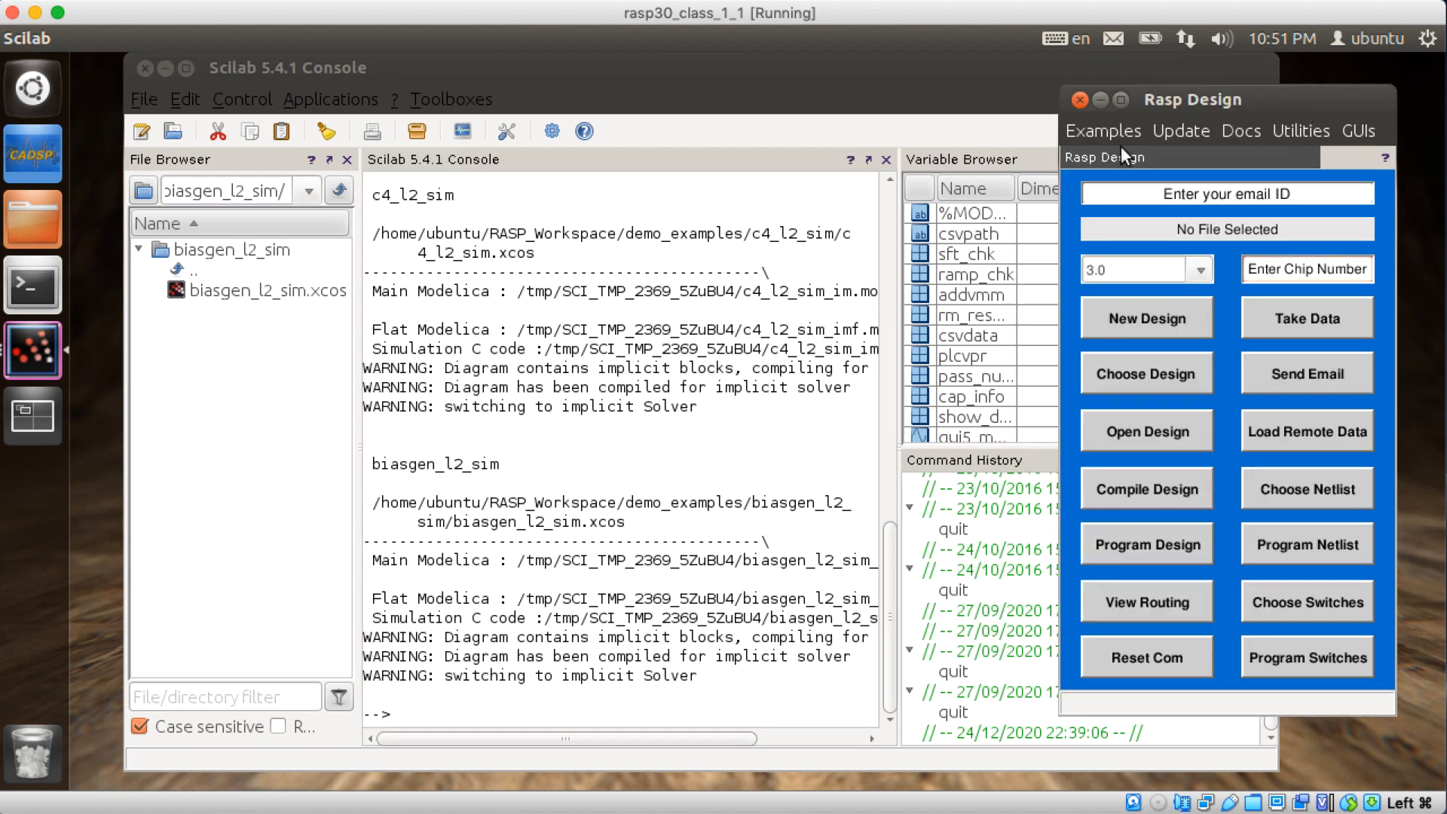
pyautogui.click(1146, 318)
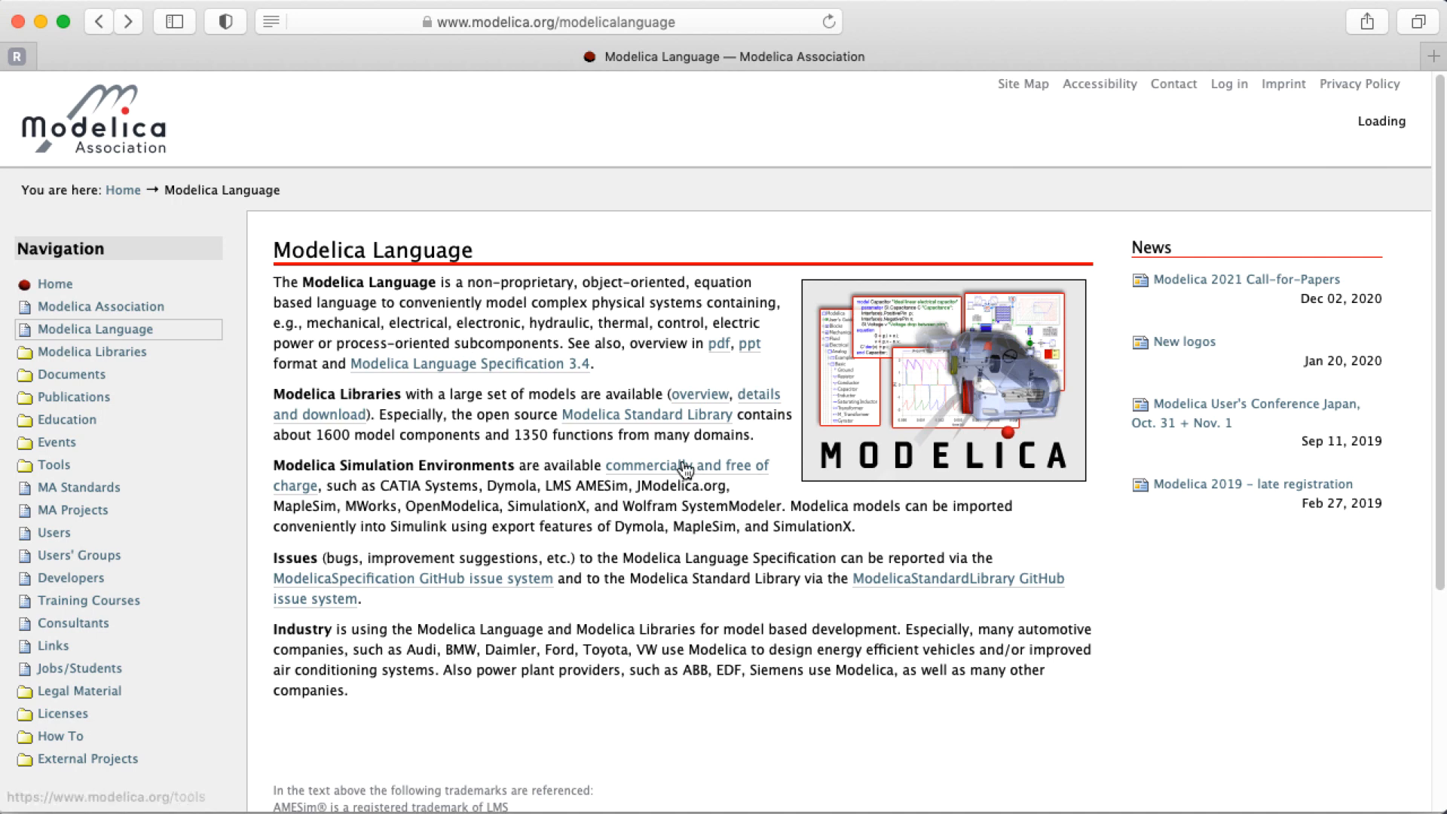
pyautogui.moveTo(324, 252)
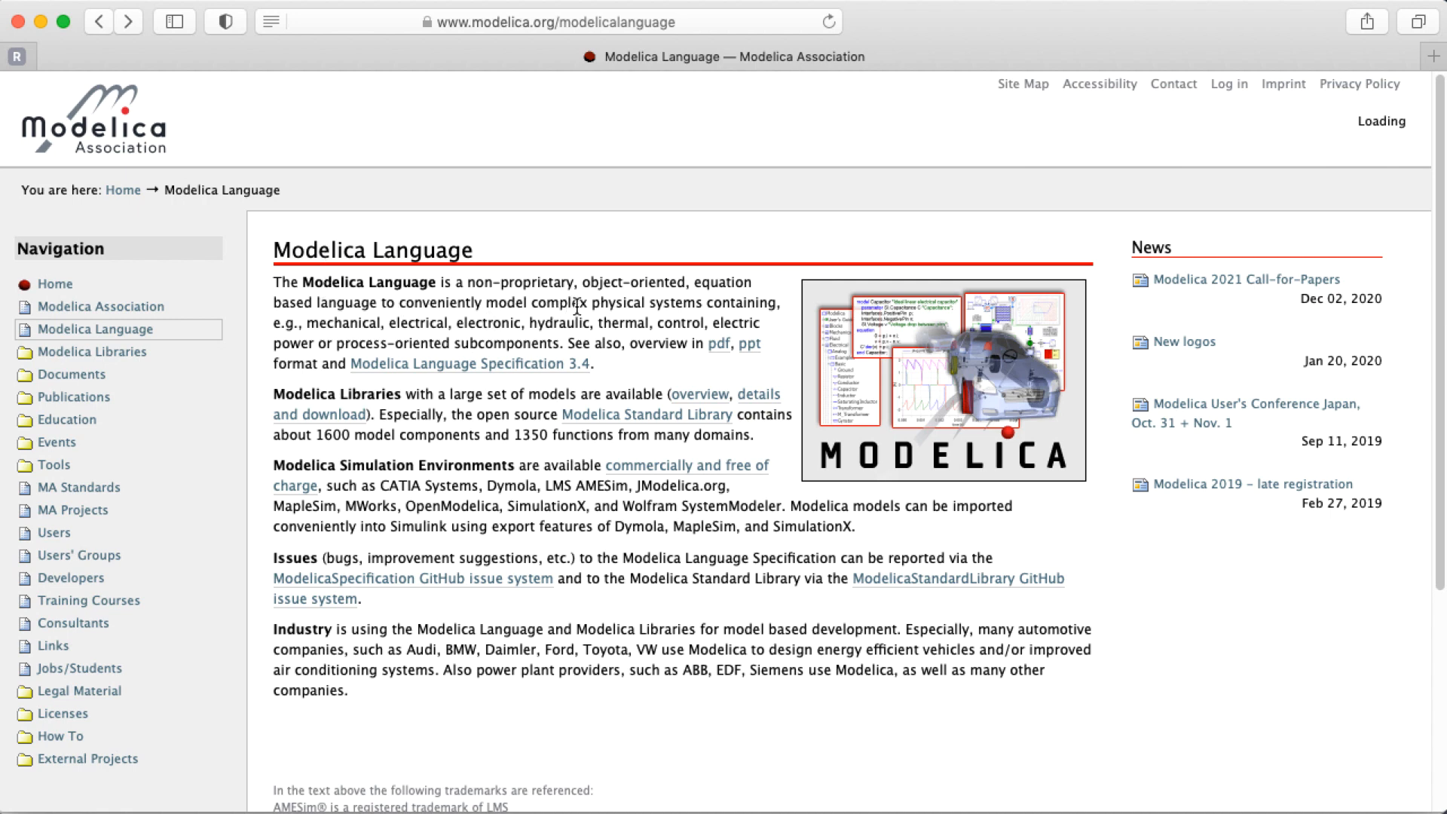
pyautogui.moveTo(640, 302)
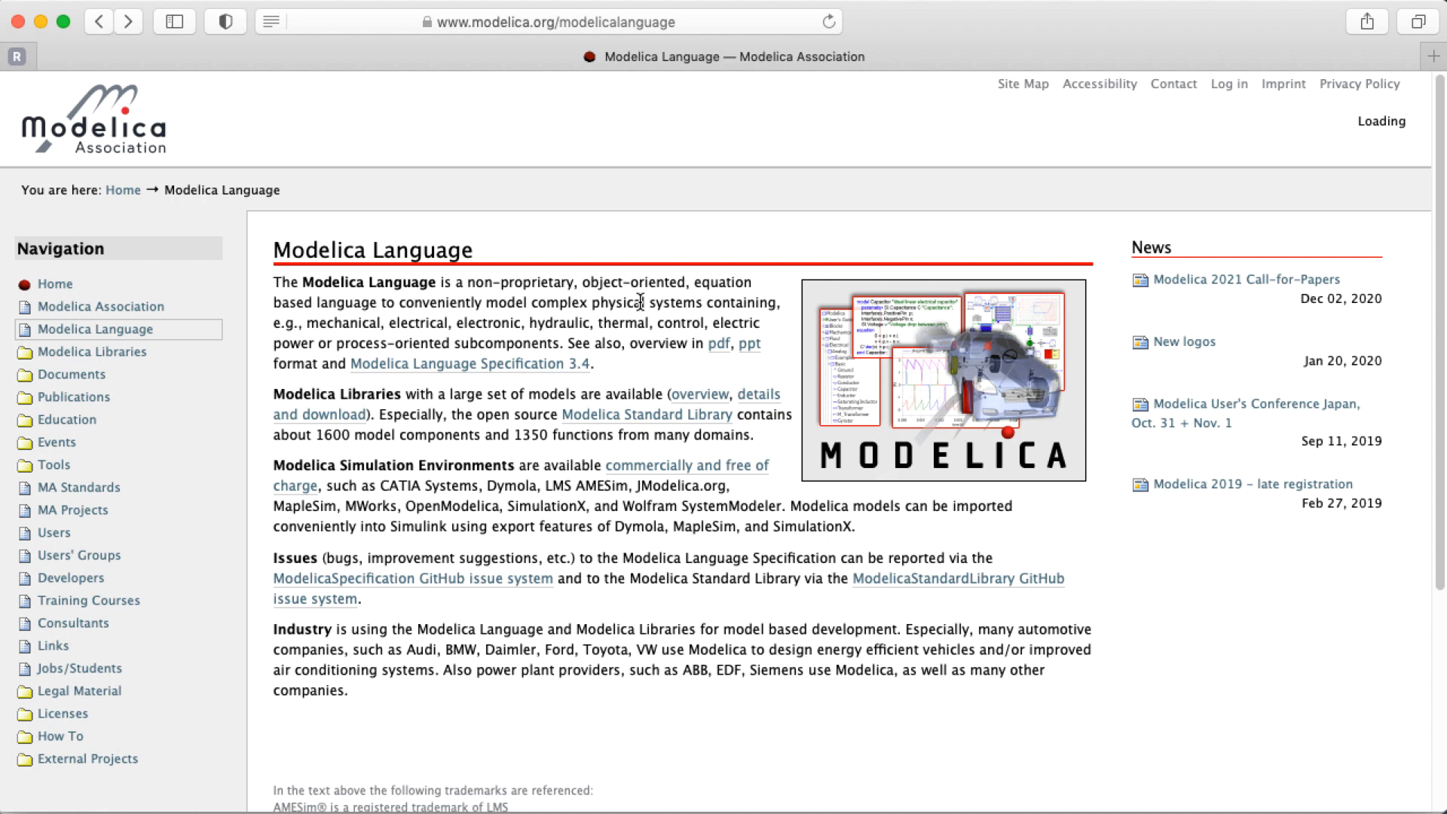
# View the Modelica Language Specification 3.4 PDF down to the identifiers and expressions sections.
pyautogui.click(470, 363)
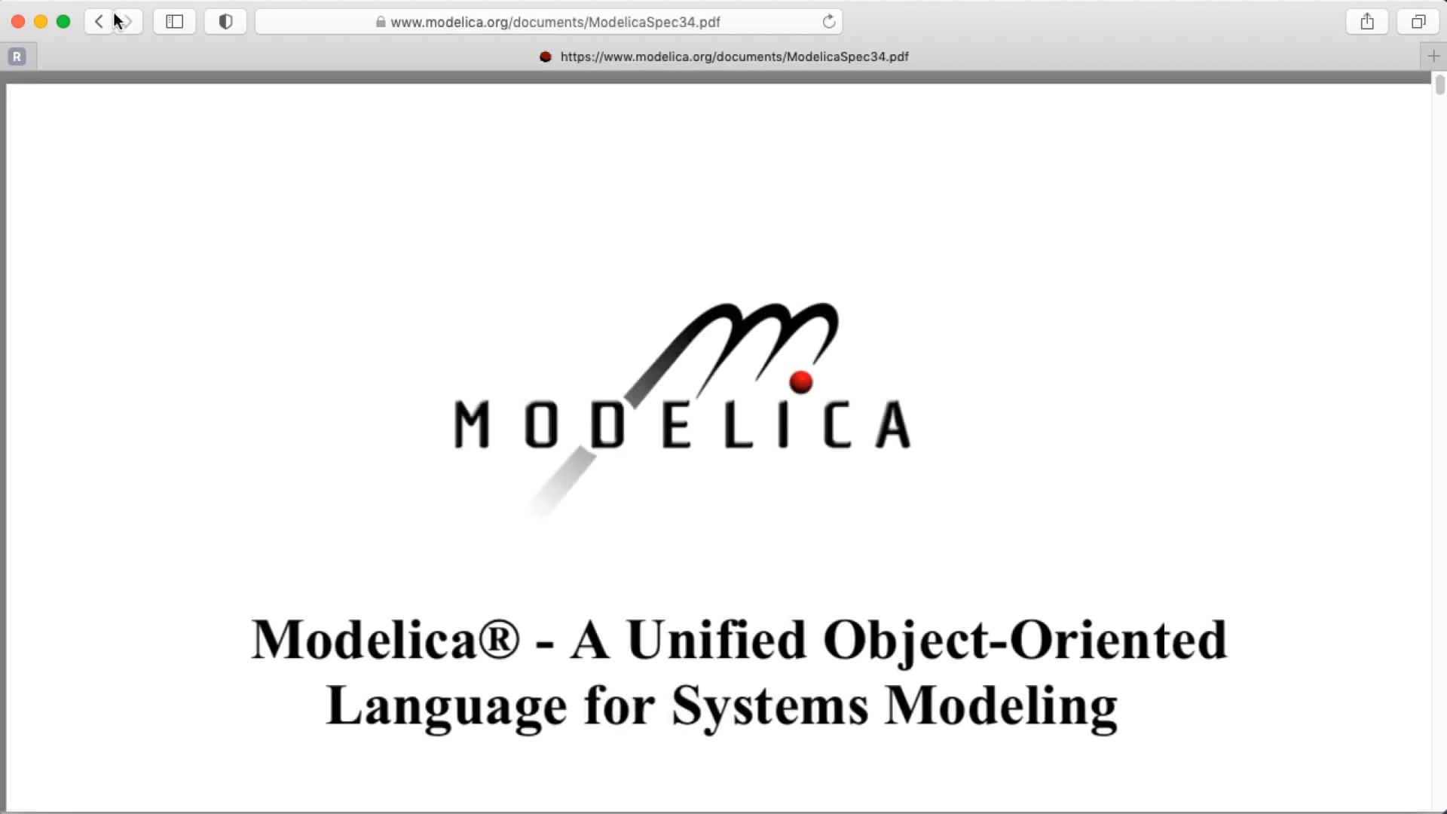
pyautogui.scroll(-3)
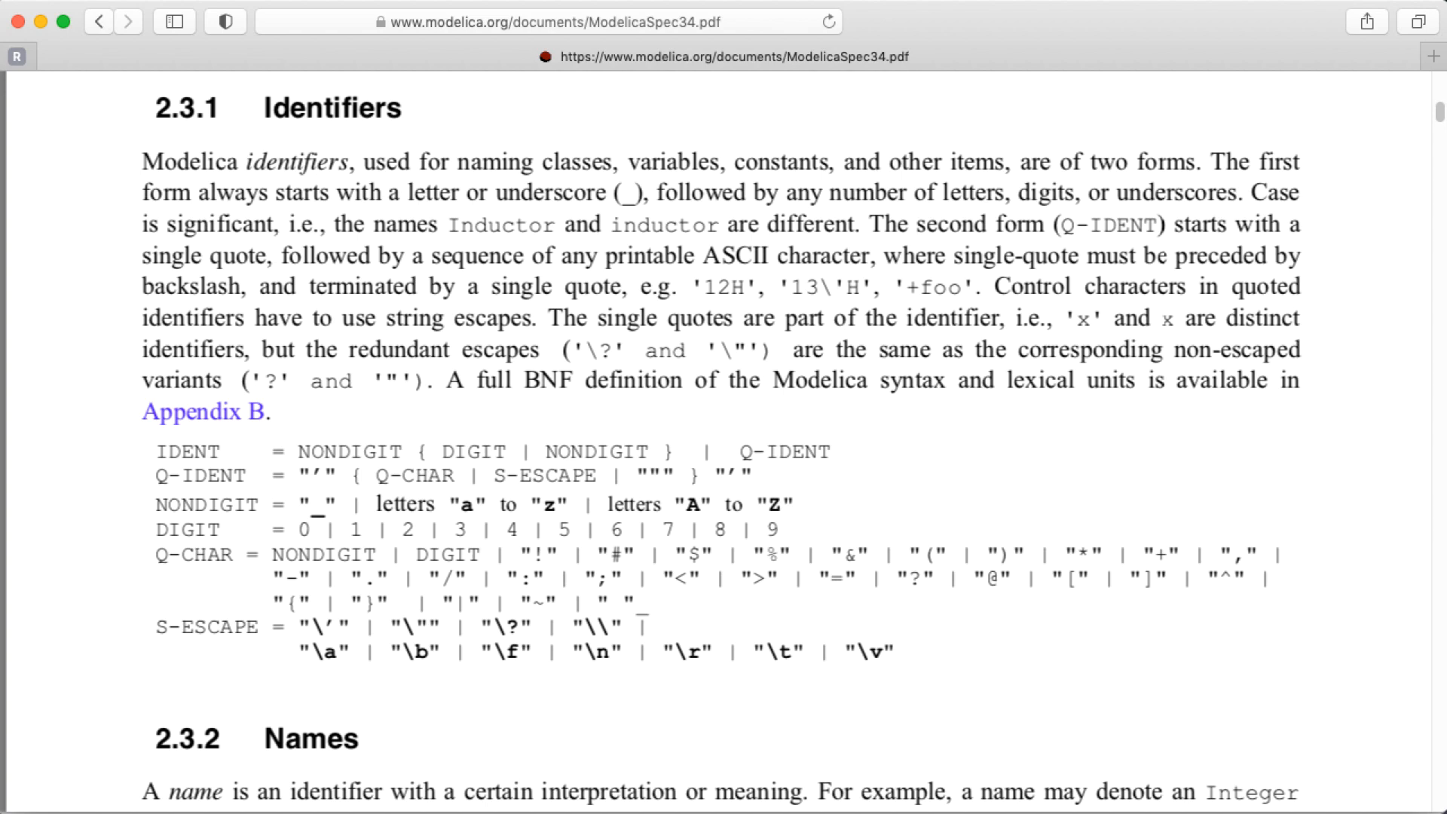
pyautogui.scroll(-3)
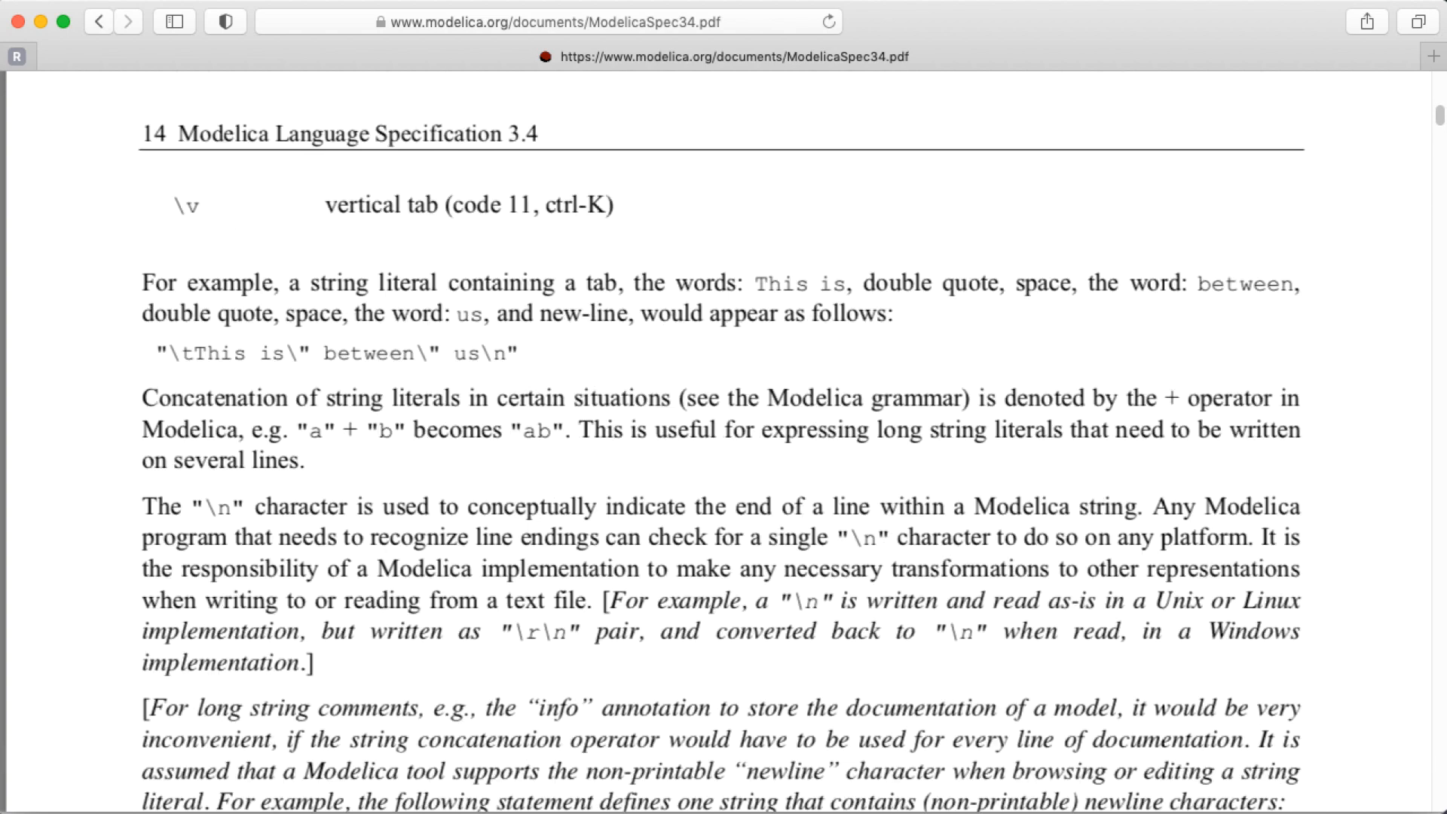
pyautogui.scroll(-3)
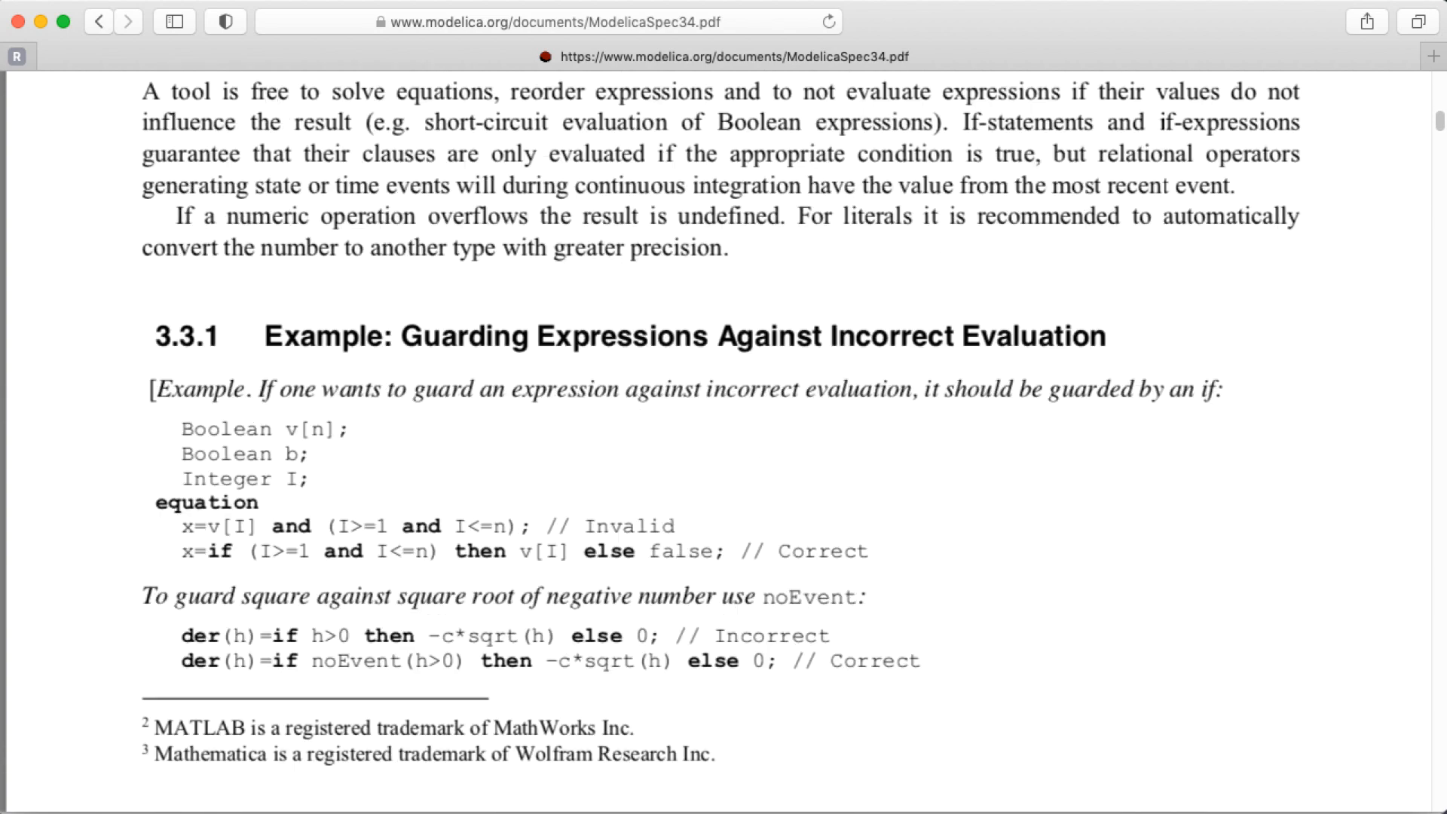
pyautogui.scroll(-3)
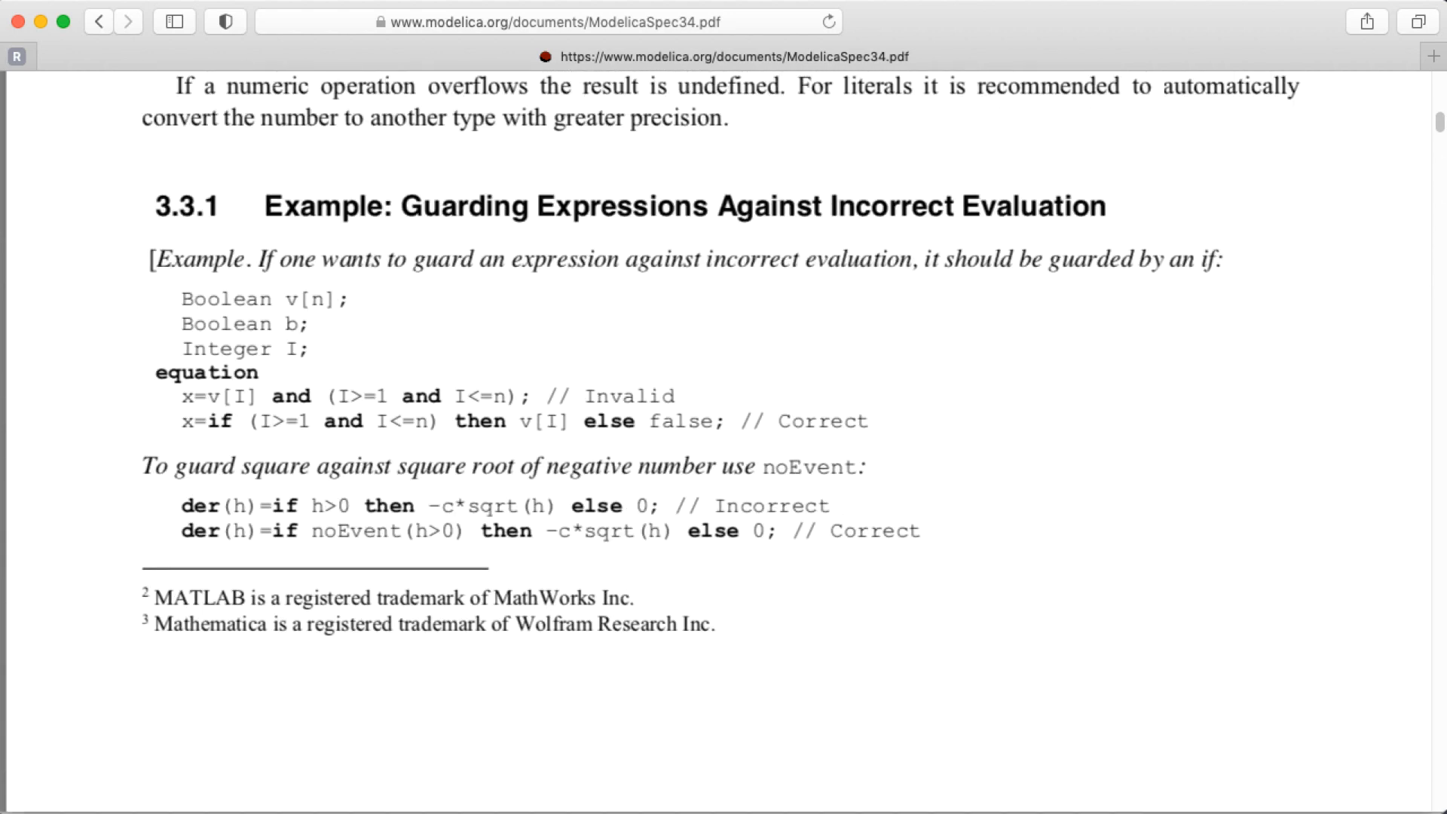
pyautogui.moveTo(410, 525)
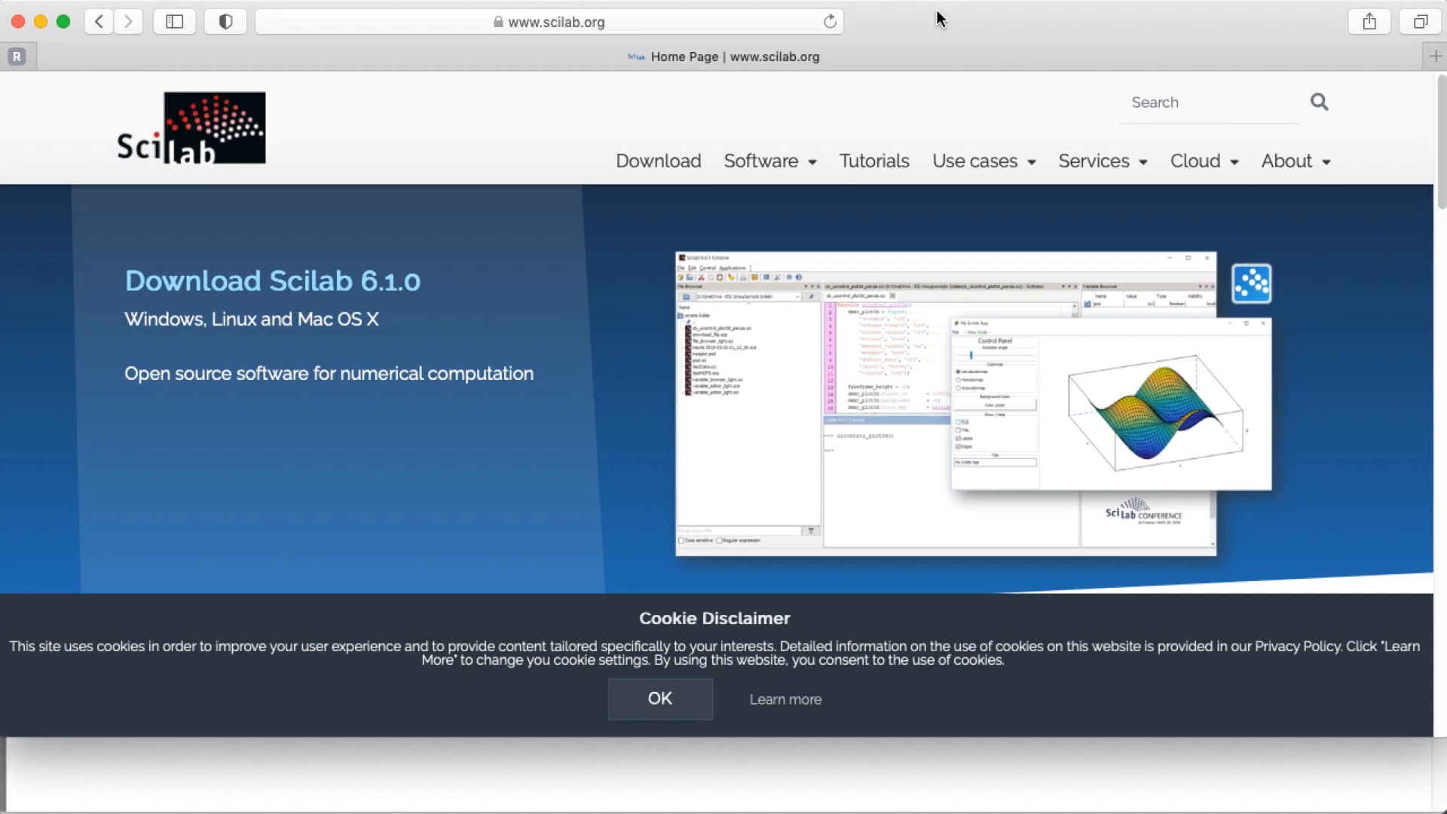
# Navigate to scilab.org's Model Customization & Modelica blocks creation page and its feature list.
pyautogui.scroll(-3)
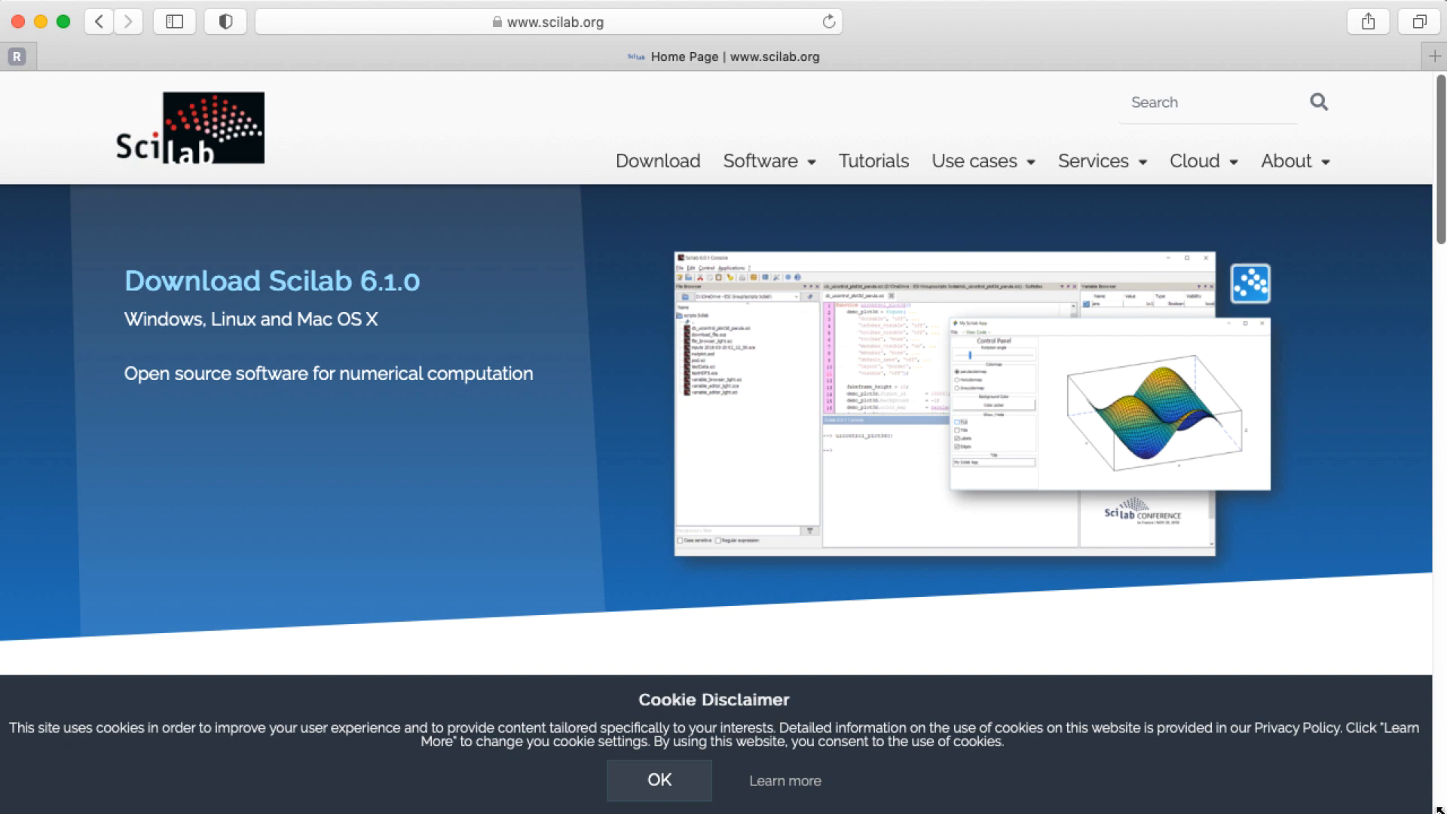
pyautogui.moveTo(994, 193)
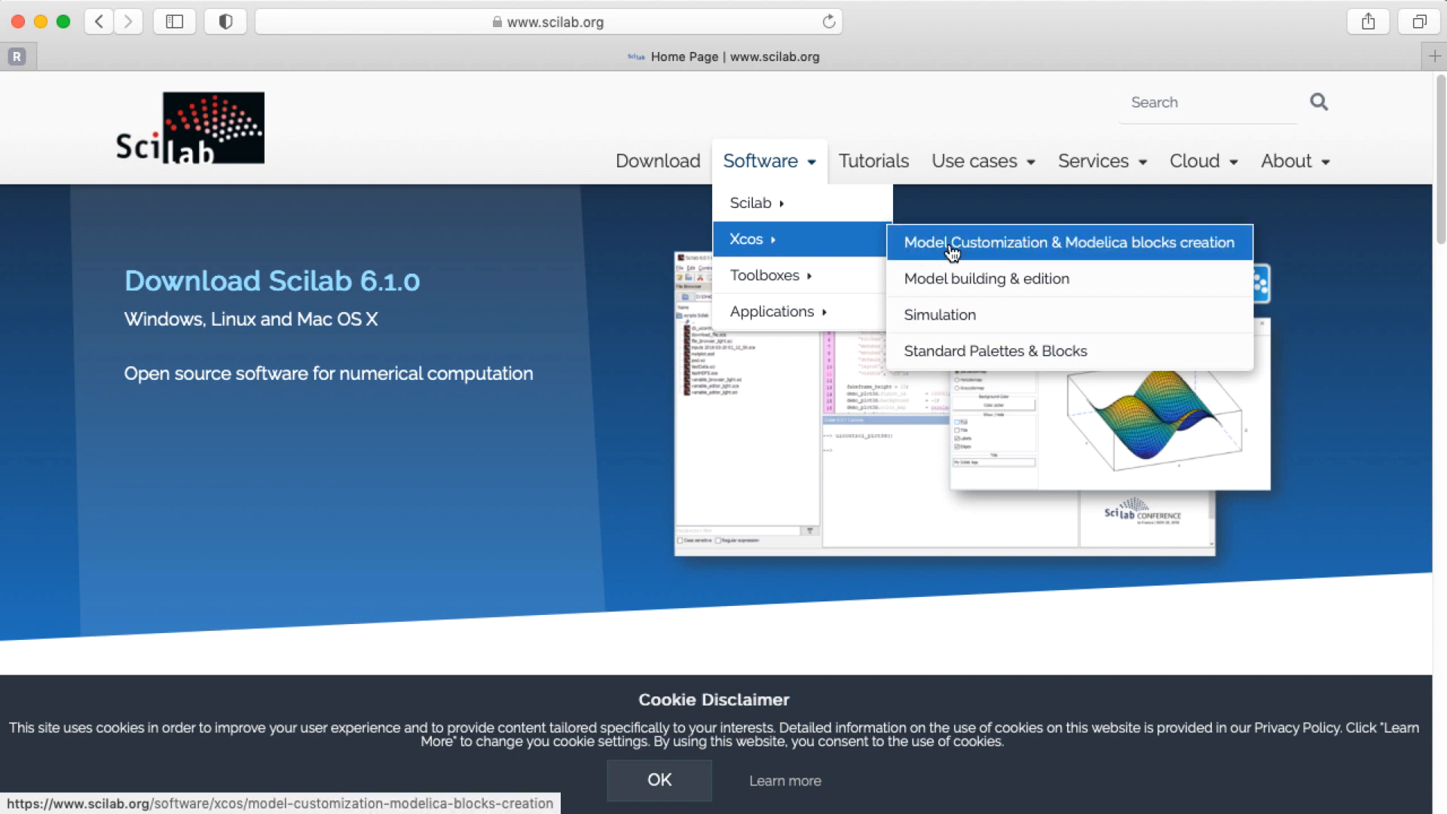
pyautogui.click(1066, 241)
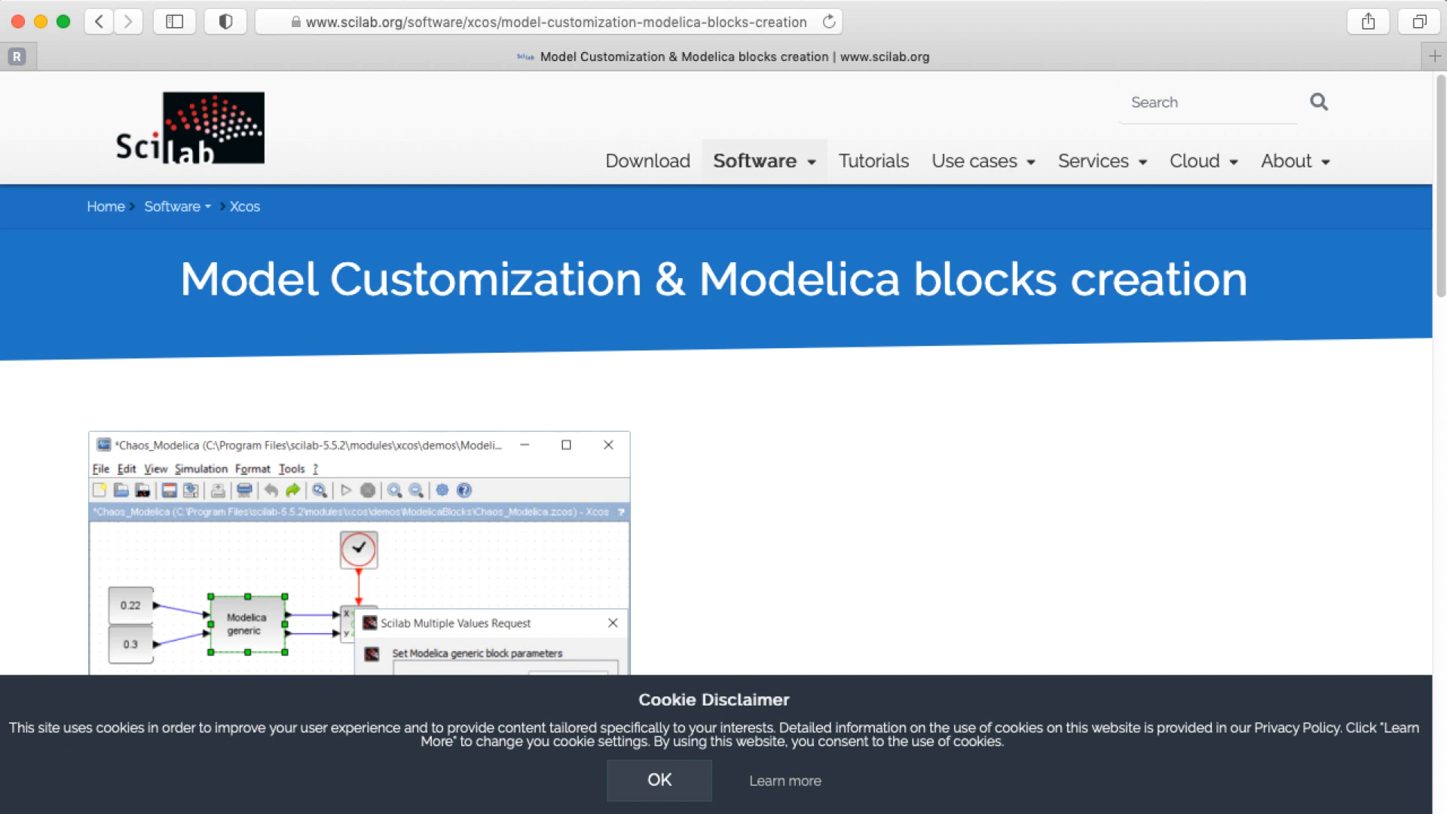
pyautogui.scroll(-3)
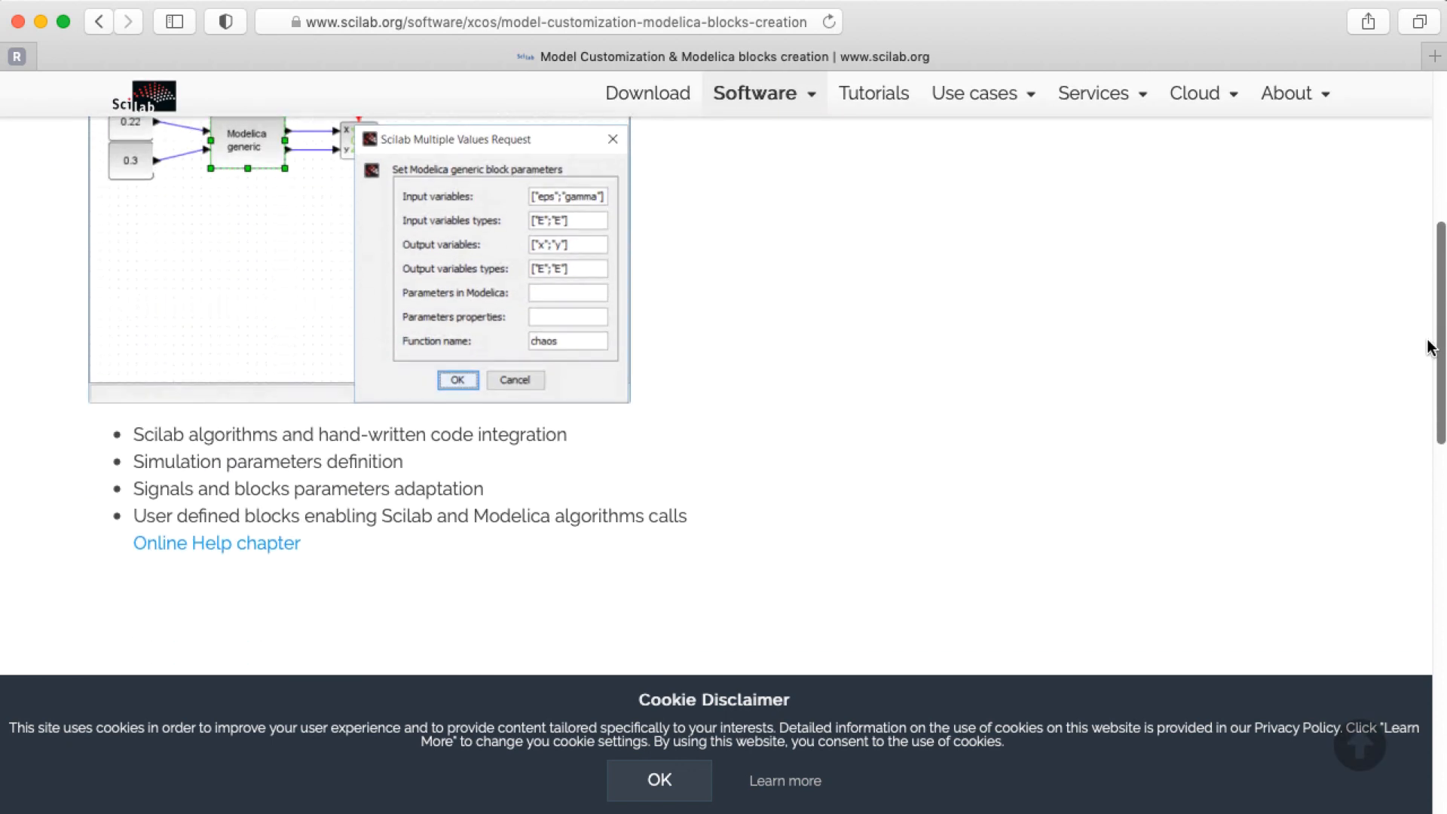